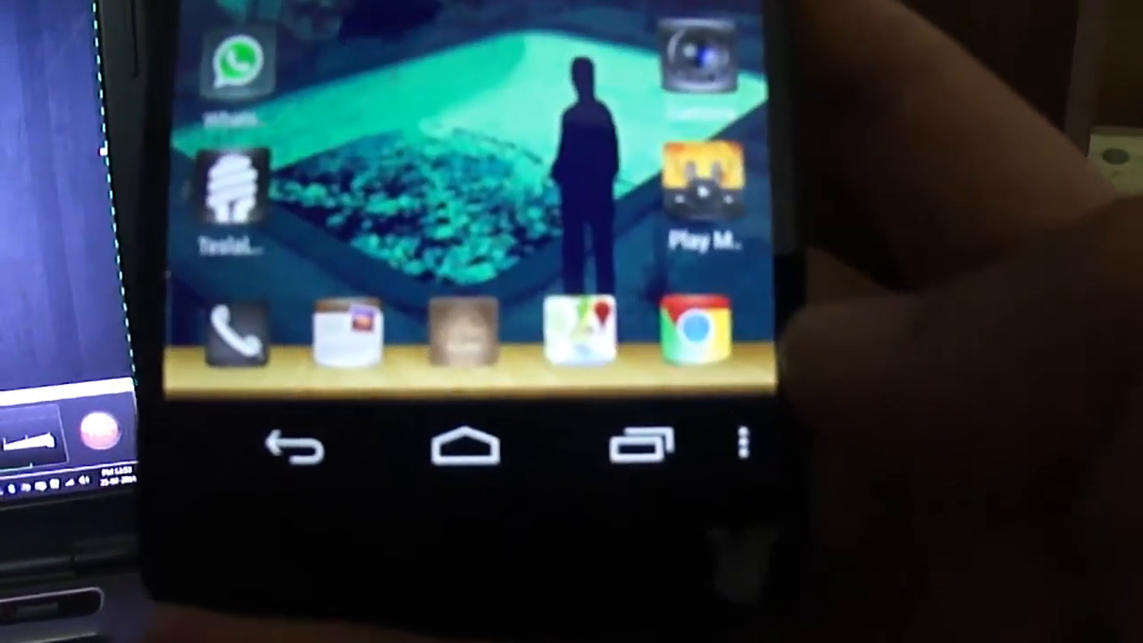
Shoot the globe in depth mode and copy the photo, alternative and depth map to the globe folder
{"action": "left_click", "coordinate": [694, 332]}
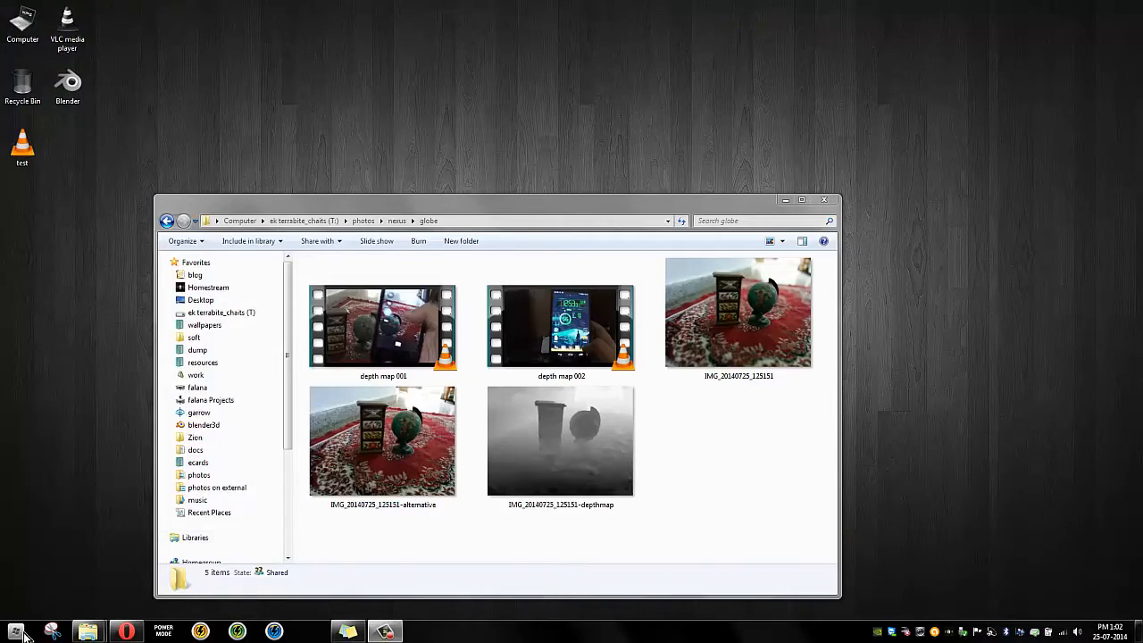
Launch Blender 2.70 from the Start menu's program list
{"action": "left_click", "coordinate": [16, 627]}
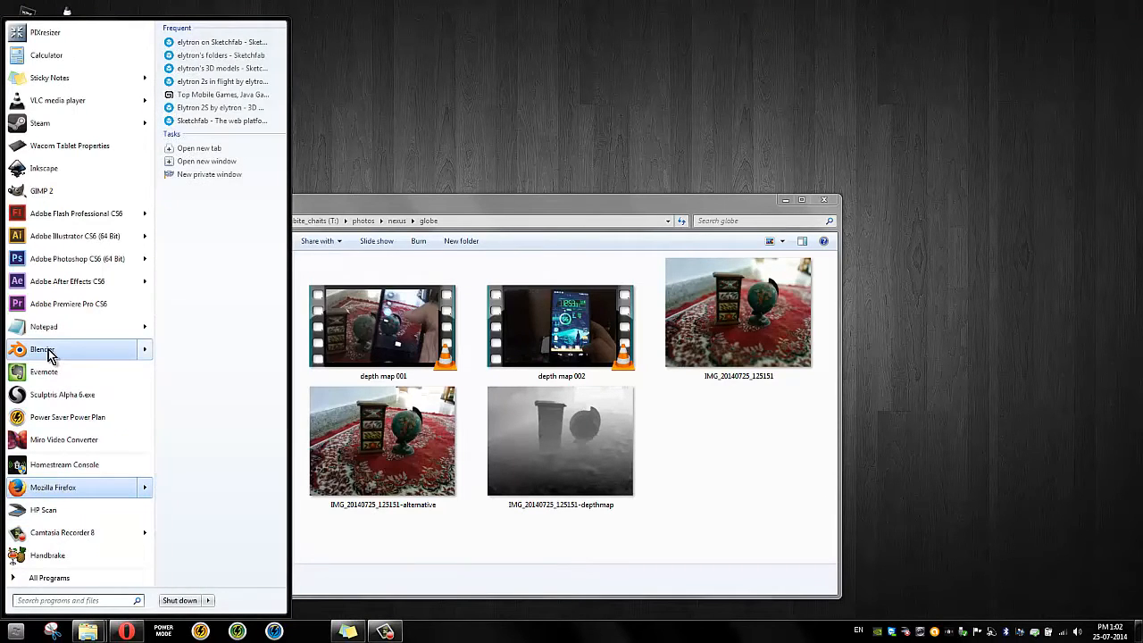
{"action": "mouse_move", "coordinate": [46, 349]}
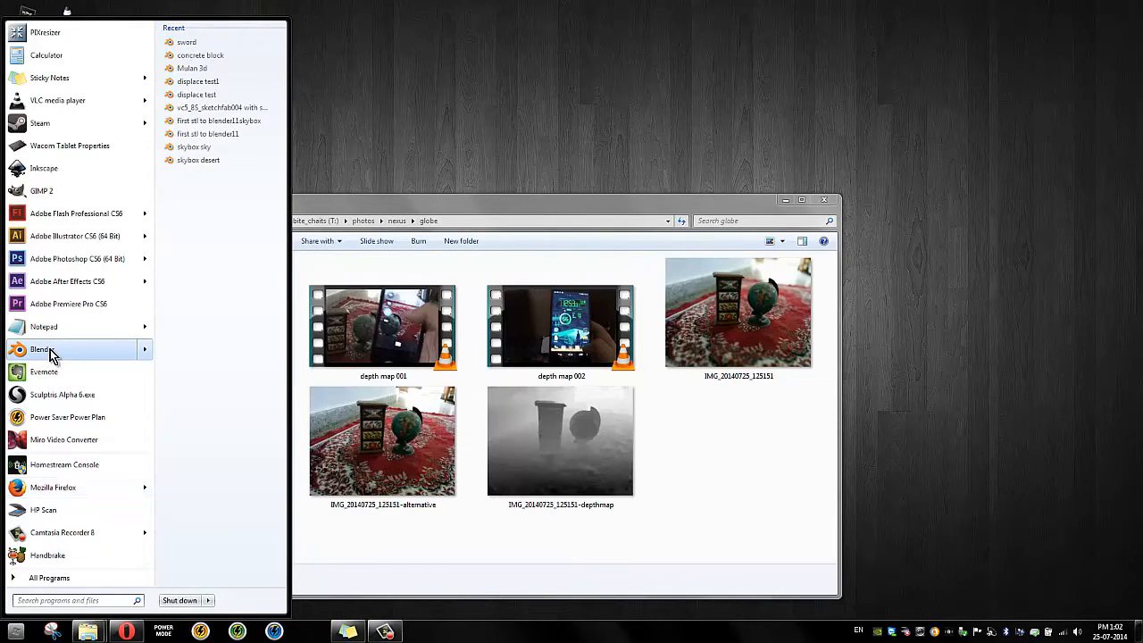
{"action": "left_click", "coordinate": [42, 349]}
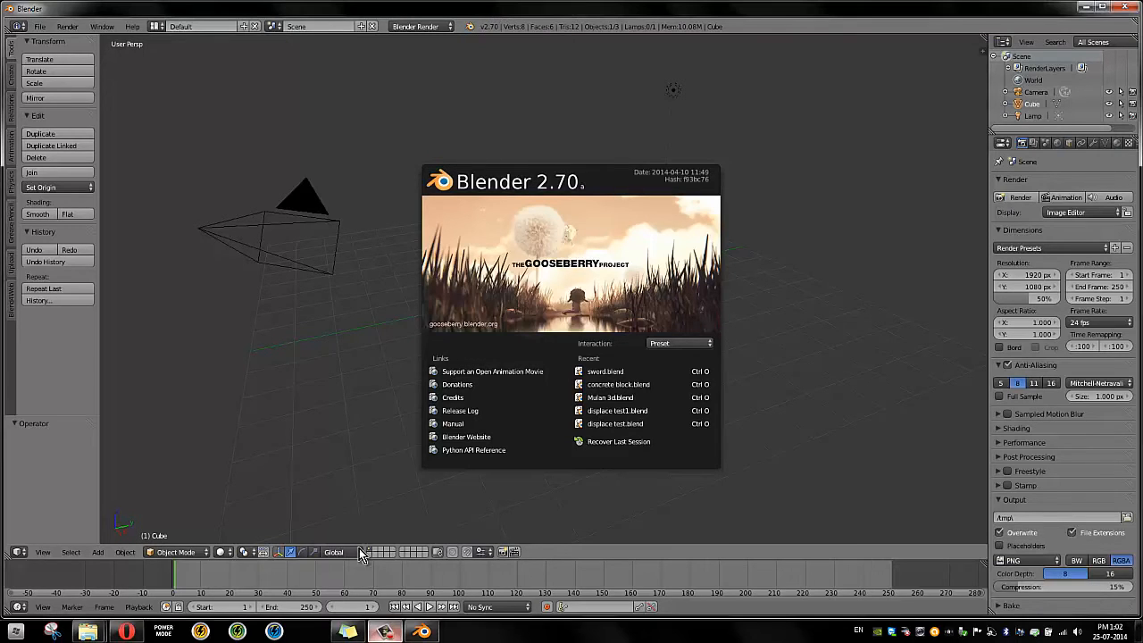
{"action": "mouse_move", "coordinate": [646, 368]}
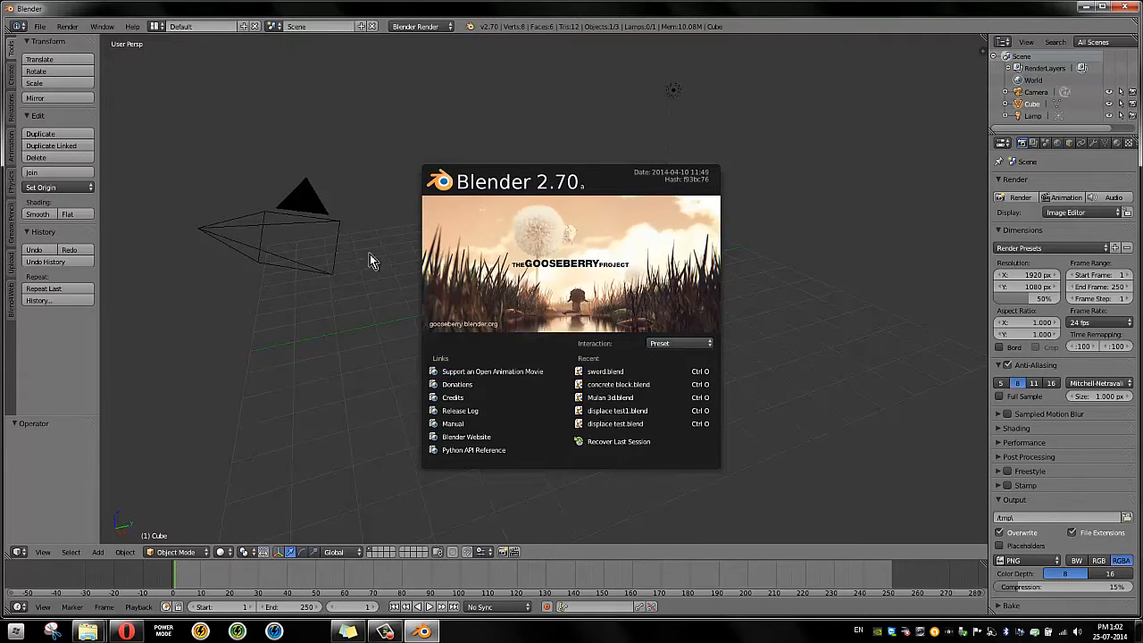
Dismiss the splash, delete the default cube and add a mesh plane
{"action": "left_click", "coordinate": [370, 262]}
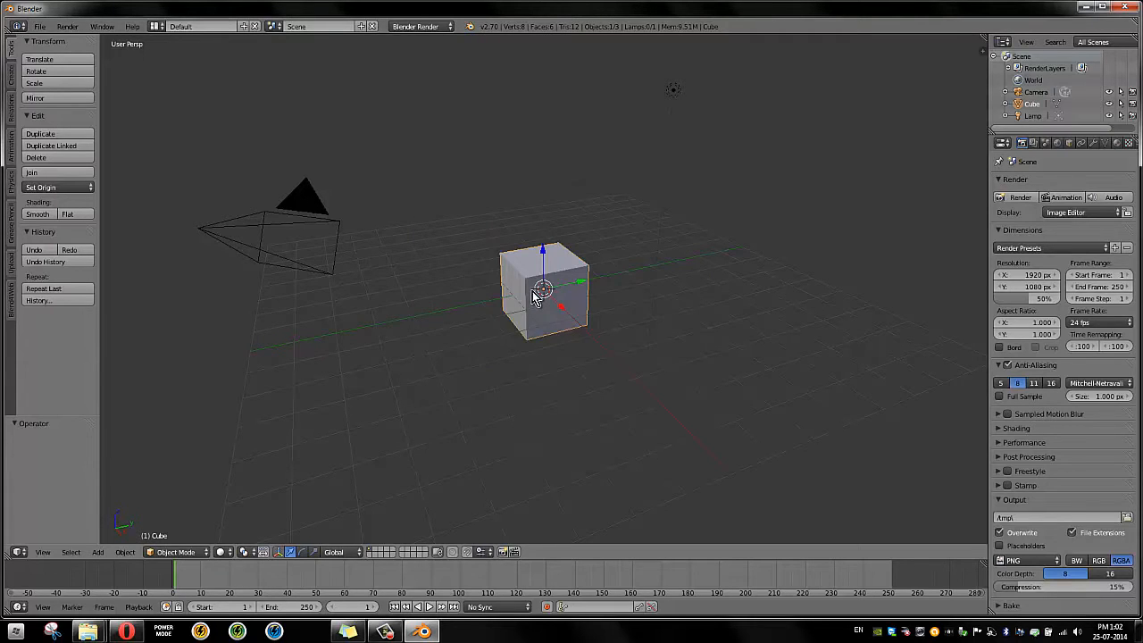
{"action": "key", "text": "X"}
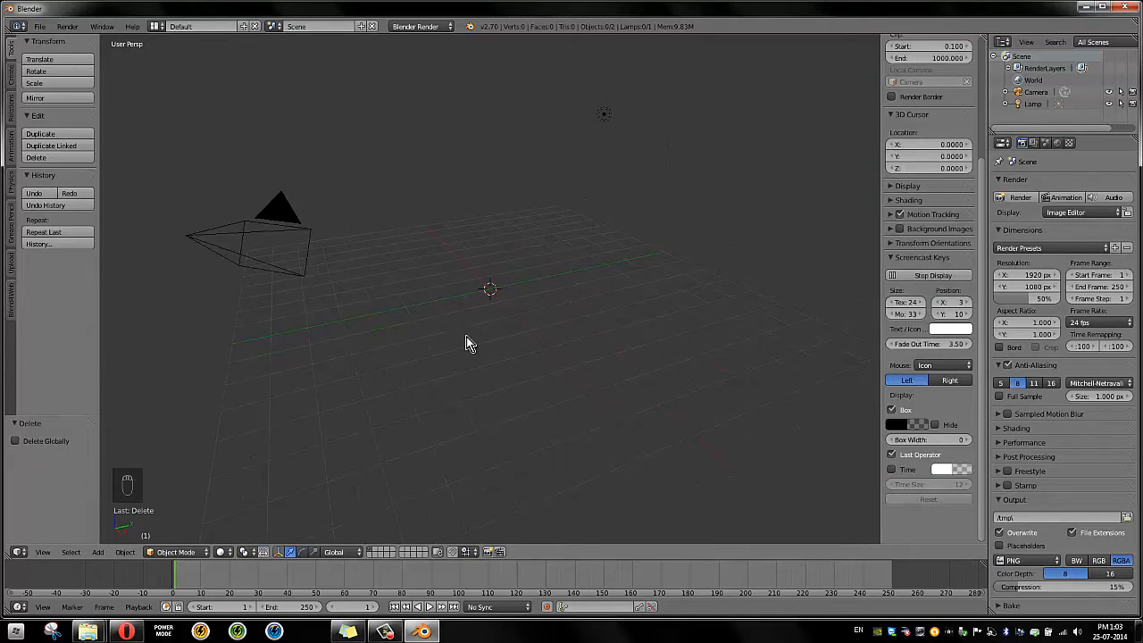
{"action": "key", "text": "Shift+S"}
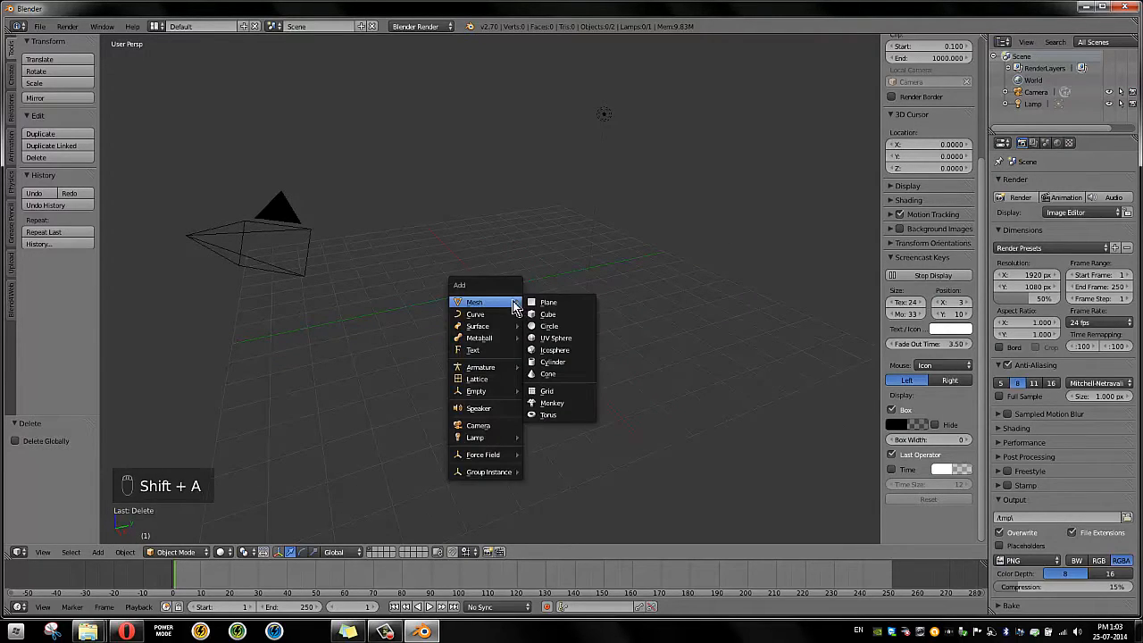
{"action": "left_click", "coordinate": [548, 302]}
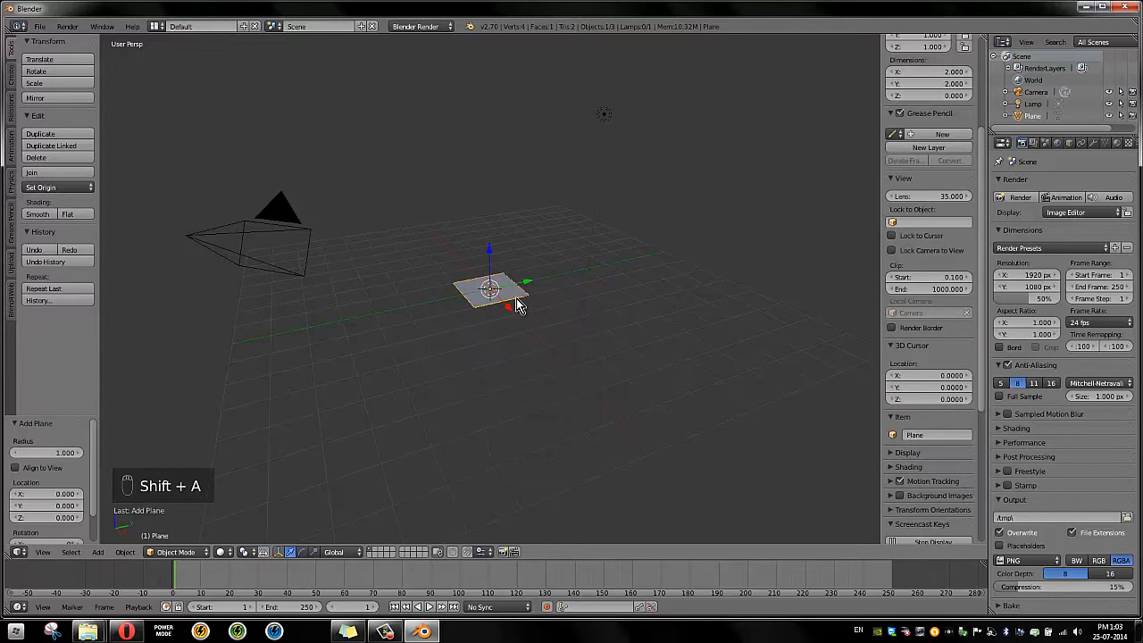
Scale the plane up and stretch it along X to about 6.8 by 5.2
{"action": "key", "text": "s"}
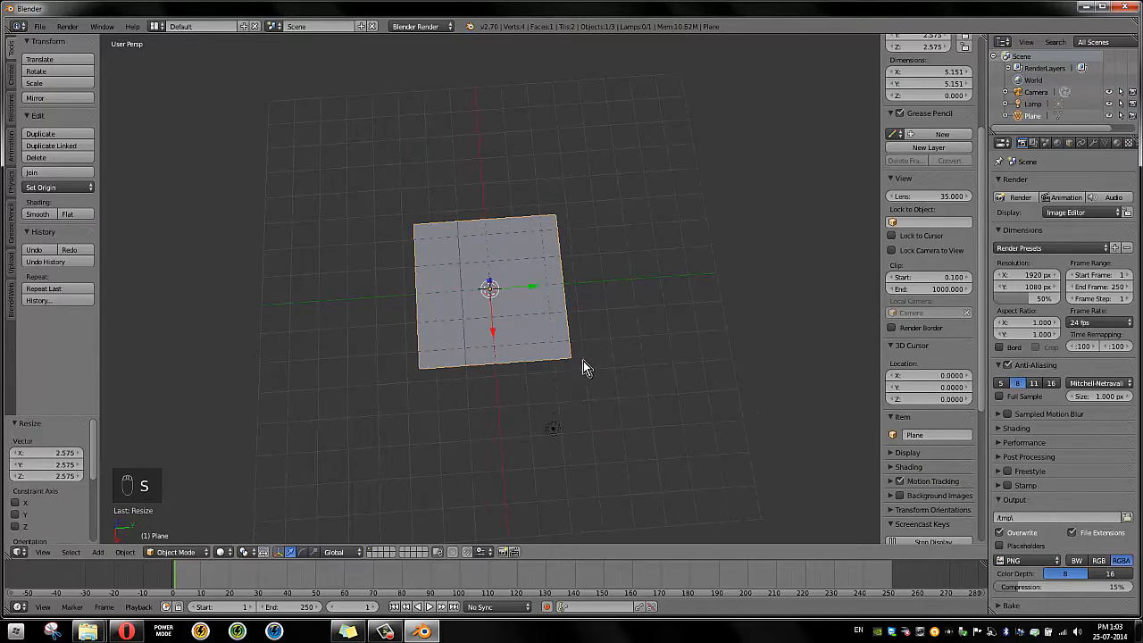
{"action": "key", "text": "Tab"}
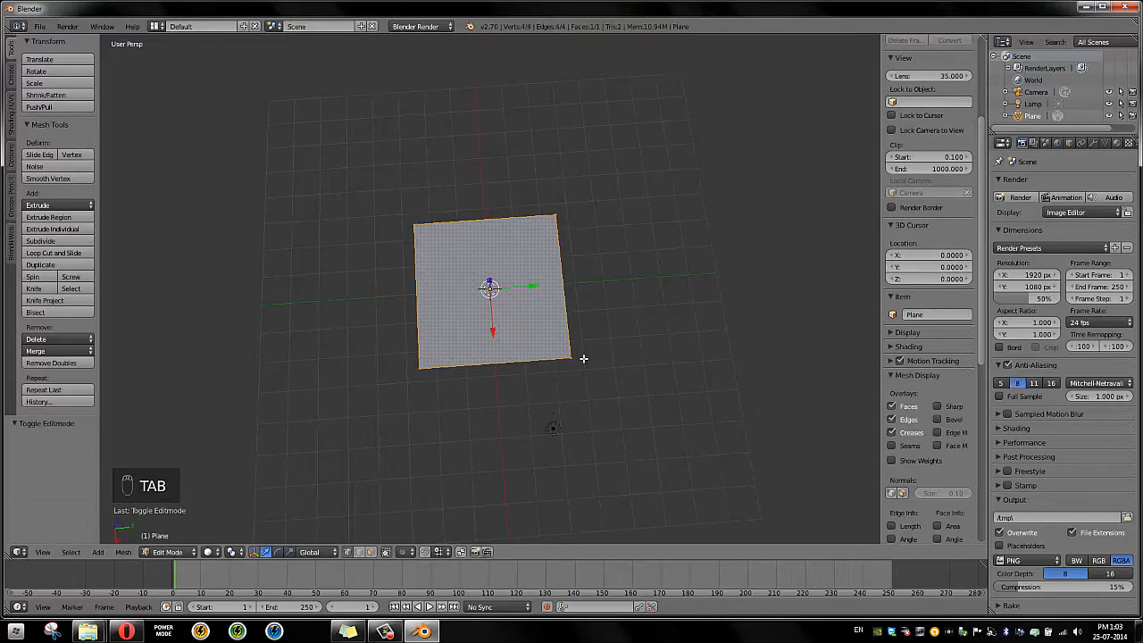
{"action": "key", "text": "s"}
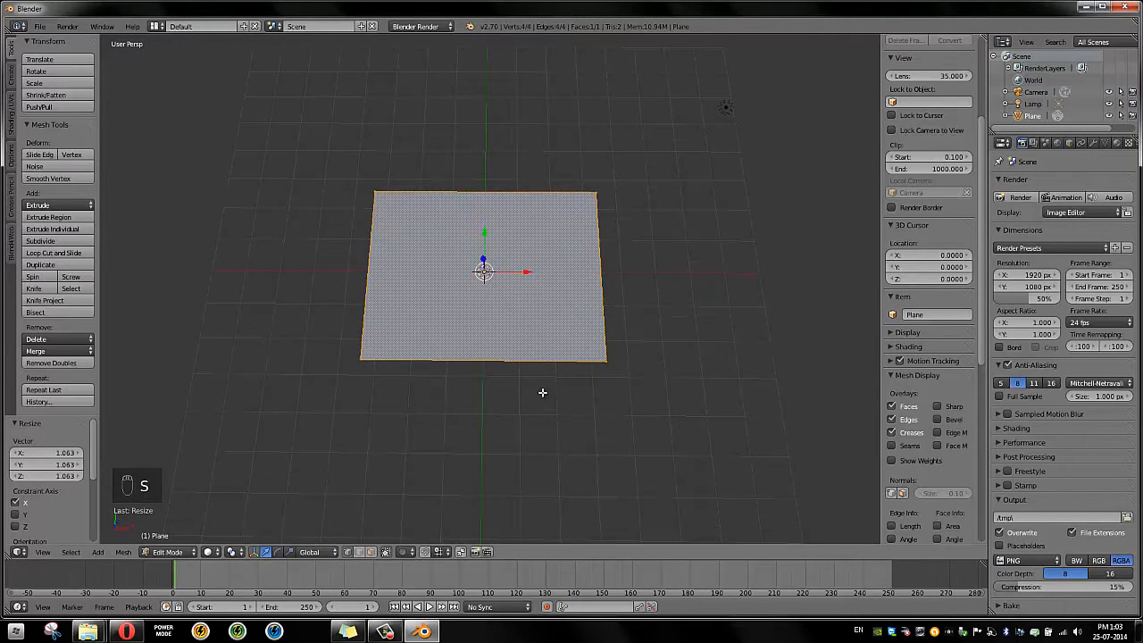
{"action": "key", "text": "Tab"}
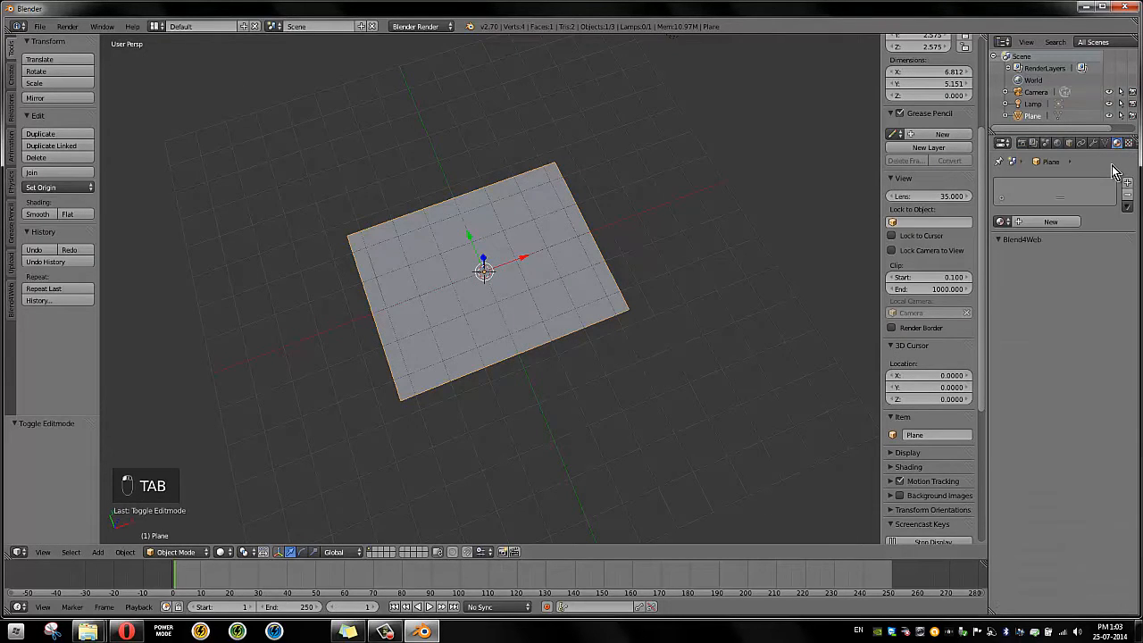
{"action": "mouse_move", "coordinate": [1030, 225]}
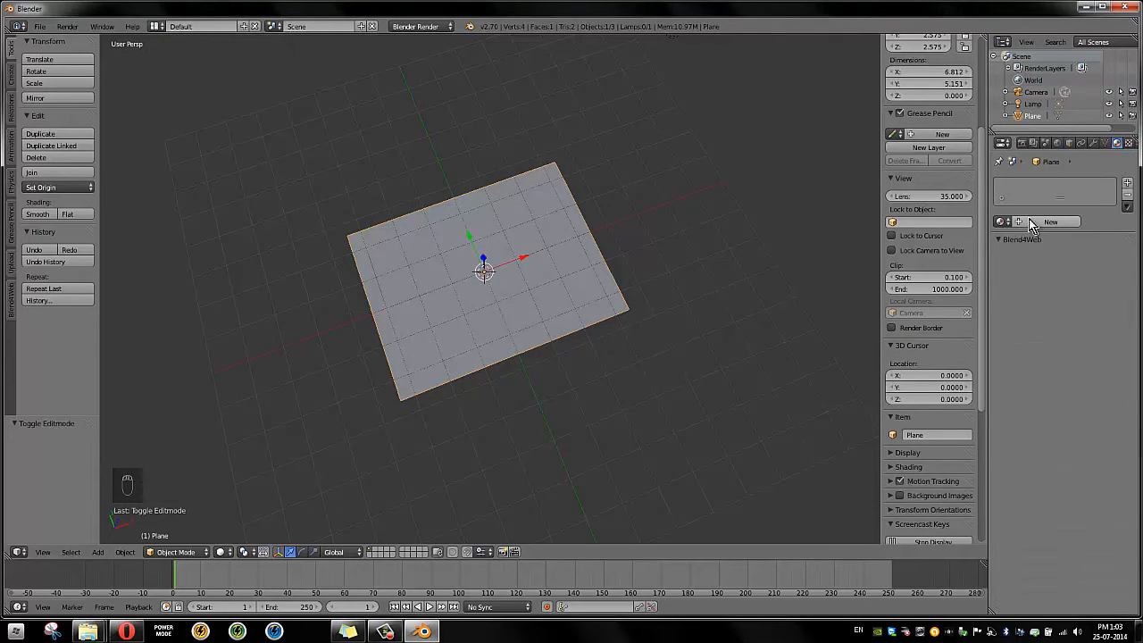
Give the plane a new material and an Image or Movie texture 'Texture that will be seen'
{"action": "left_click", "coordinate": [1049, 222]}
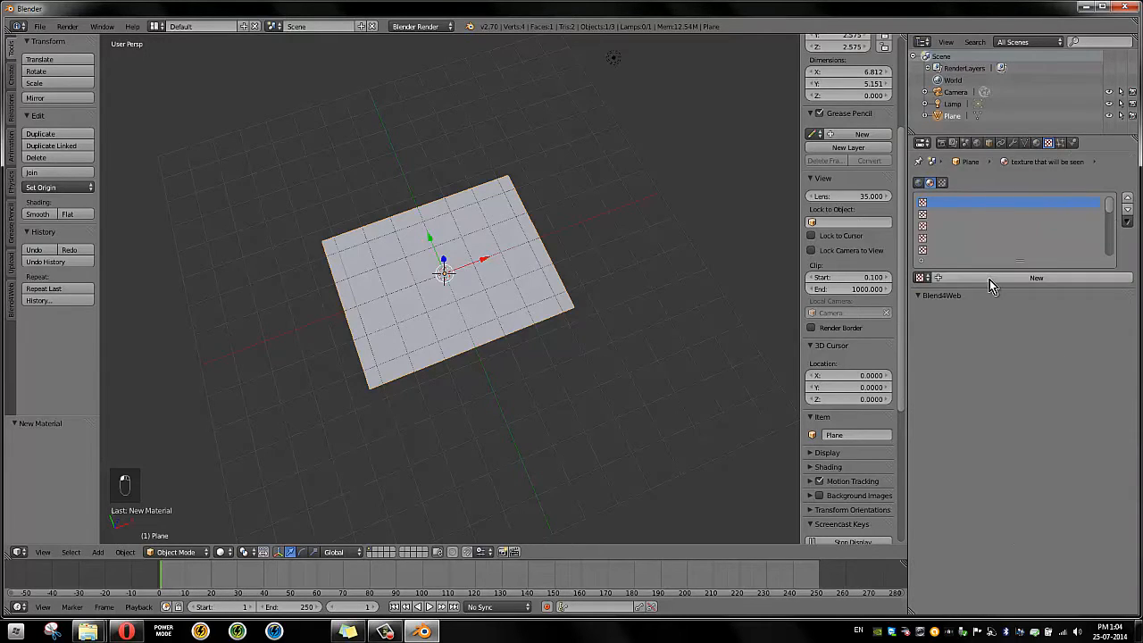
{"action": "left_click", "coordinate": [1036, 277]}
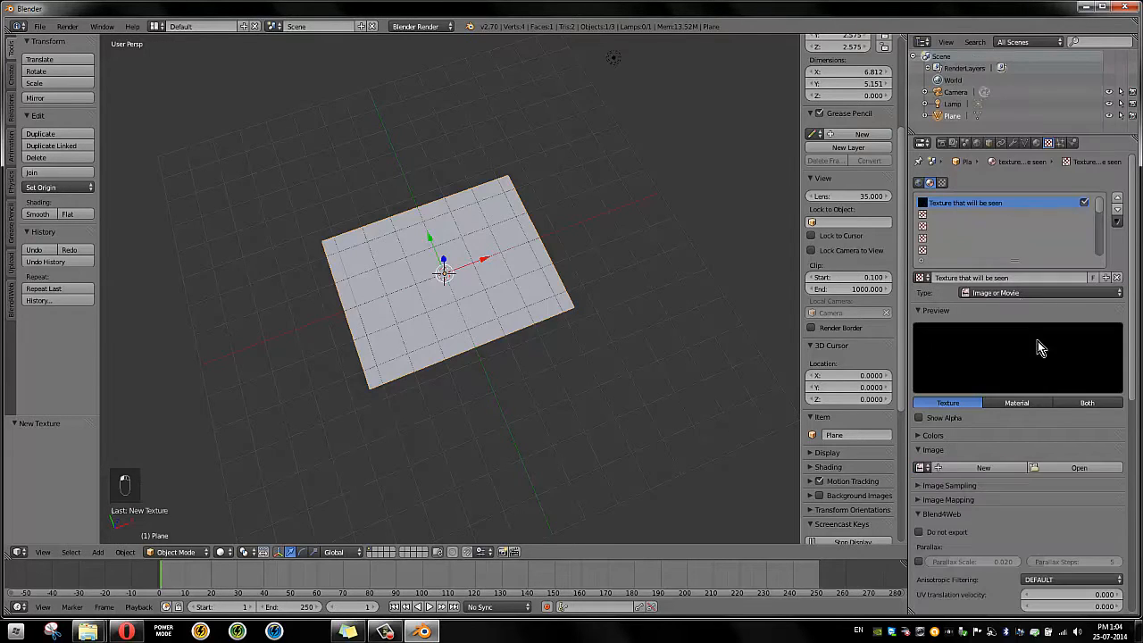
{"action": "mouse_move", "coordinate": [1079, 468]}
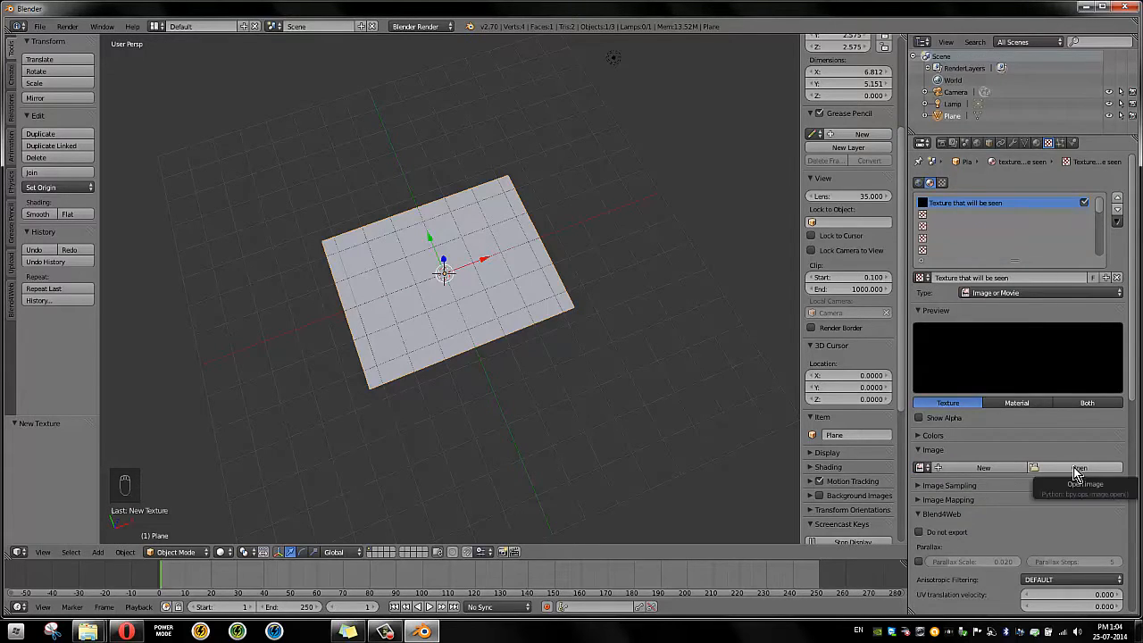
Load IMG_20140725_125151-alternative.jpg into the texture
{"action": "left_click", "coordinate": [1075, 467]}
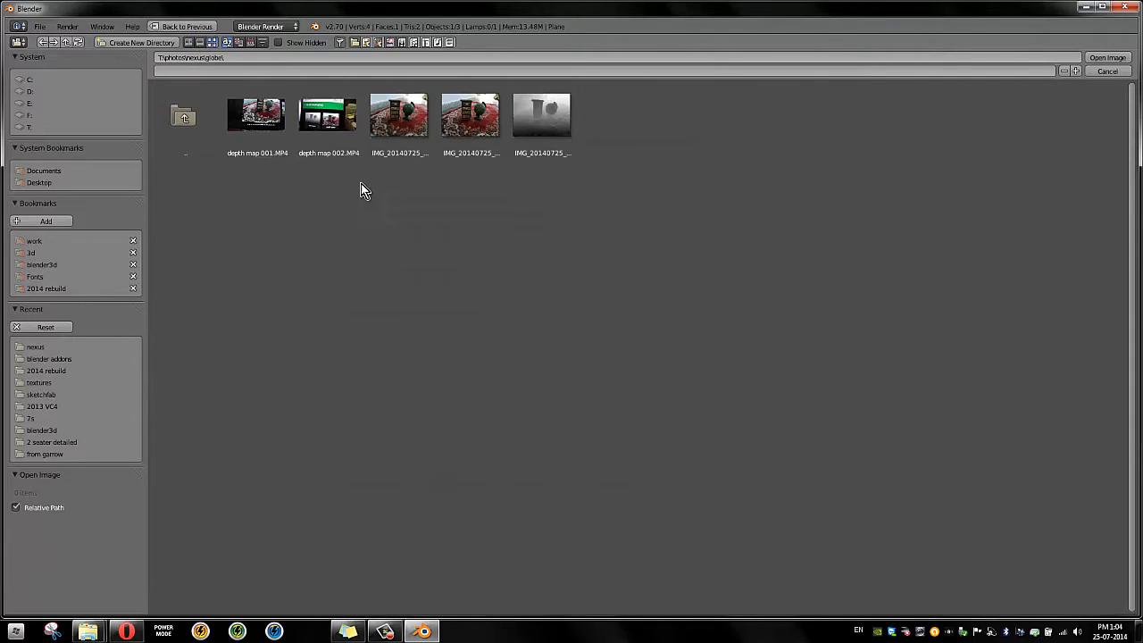
{"action": "left_click", "coordinate": [399, 114]}
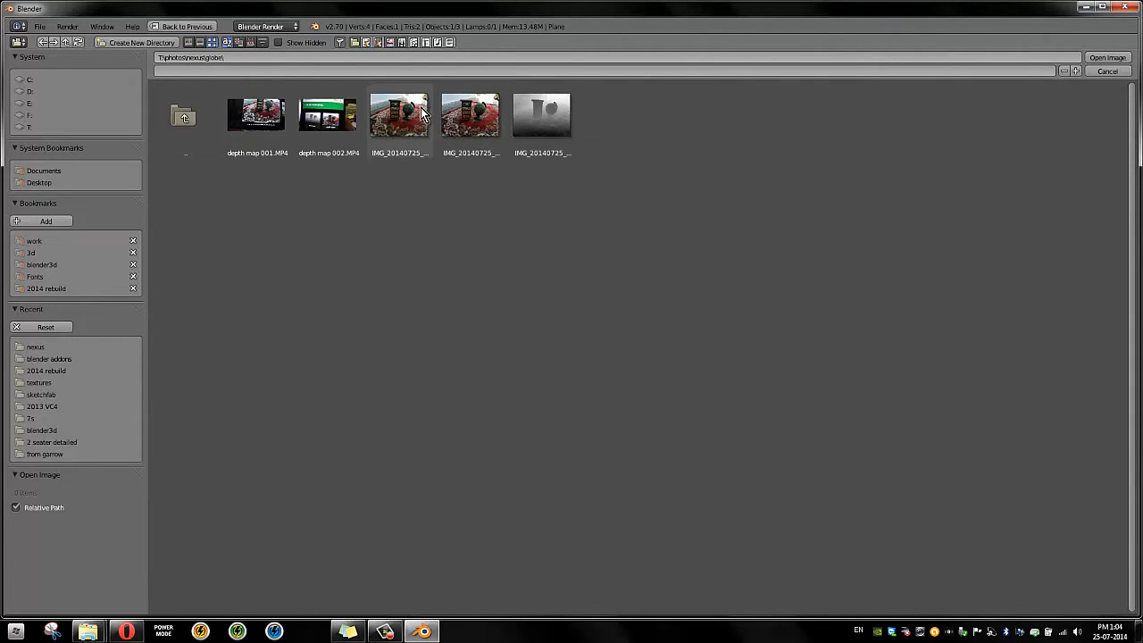
{"action": "left_click", "coordinate": [470, 114]}
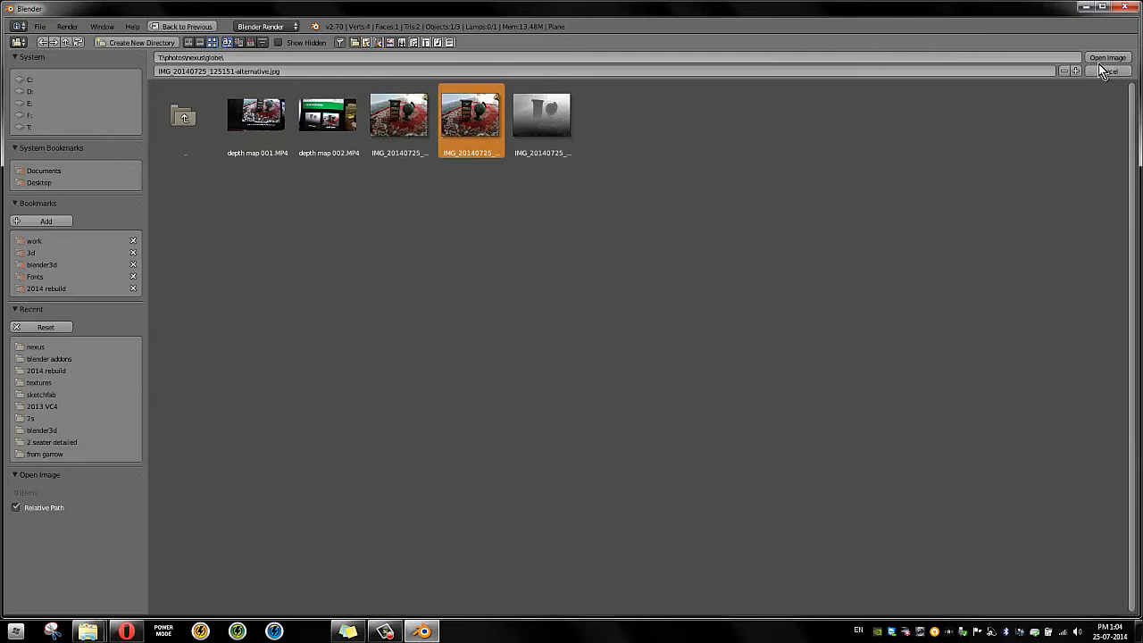
{"action": "left_click", "coordinate": [1107, 56]}
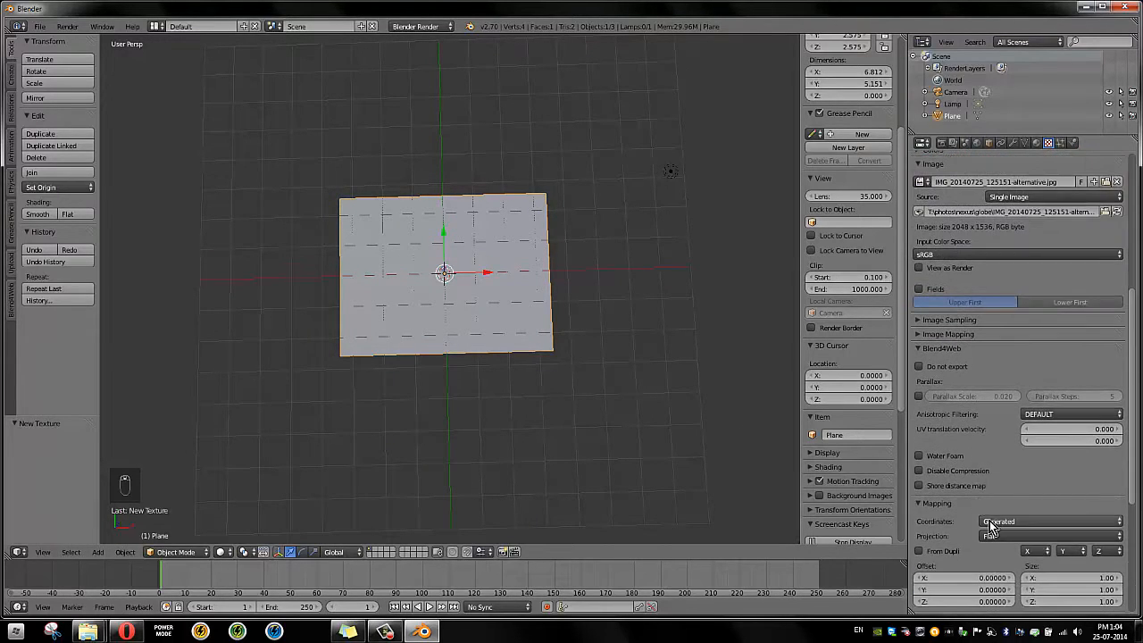
Map the texture by UV coordinates, use Texture shading, and switch to UV Editing layout
{"action": "left_click", "coordinate": [1049, 521]}
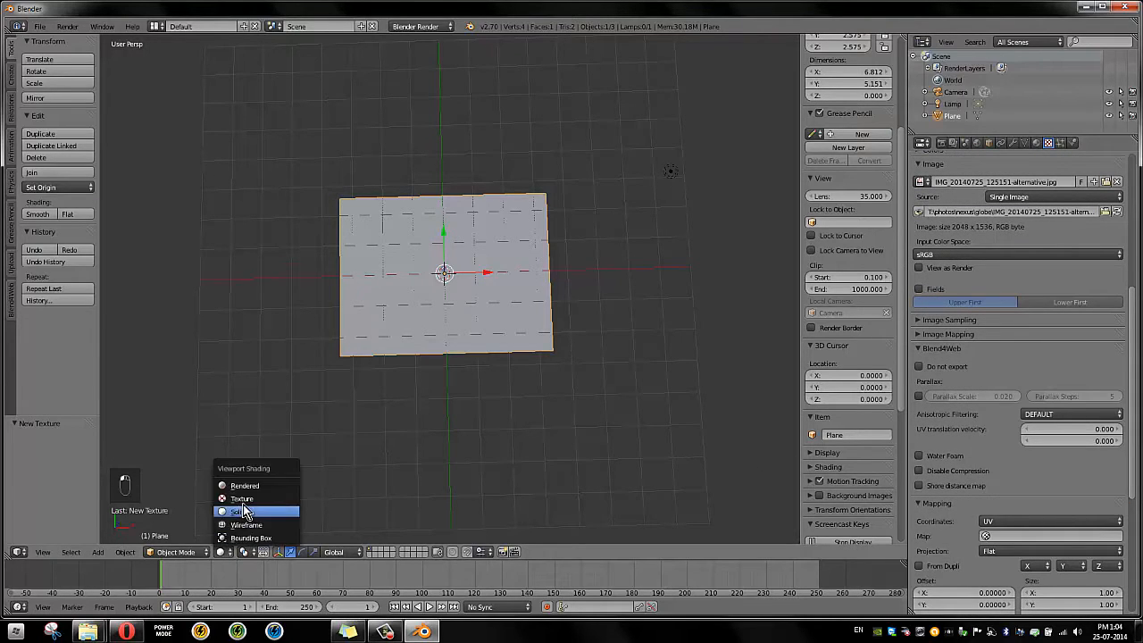
{"action": "left_click", "coordinate": [235, 511]}
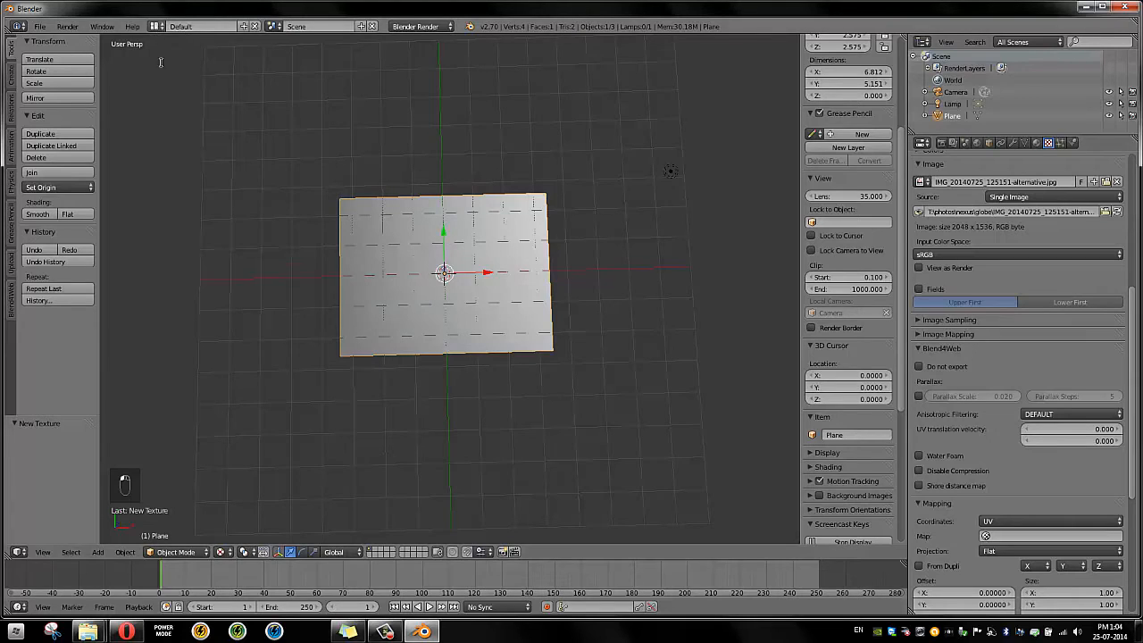
{"action": "left_click", "coordinate": [192, 26]}
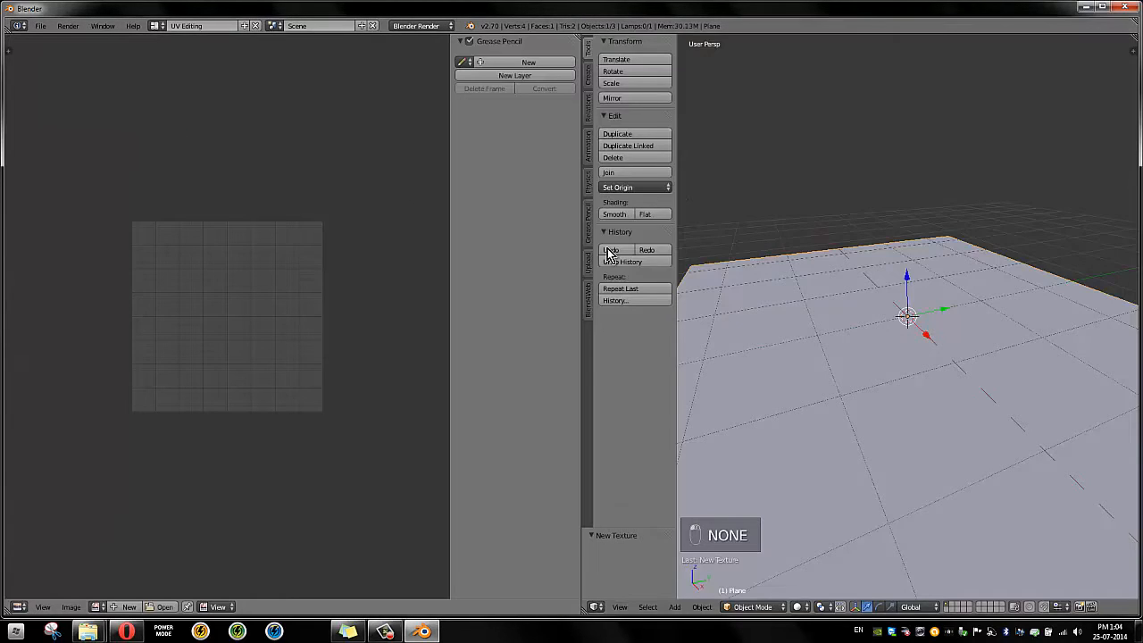
Subdivide the plane repeatedly in Edit Mode until it reaches 16,384 faces
{"action": "key", "text": "ctrl+alt+q"}
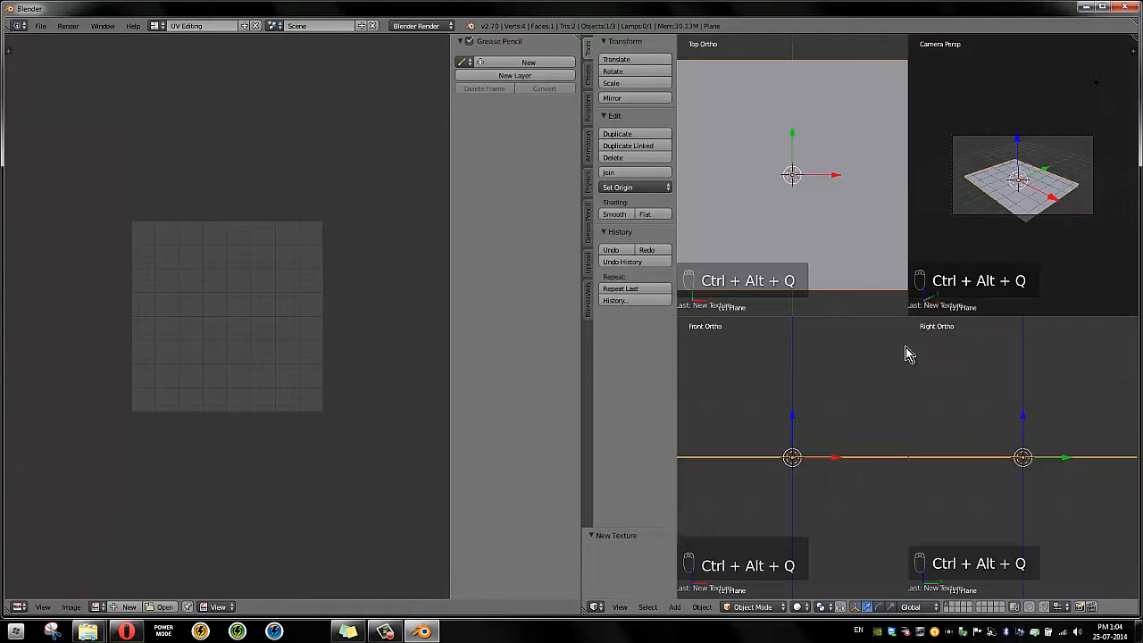
{"action": "key", "text": "ctrl+alt+q"}
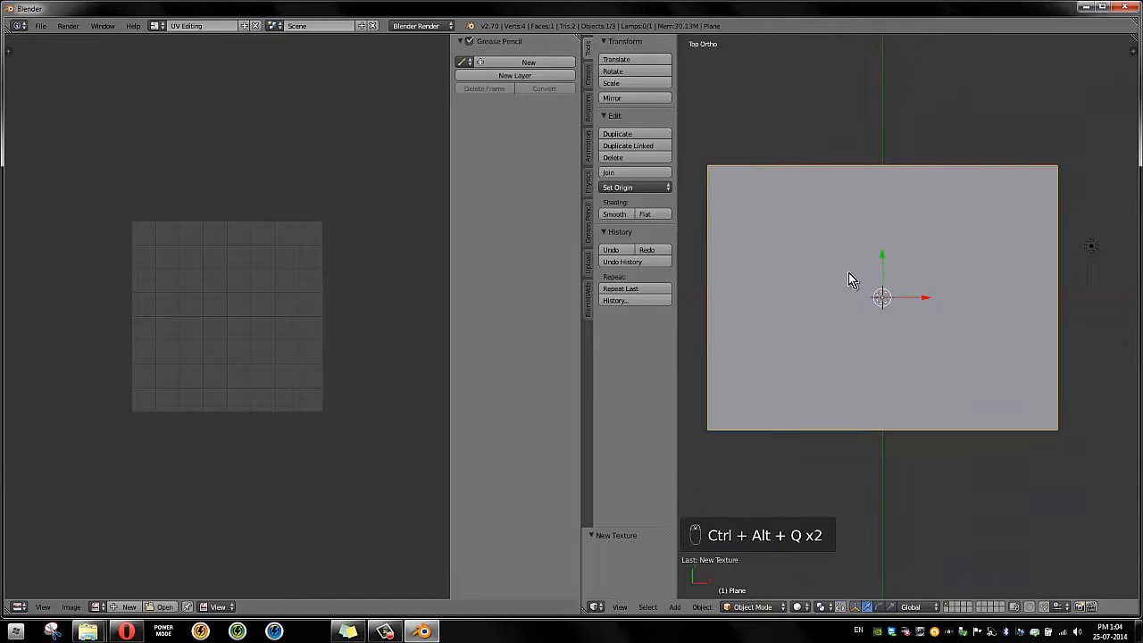
{"action": "key", "text": "Tab"}
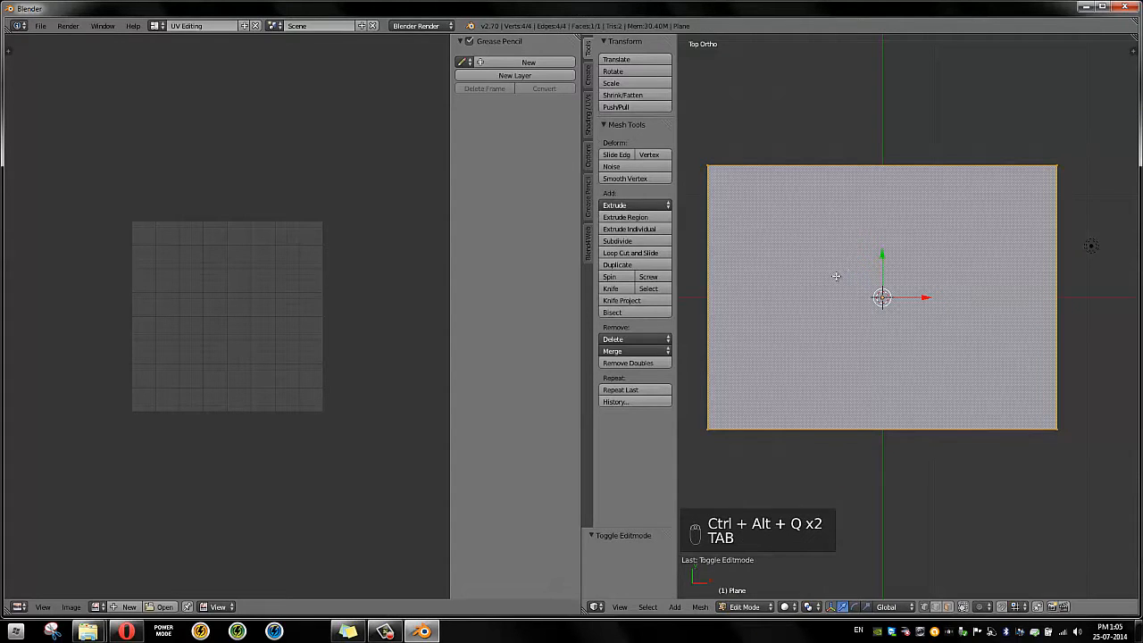
{"action": "key", "text": "Tab"}
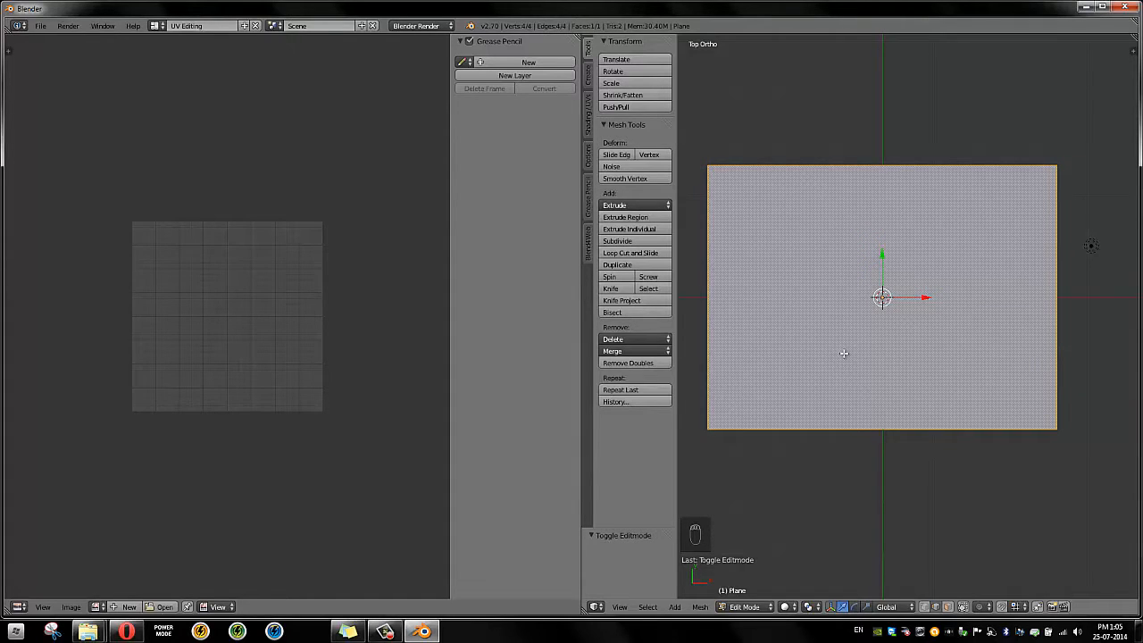
{"action": "key", "text": "U"}
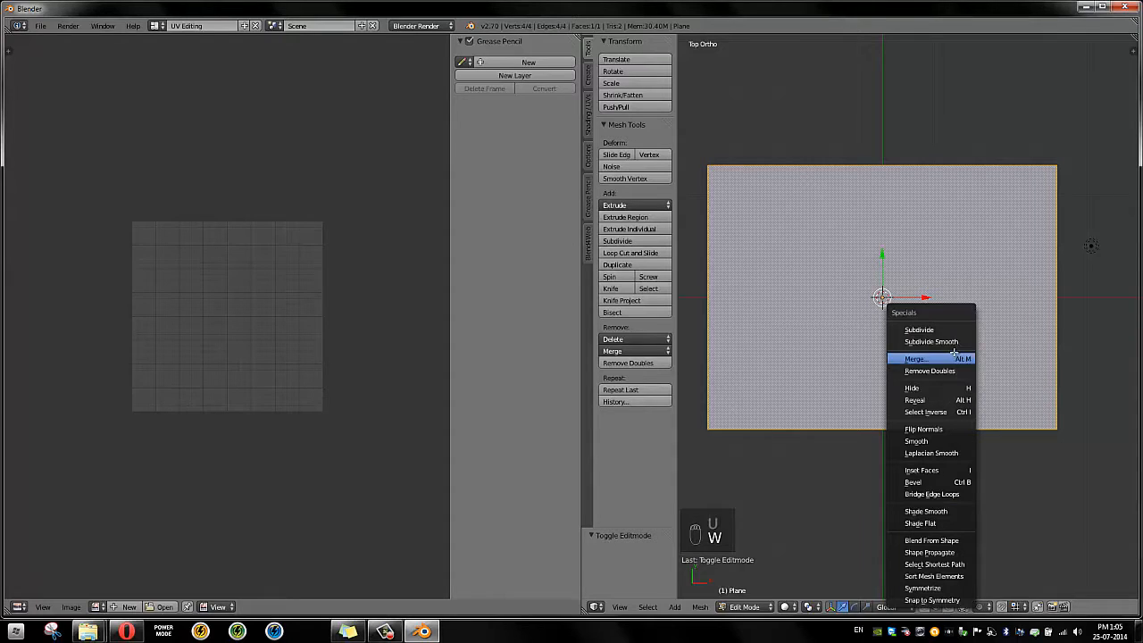
{"action": "left_click", "coordinate": [919, 329]}
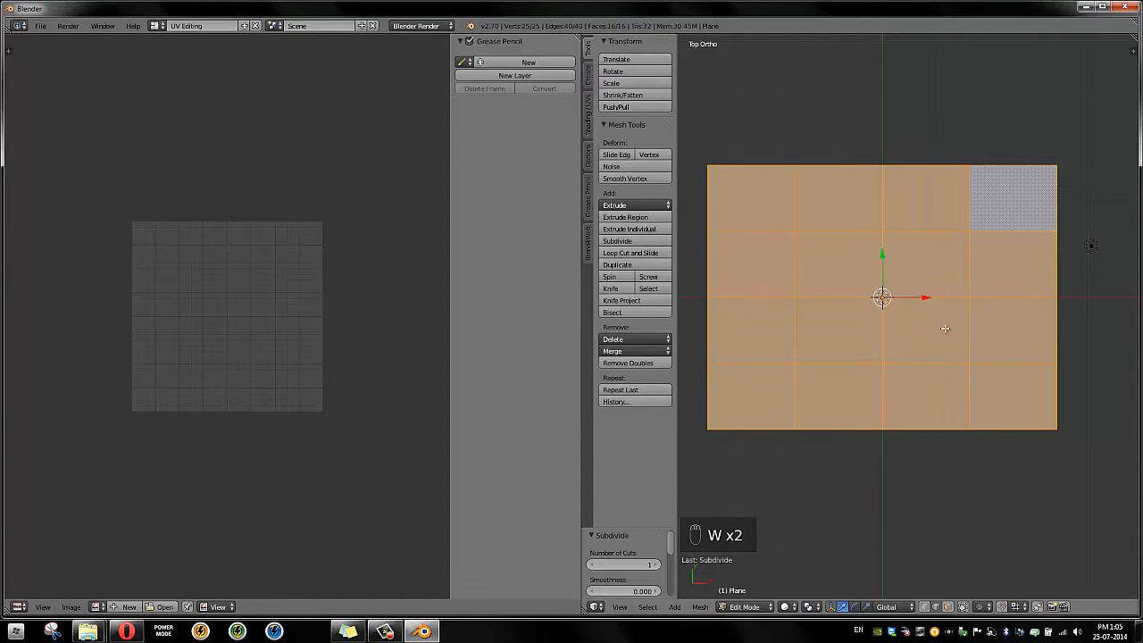
{"action": "key", "text": "W"}
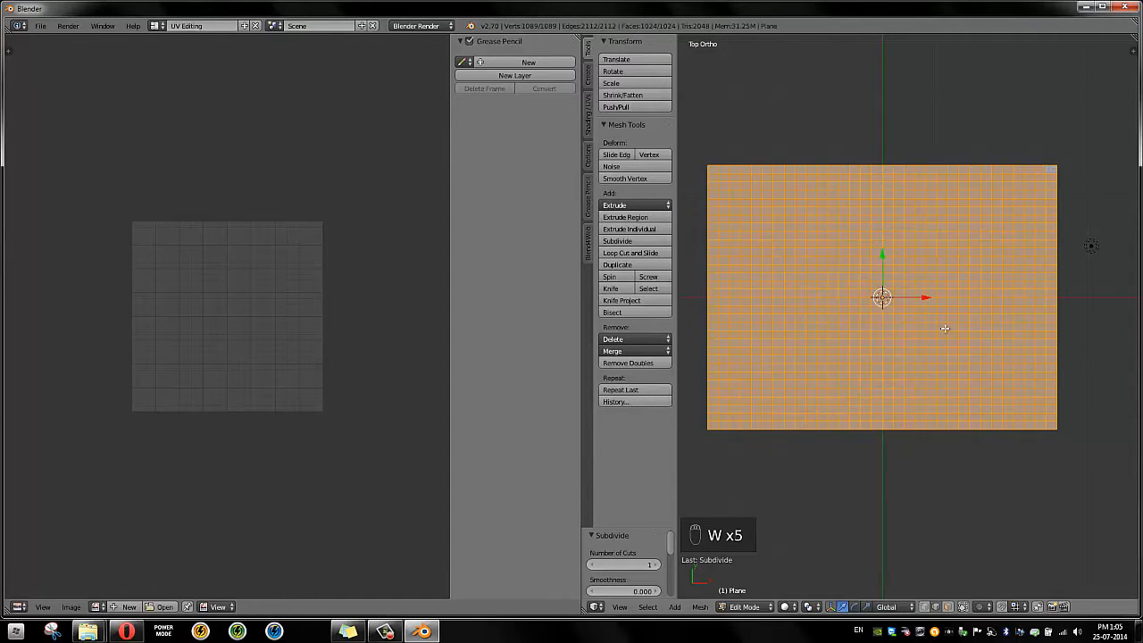
{"action": "key", "text": "w"}
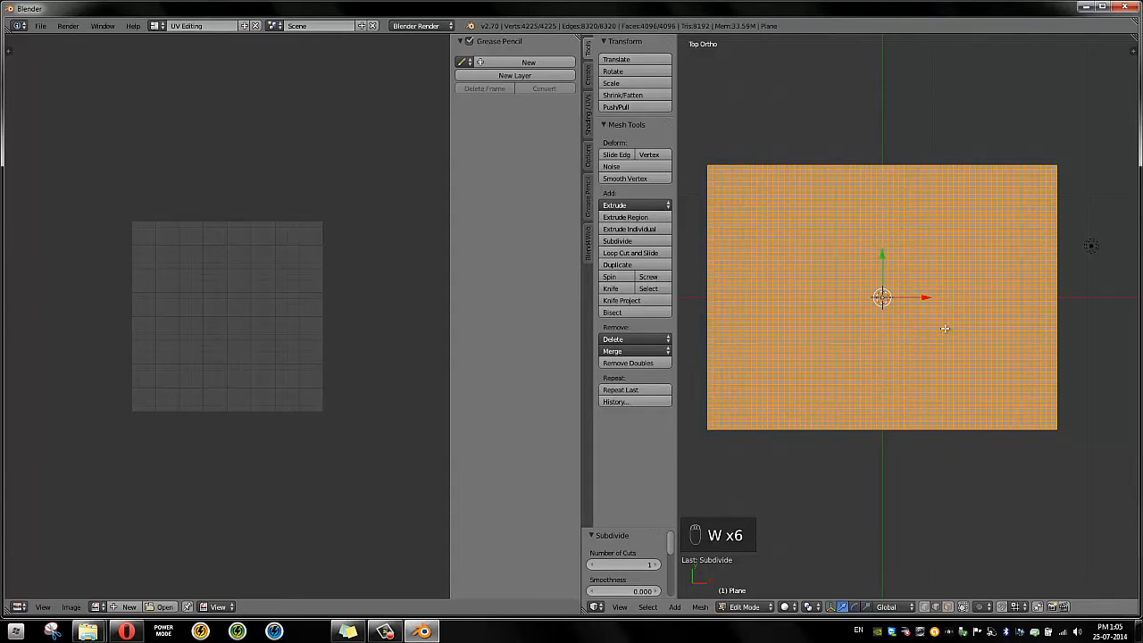
{"action": "key", "text": "w"}
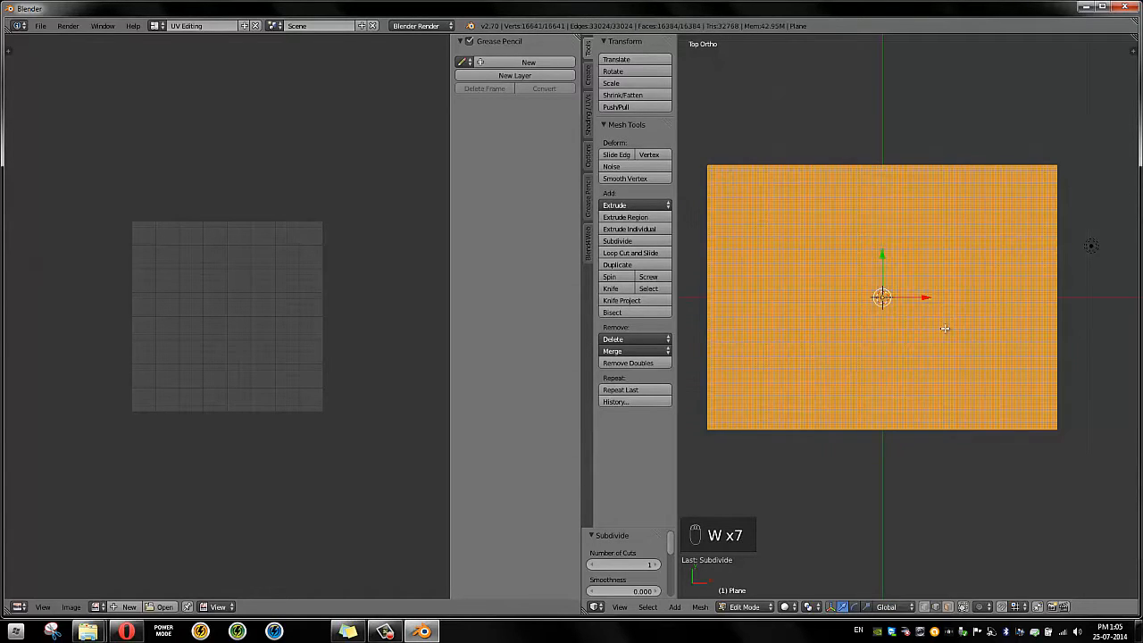
{"action": "key", "text": "Tab"}
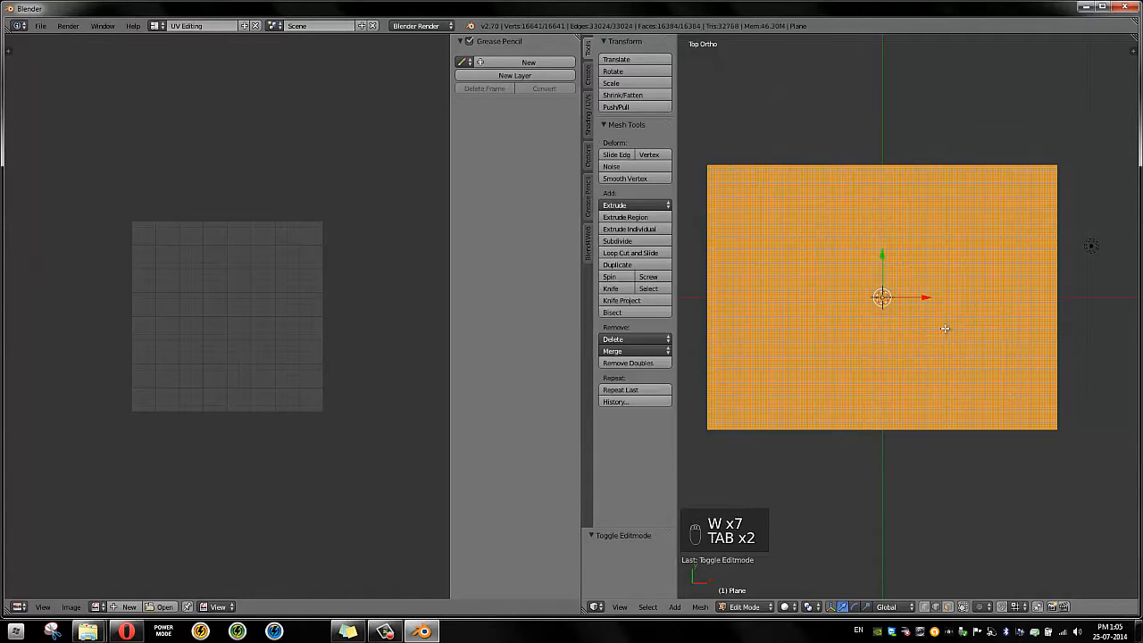
Unwrap the plane with Project From View and load the globe photo in the UV editor
{"action": "key", "text": "u"}
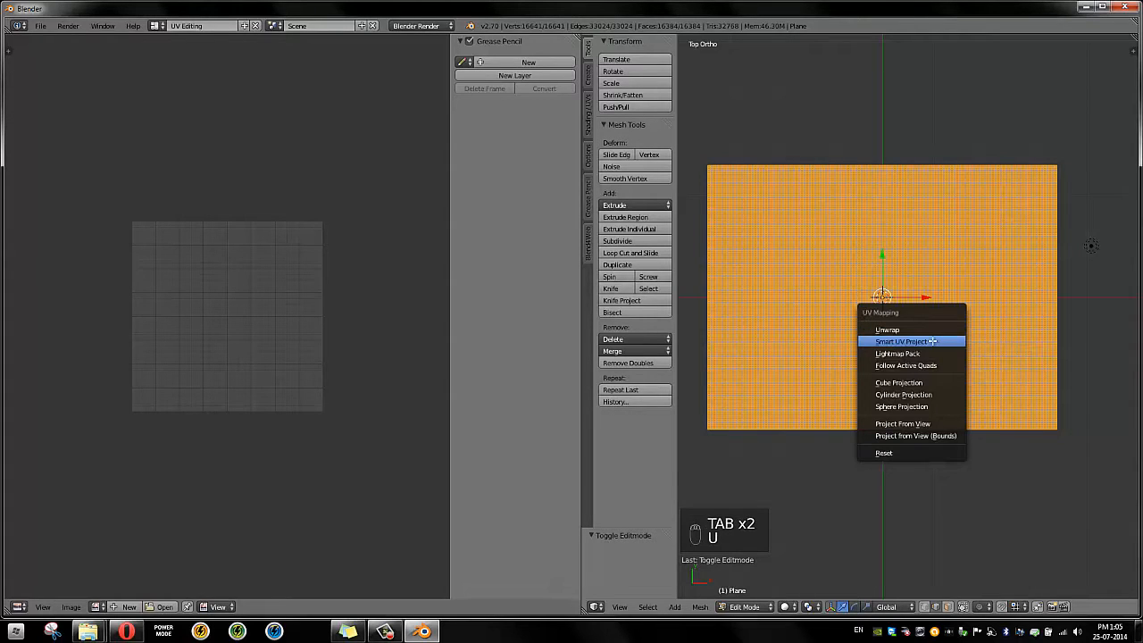
{"action": "mouse_move", "coordinate": [915, 395]}
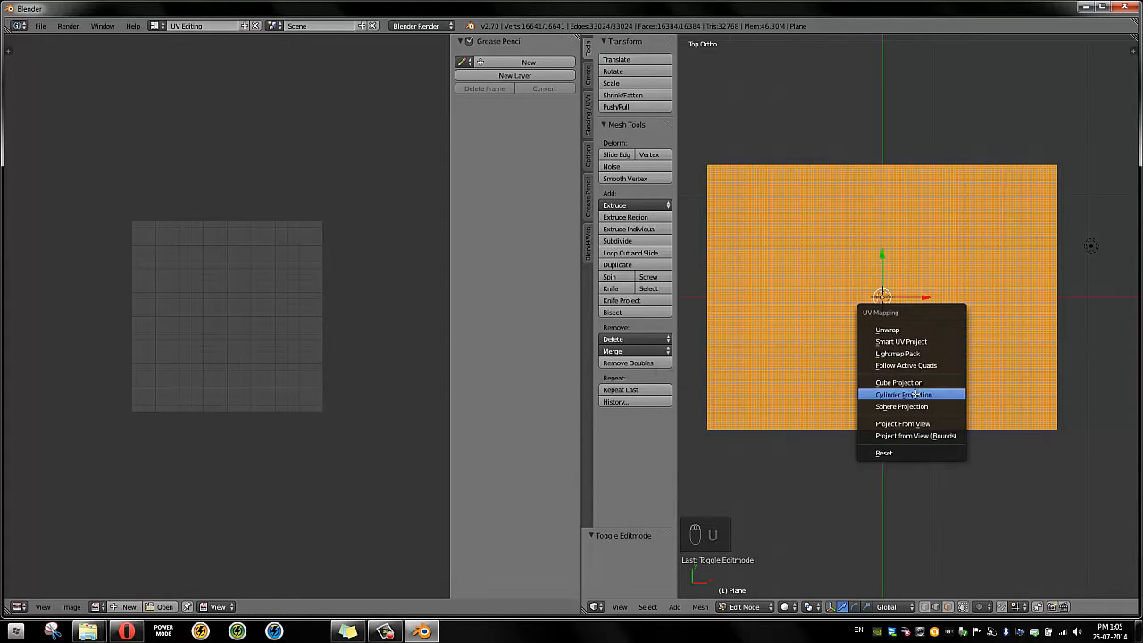
{"action": "mouse_move", "coordinate": [902, 423]}
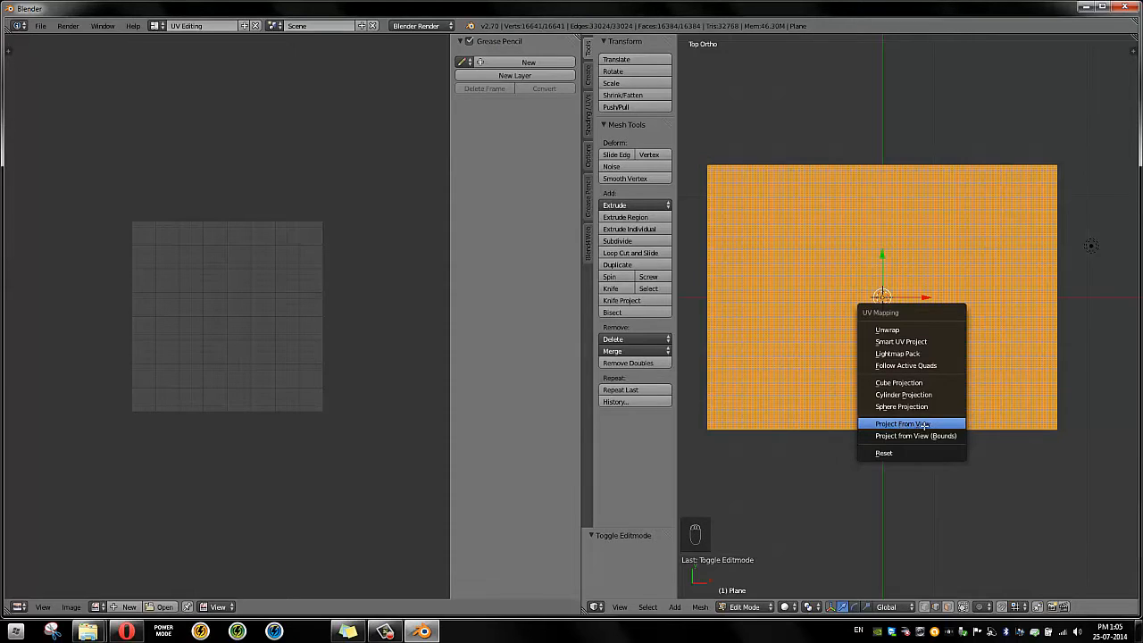
{"action": "left_click", "coordinate": [902, 423]}
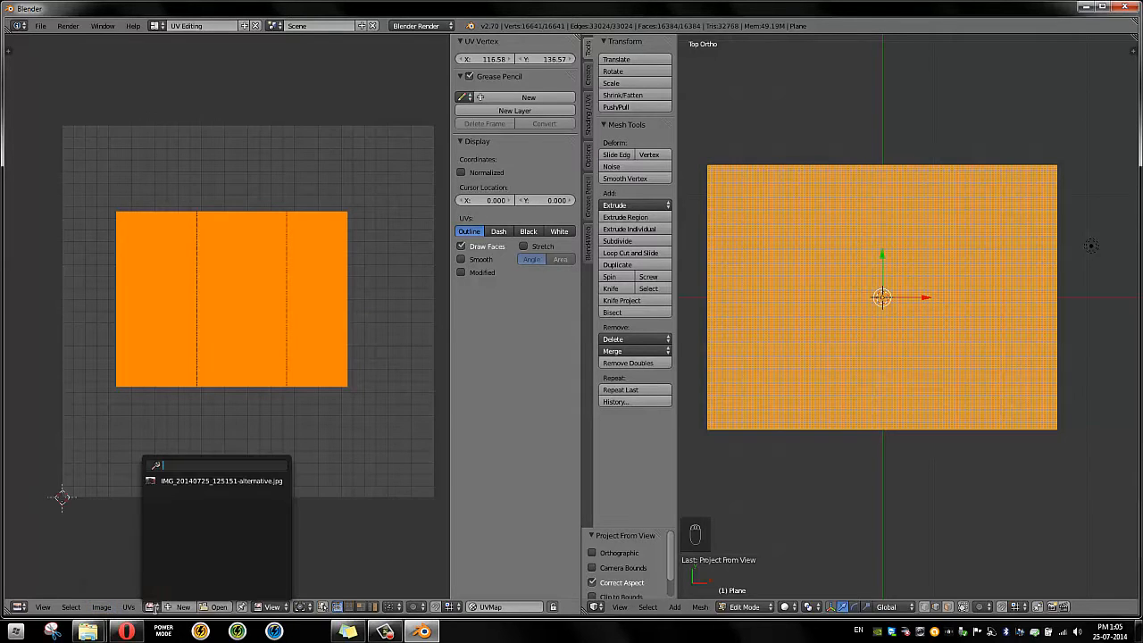
{"action": "left_click", "coordinate": [221, 480]}
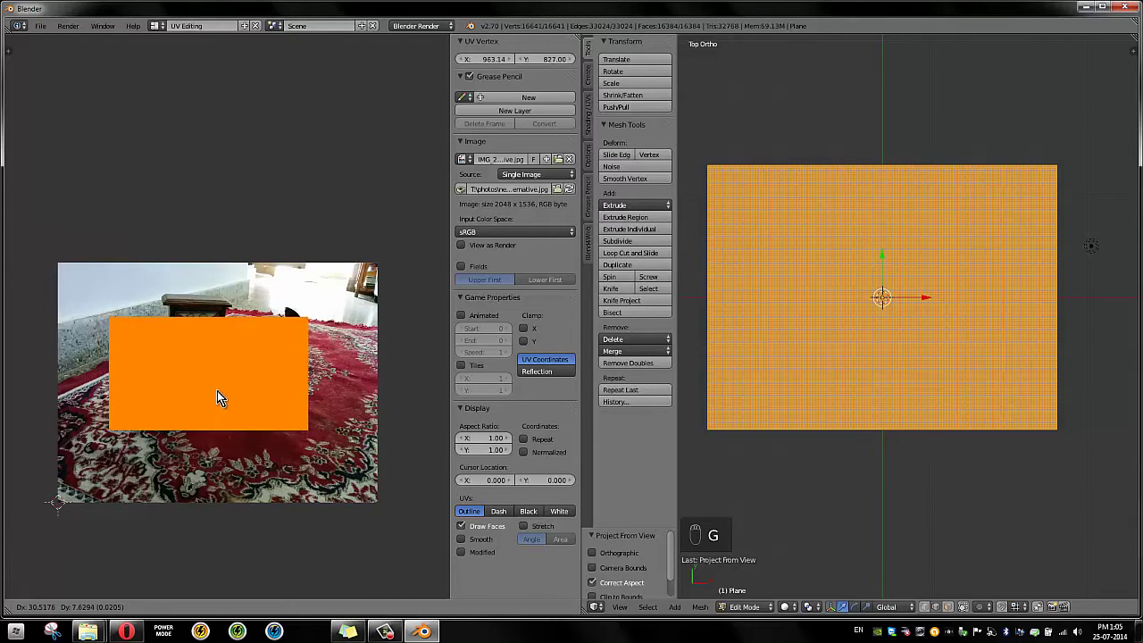
Stretch the UVs over the whole photo and view the textured plane at an angle
{"action": "left_click_drag", "start_coordinate": [221, 397], "coordinate": [224, 408]}
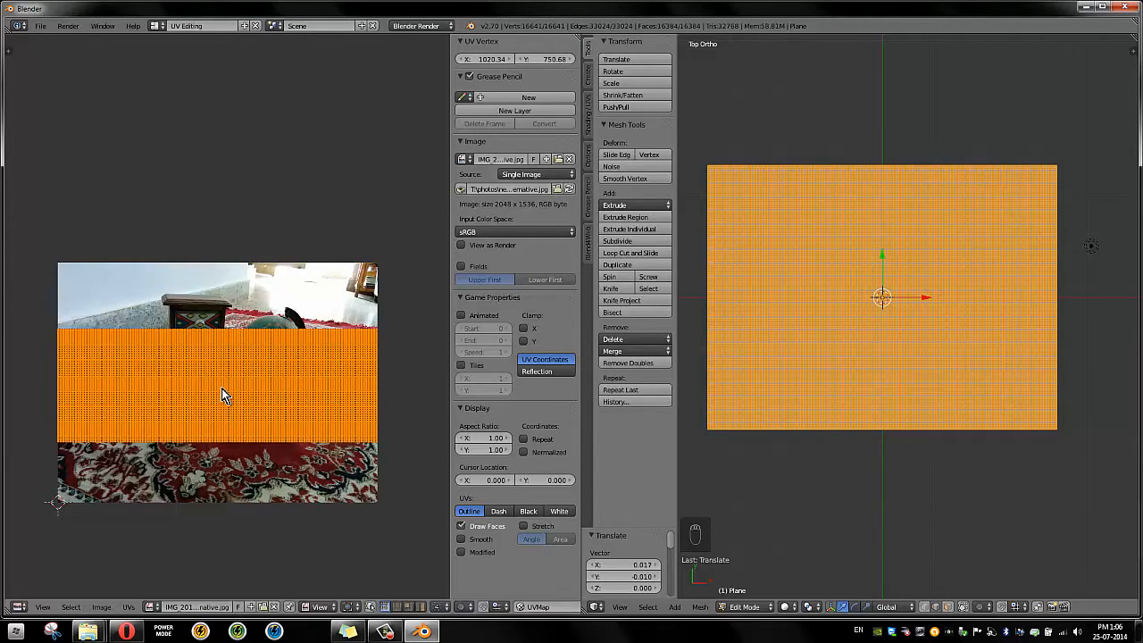
{"action": "key", "text": "S"}
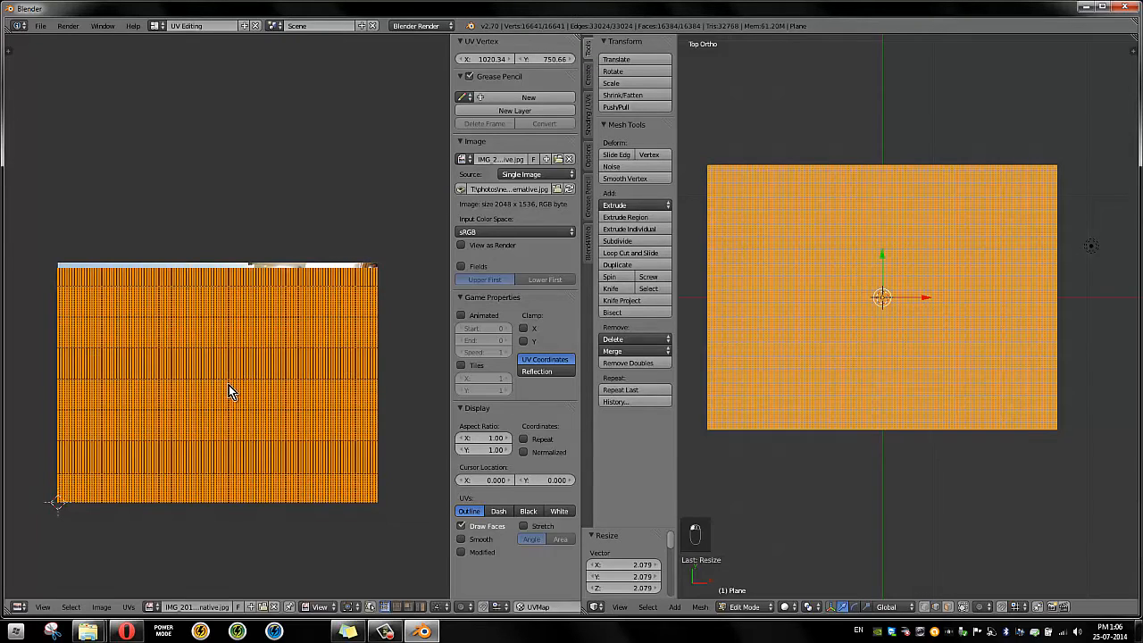
{"action": "key", "text": "g"}
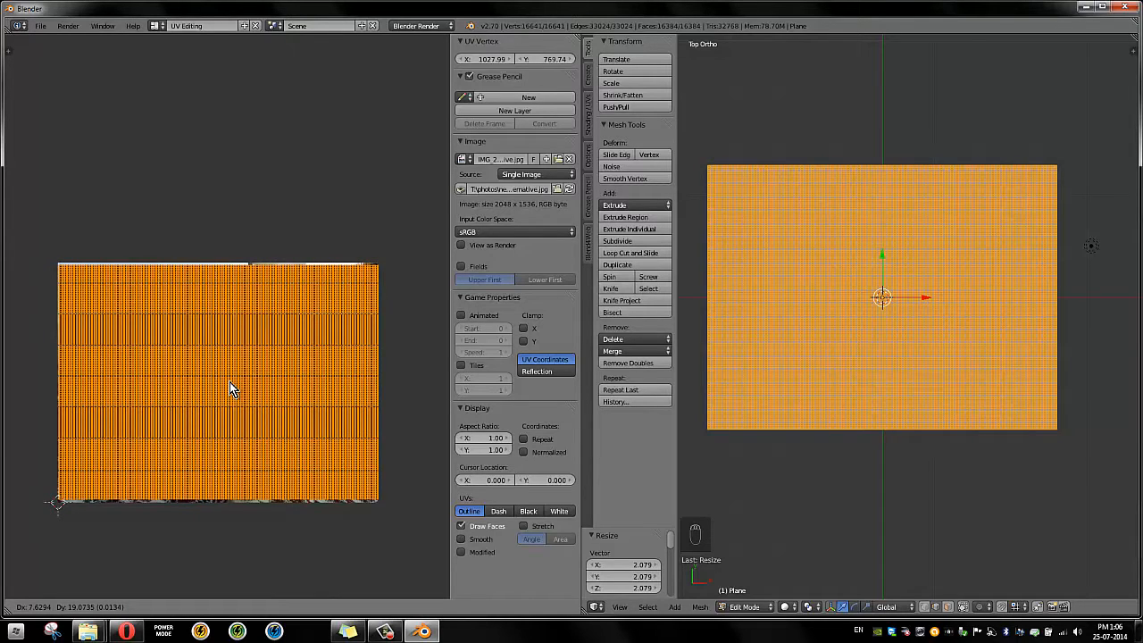
{"action": "key", "text": "TAB"}
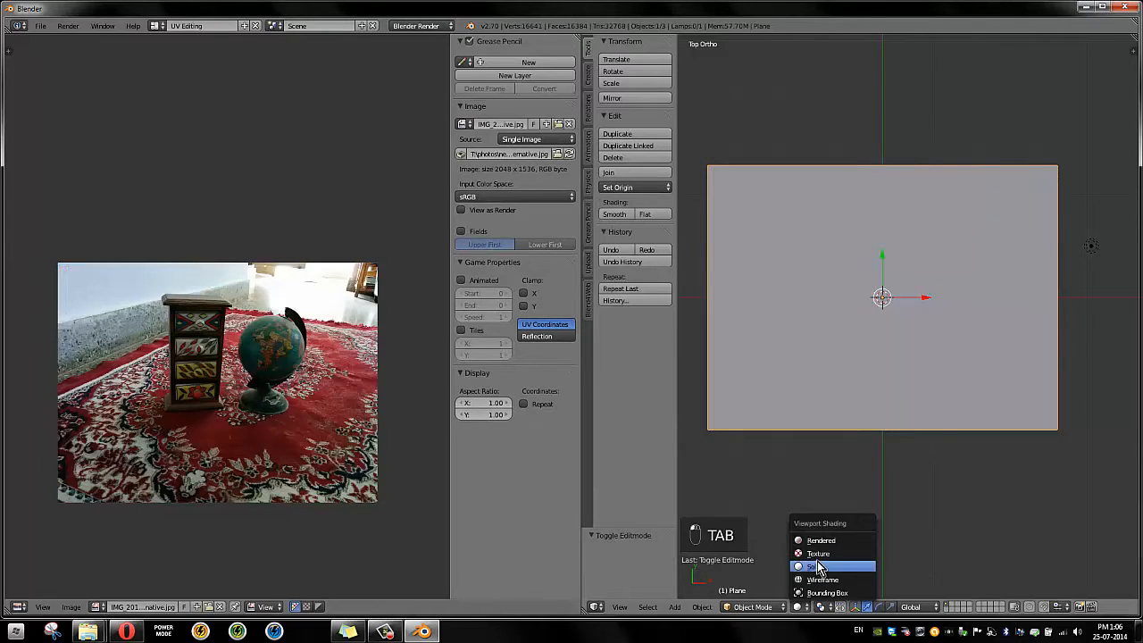
{"action": "left_click", "coordinate": [818, 566]}
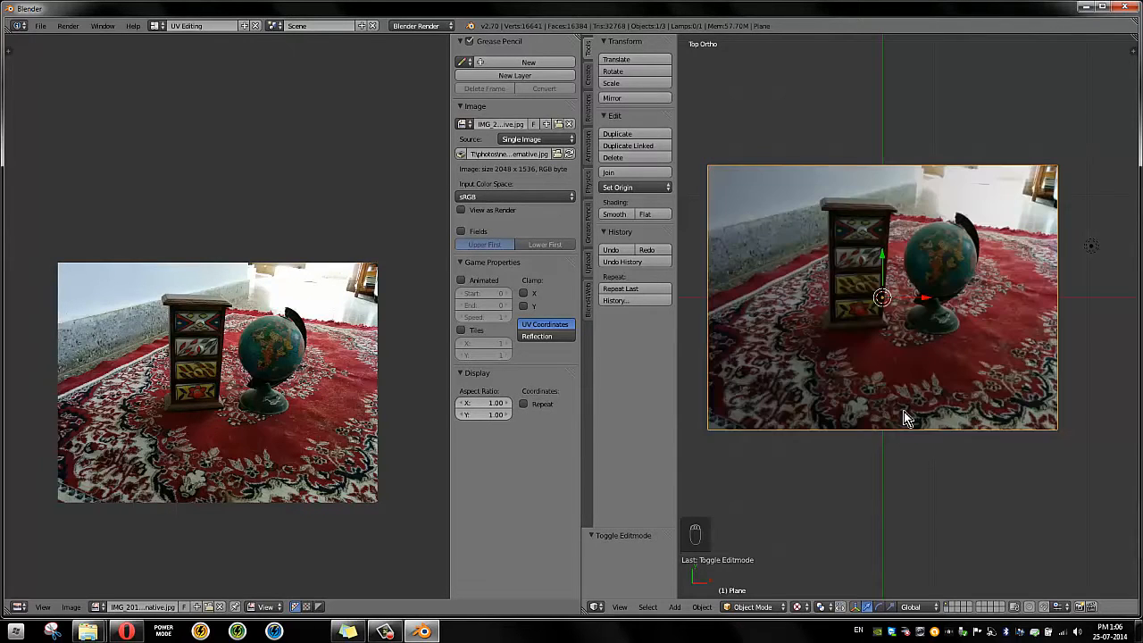
{"action": "left_click_drag", "start_coordinate": [906, 415], "coordinate": [901, 351]}
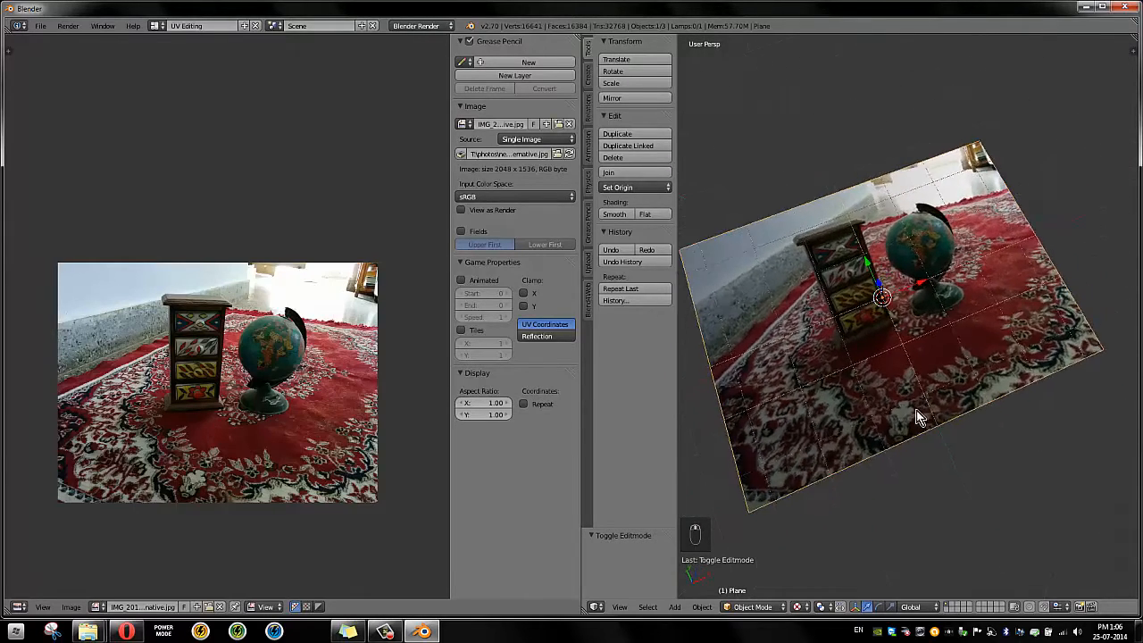
Return to the Default screen layout showing the textured plane
{"action": "left_click", "coordinate": [159, 25]}
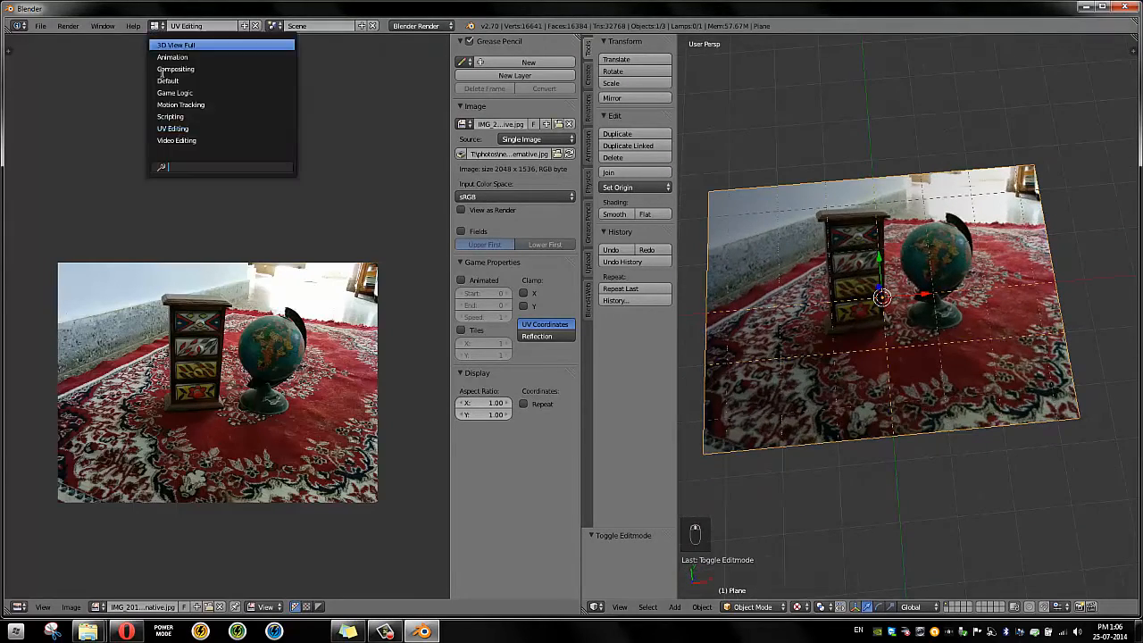
{"action": "left_click", "coordinate": [167, 80]}
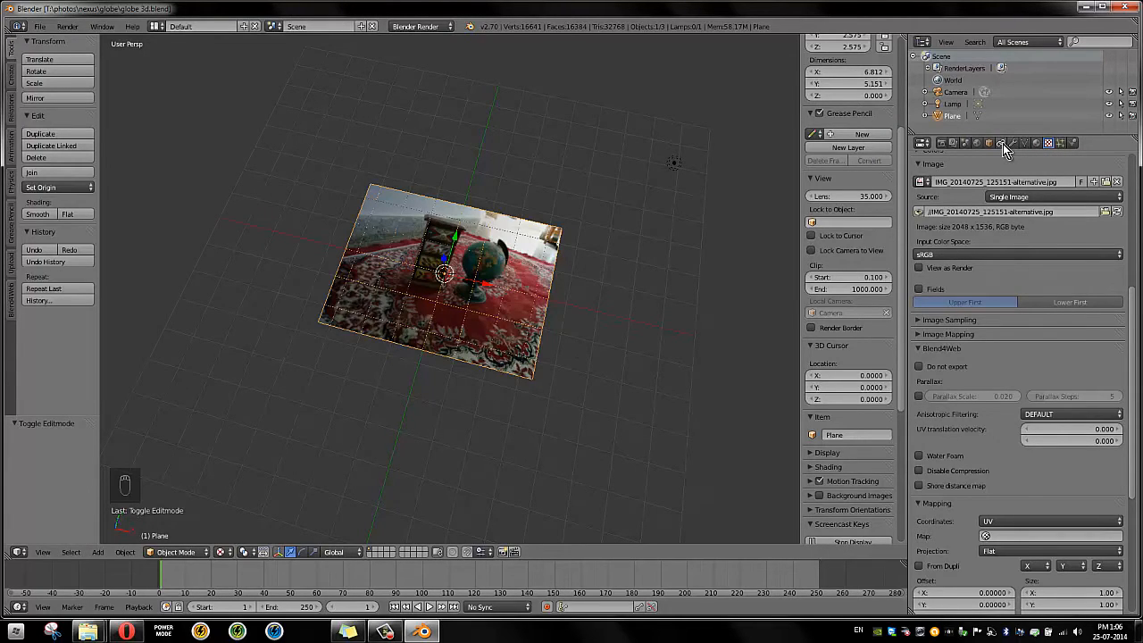
Add a Displace modifier to the textured plane
{"action": "left_click", "coordinate": [1009, 143]}
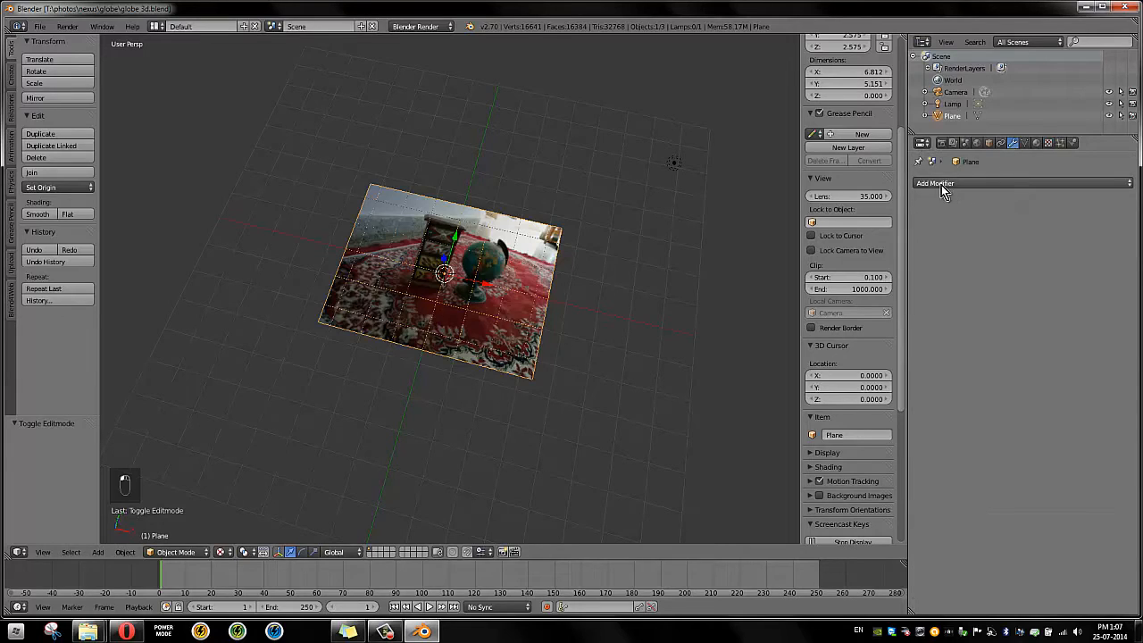
{"action": "left_click", "coordinate": [935, 183]}
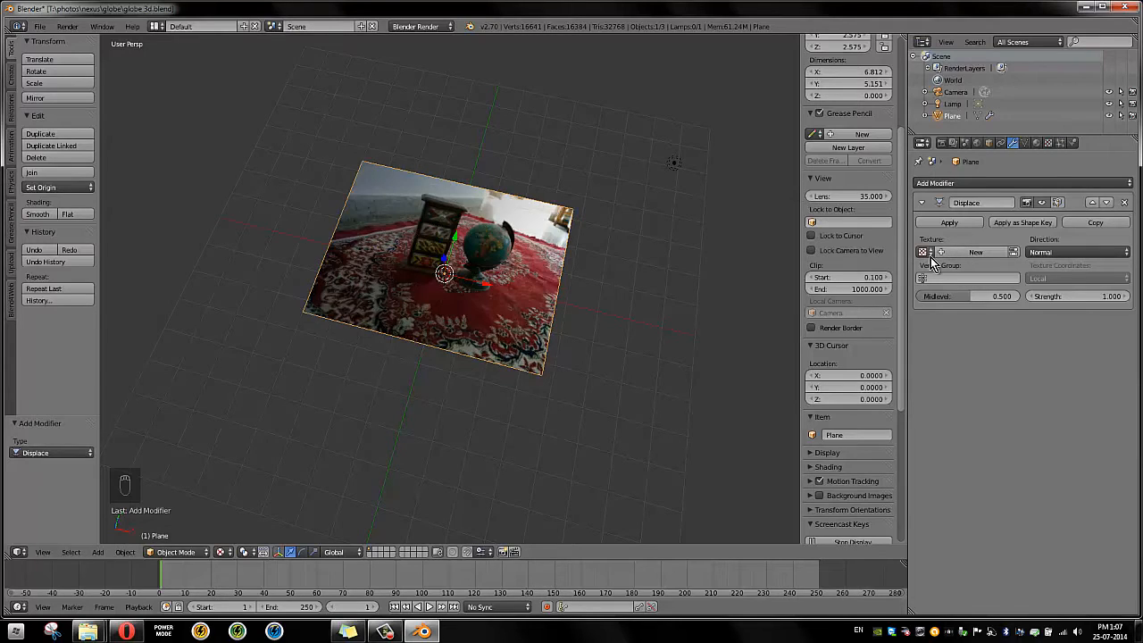
{"action": "mouse_move", "coordinate": [947, 255]}
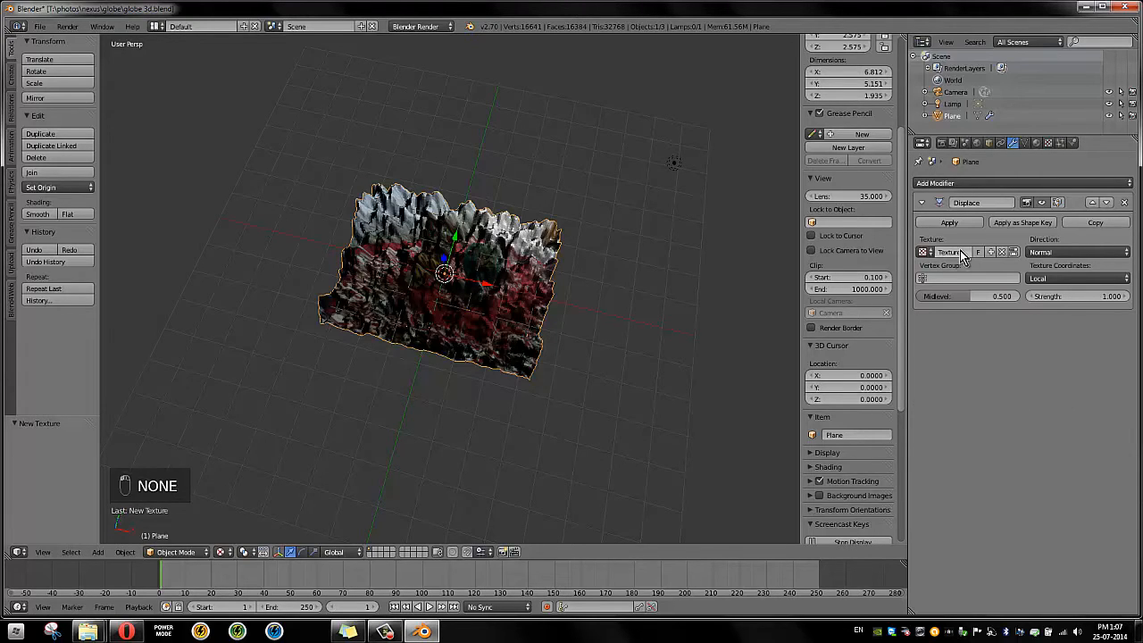
{"action": "mouse_move", "coordinate": [991, 252]}
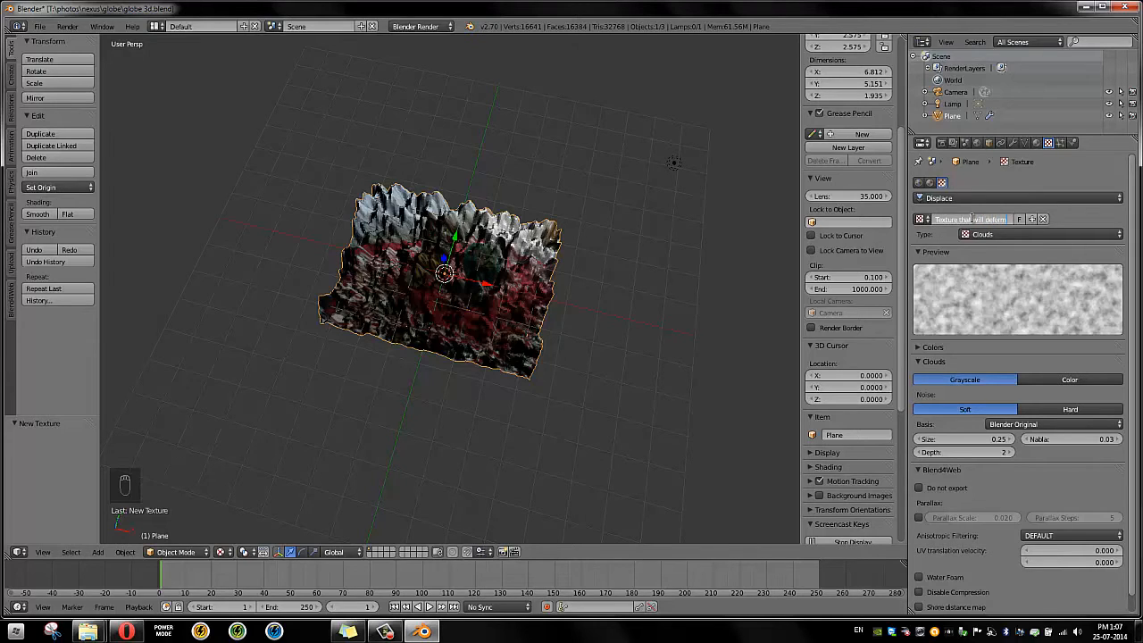
Make the deforming texture Image or Movie using IMG_20140725_125151-depthmap.jpg, and expand Image Mapping
{"action": "left_click", "coordinate": [991, 234]}
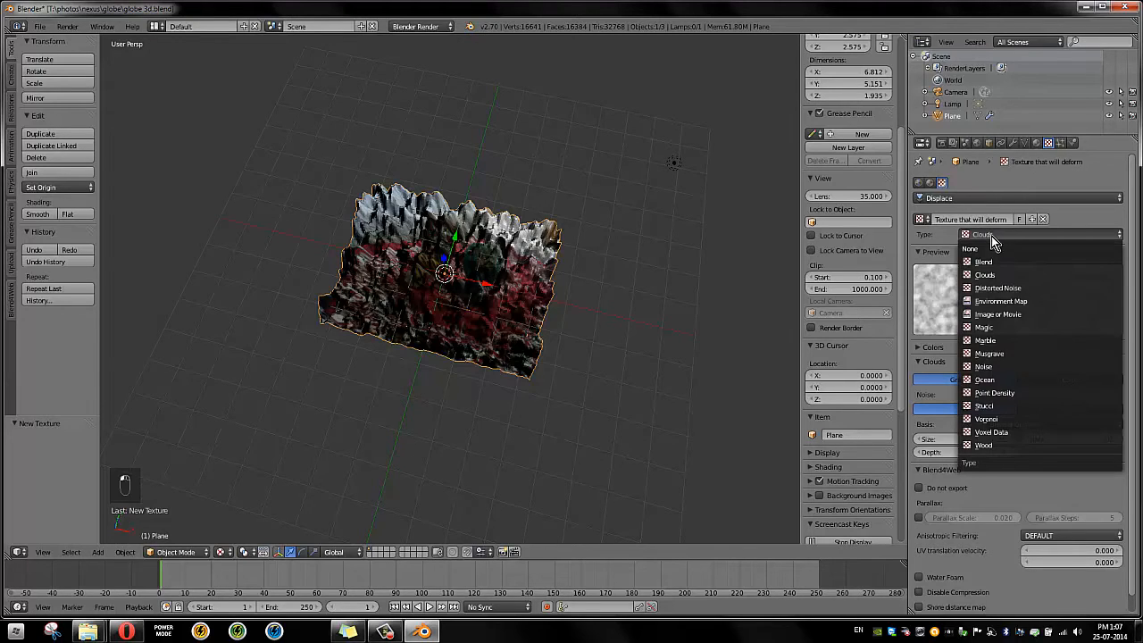
{"action": "left_click", "coordinate": [1000, 301]}
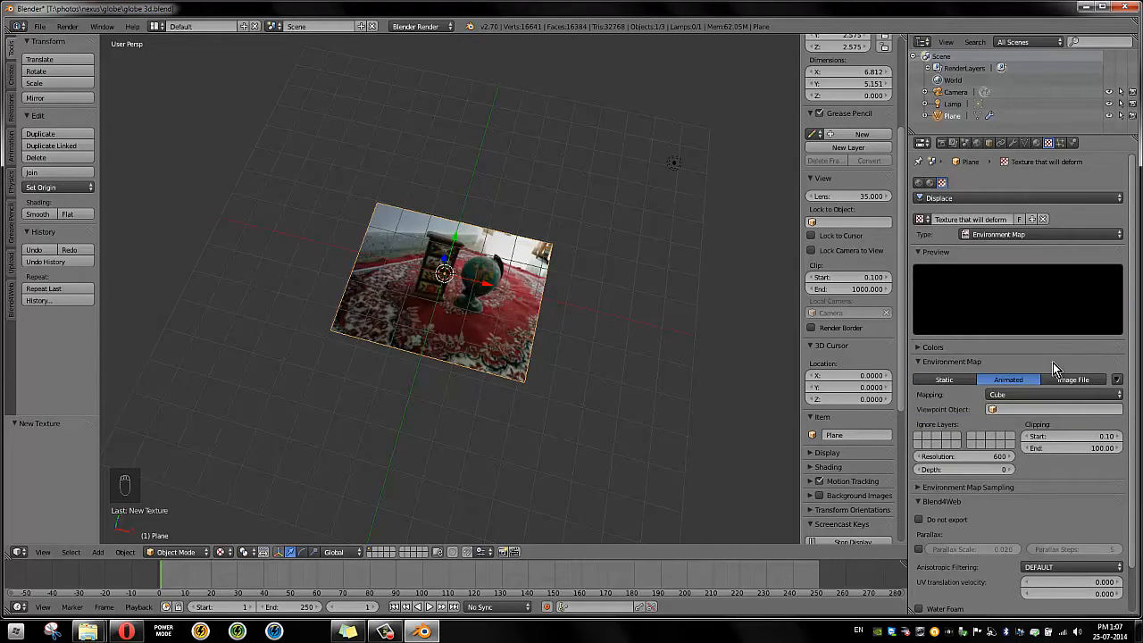
{"action": "mouse_move", "coordinate": [1074, 418]}
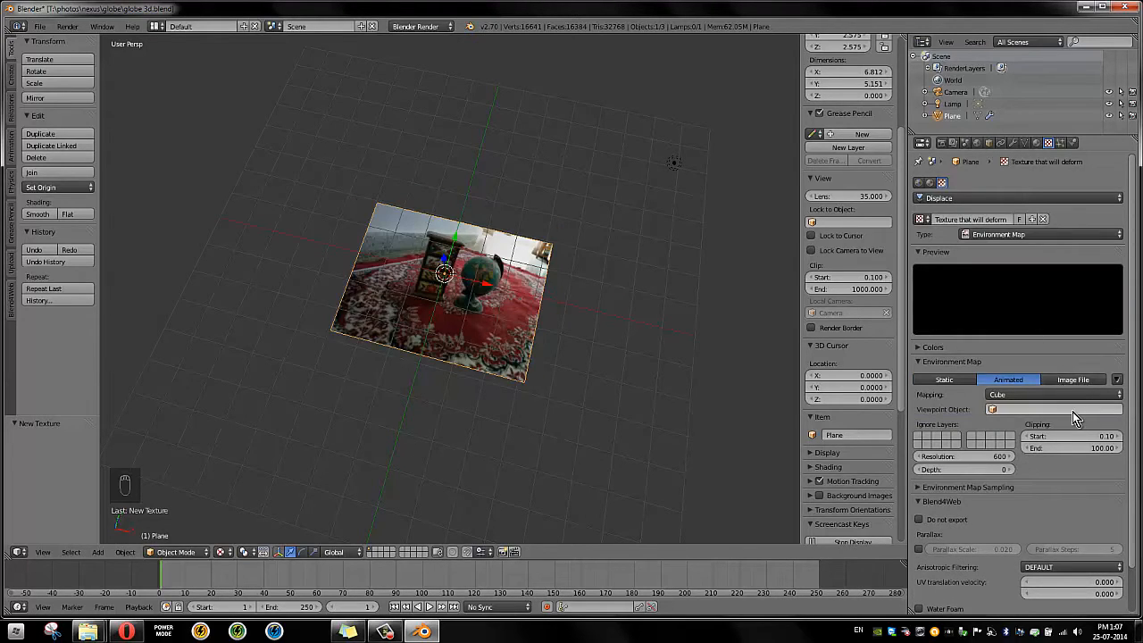
{"action": "mouse_move", "coordinate": [1066, 379]}
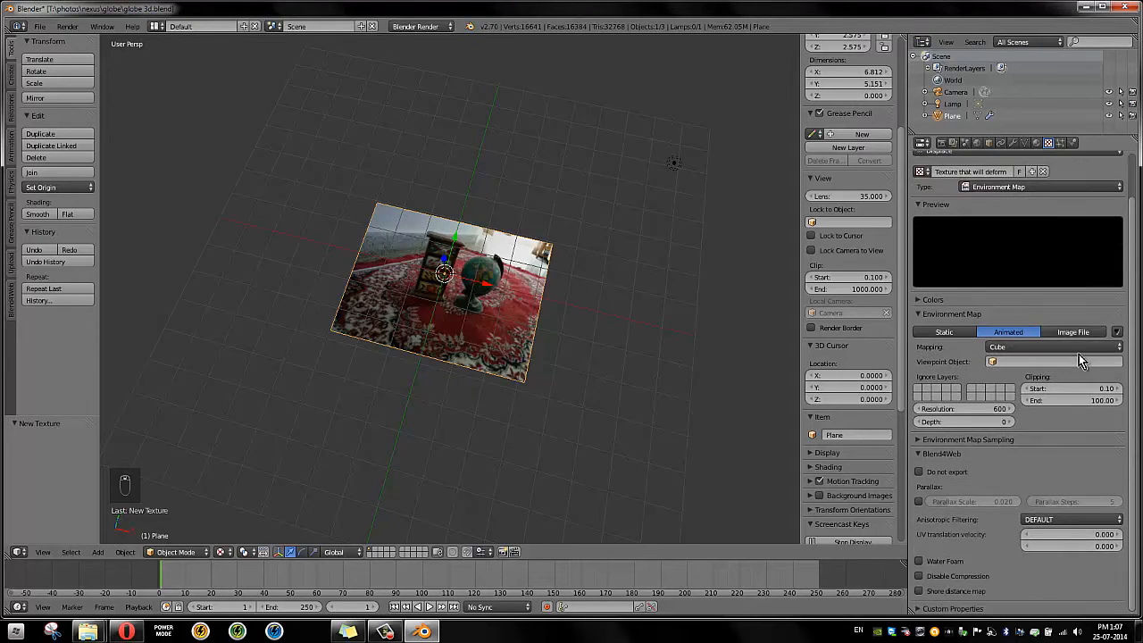
{"action": "mouse_move", "coordinate": [1072, 363]}
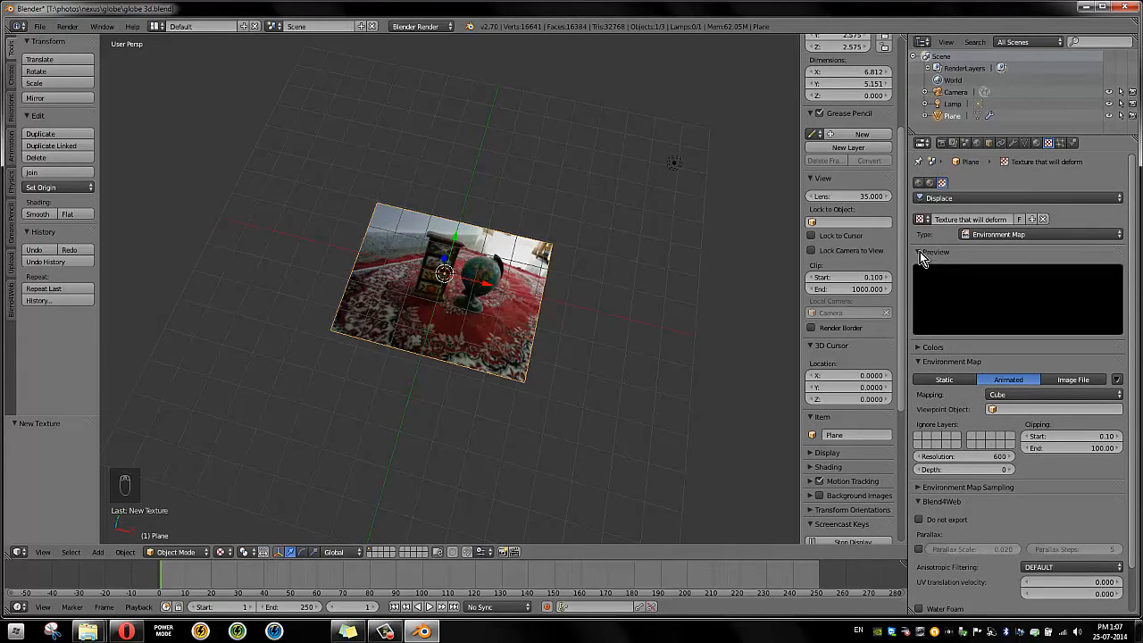
{"action": "left_click", "coordinate": [1040, 234]}
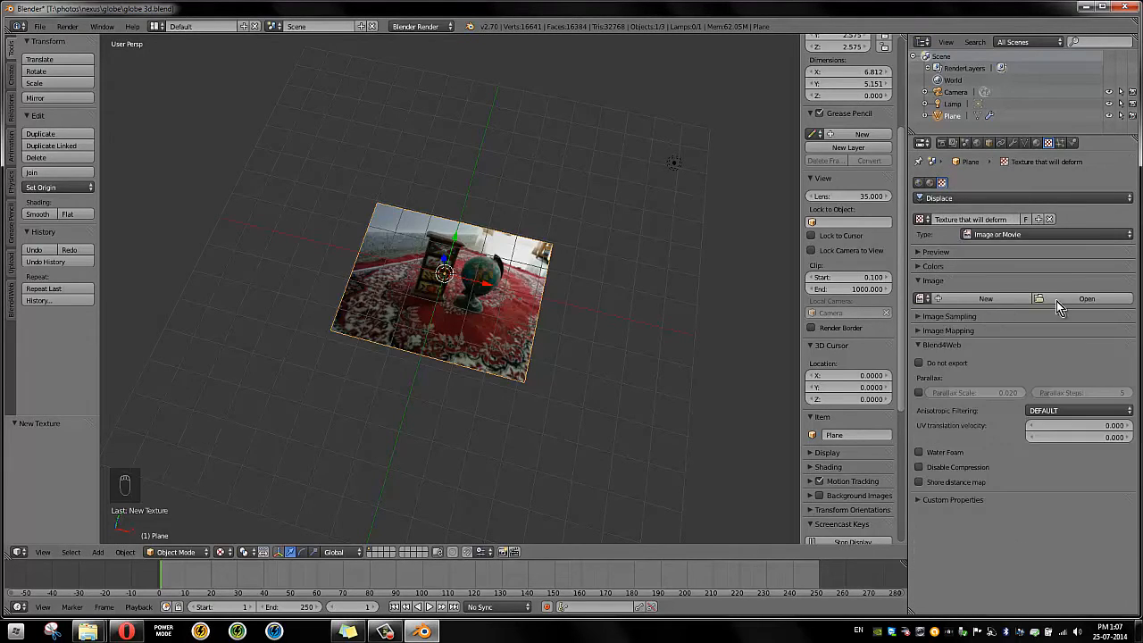
{"action": "left_click", "coordinate": [1101, 298]}
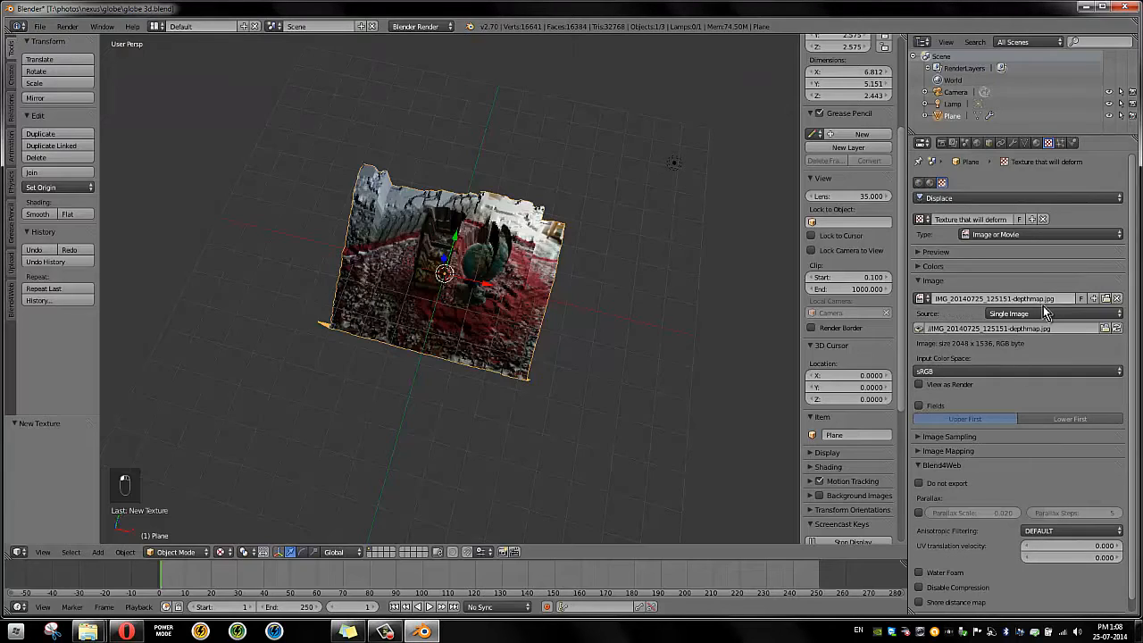
{"action": "mouse_move", "coordinate": [556, 297]}
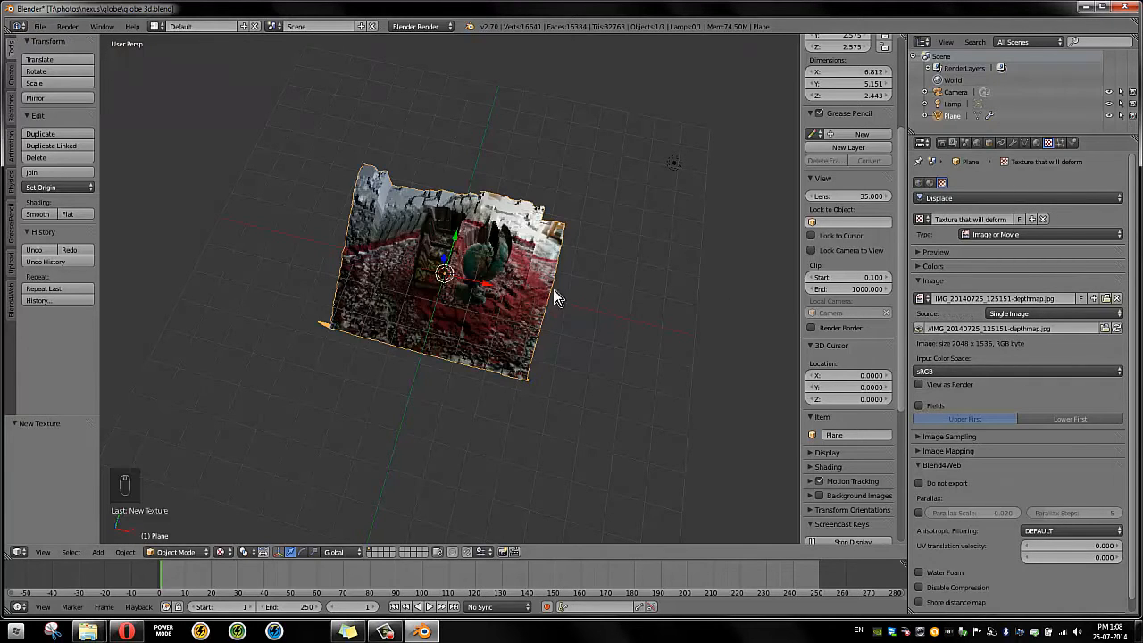
{"action": "left_click_drag", "start_coordinate": [554, 294], "coordinate": [659, 284]}
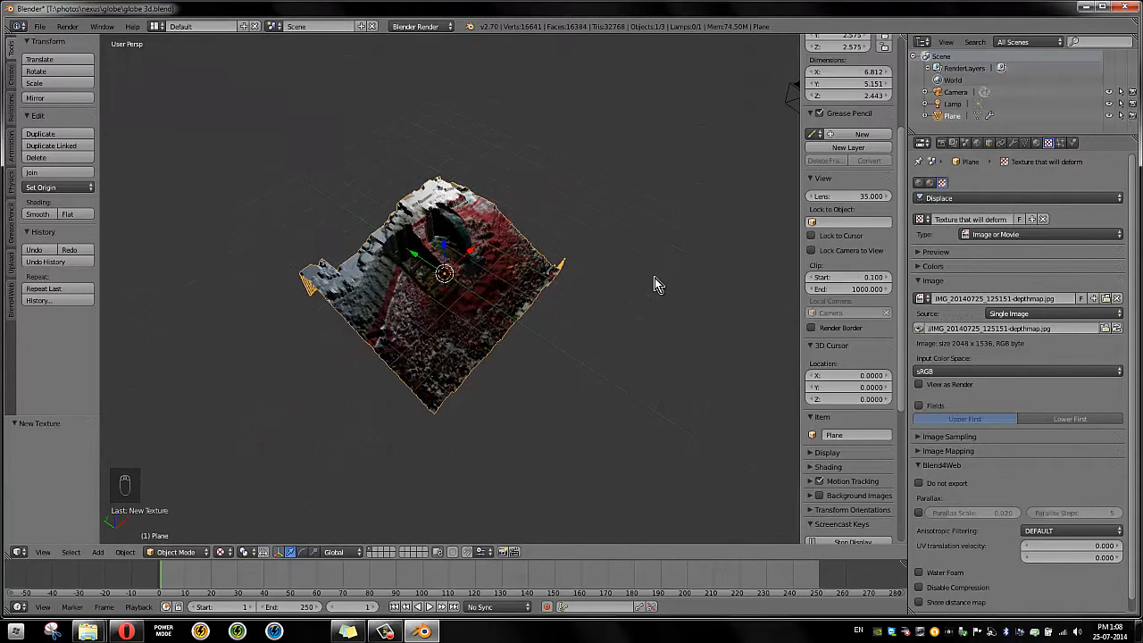
{"action": "left_click", "coordinate": [949, 450]}
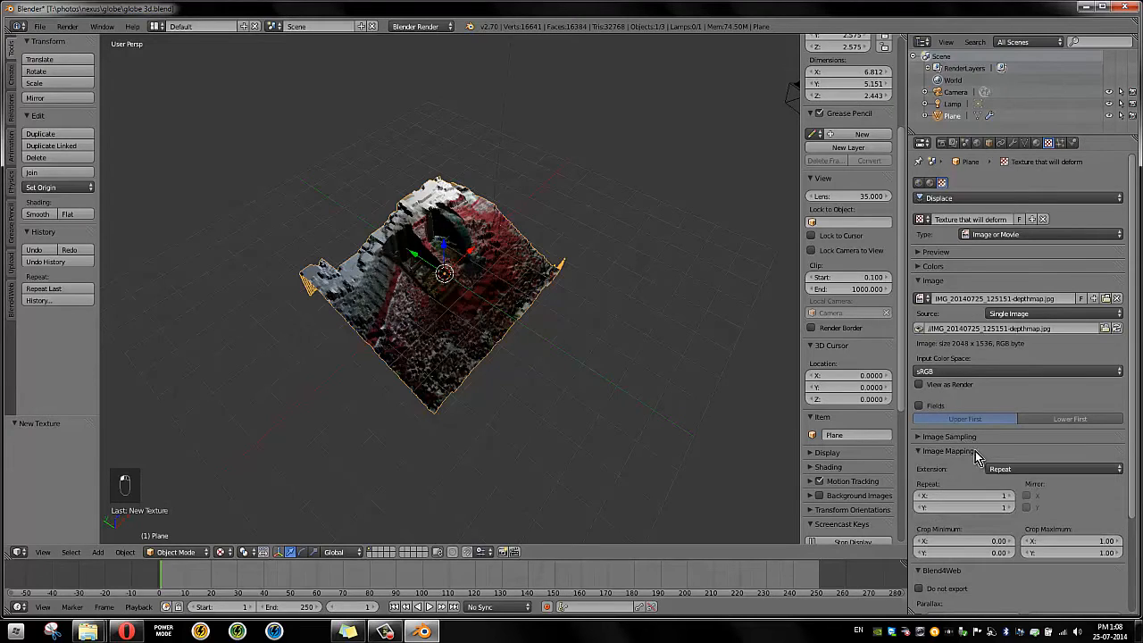
{"action": "left_click", "coordinate": [939, 450]}
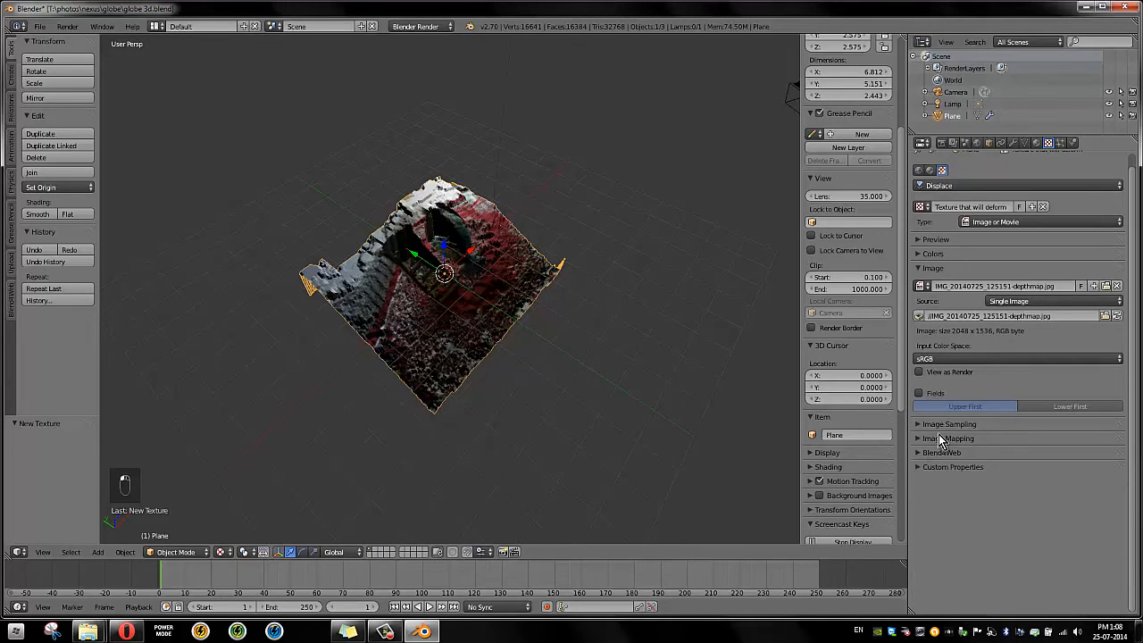
{"action": "left_click", "coordinate": [943, 438]}
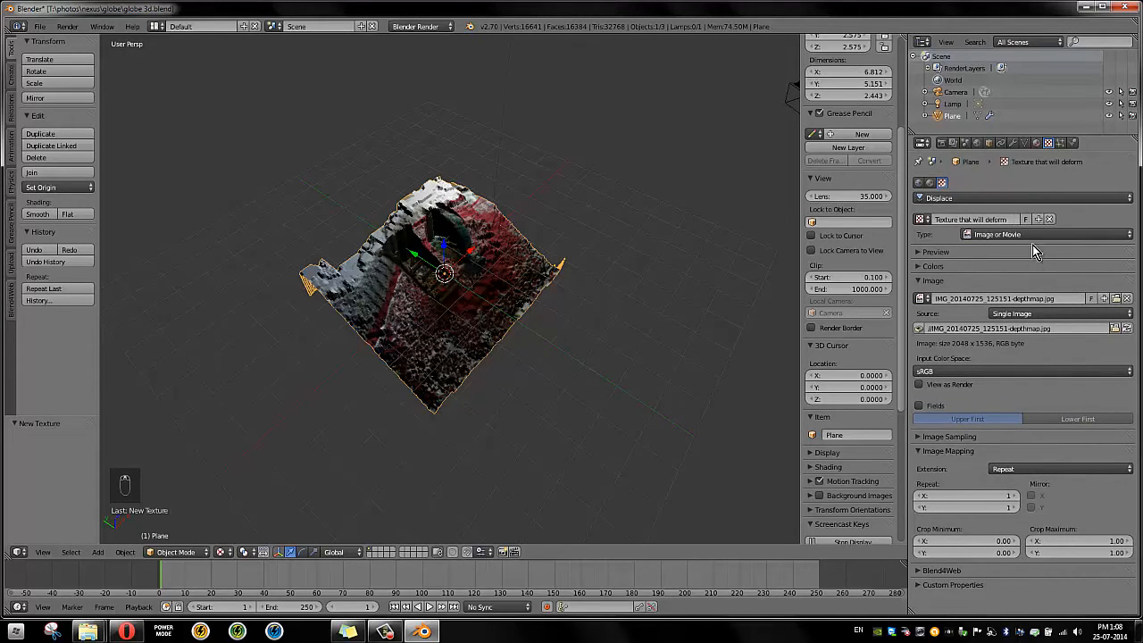
Map the plane's Displace modifier by UV coordinates with strength -0.600
{"action": "left_click", "coordinate": [1043, 143]}
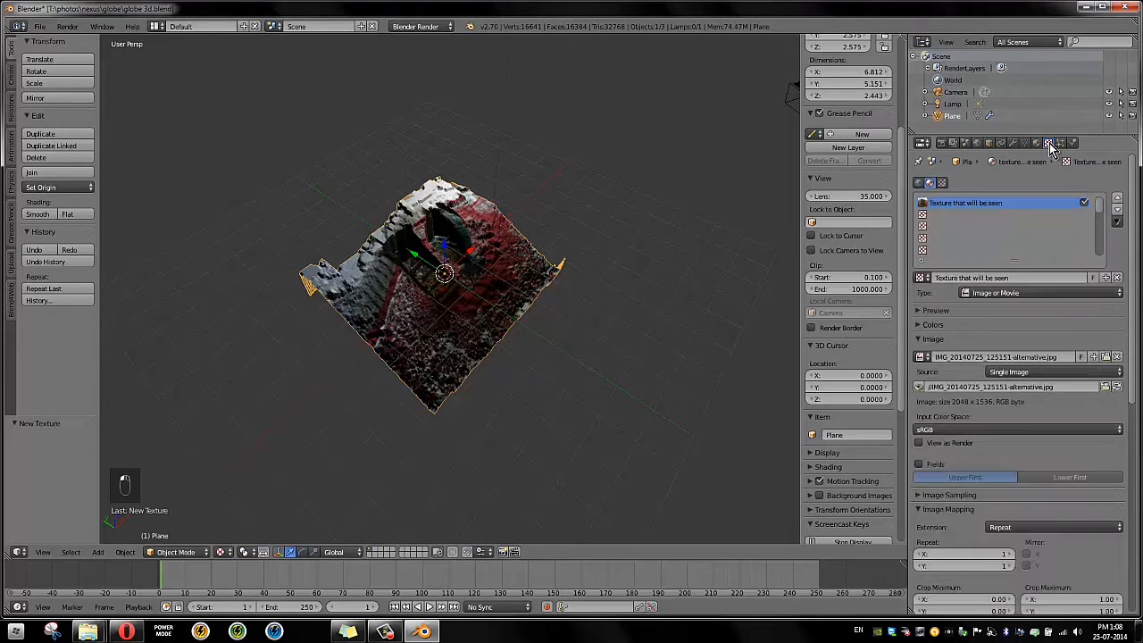
{"action": "mouse_move", "coordinate": [1044, 492]}
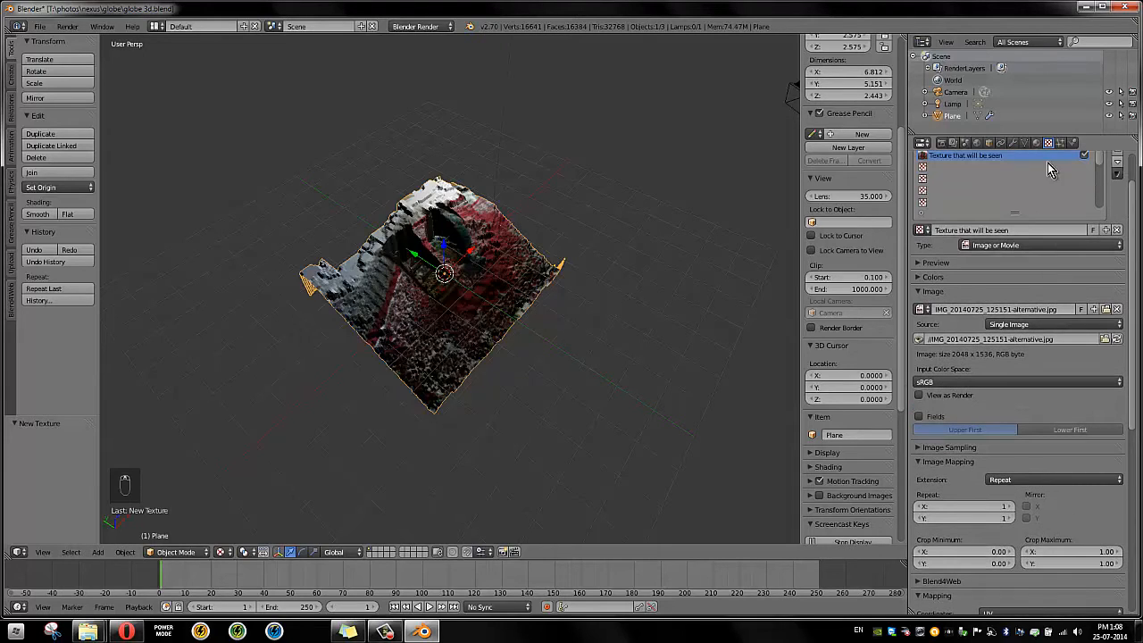
{"action": "mouse_move", "coordinate": [1046, 144]}
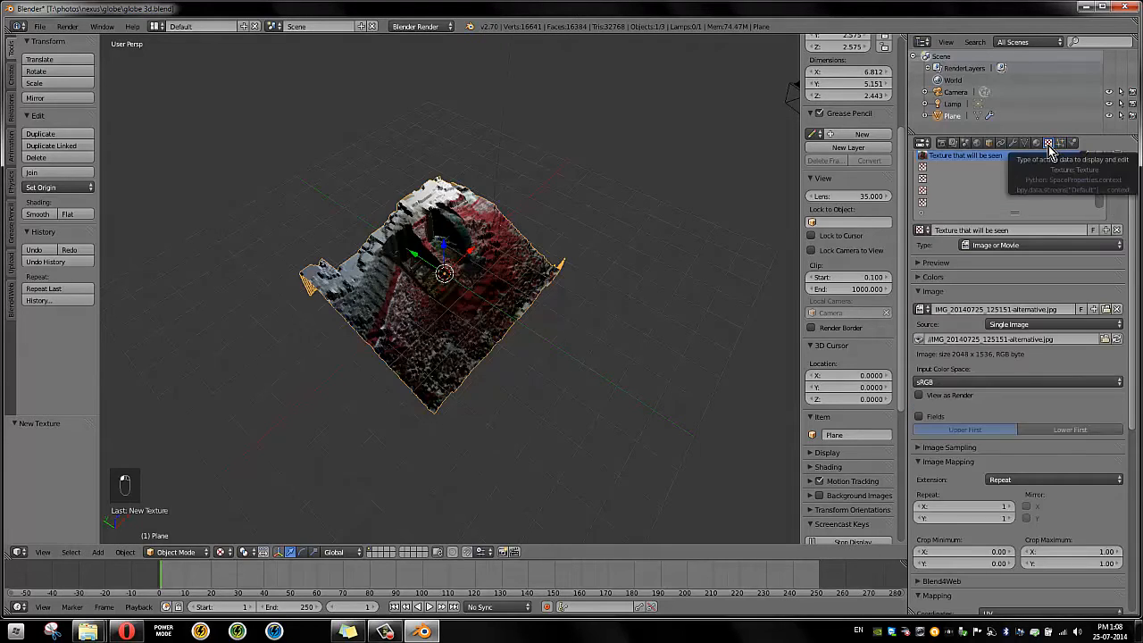
{"action": "left_click", "coordinate": [1039, 143]}
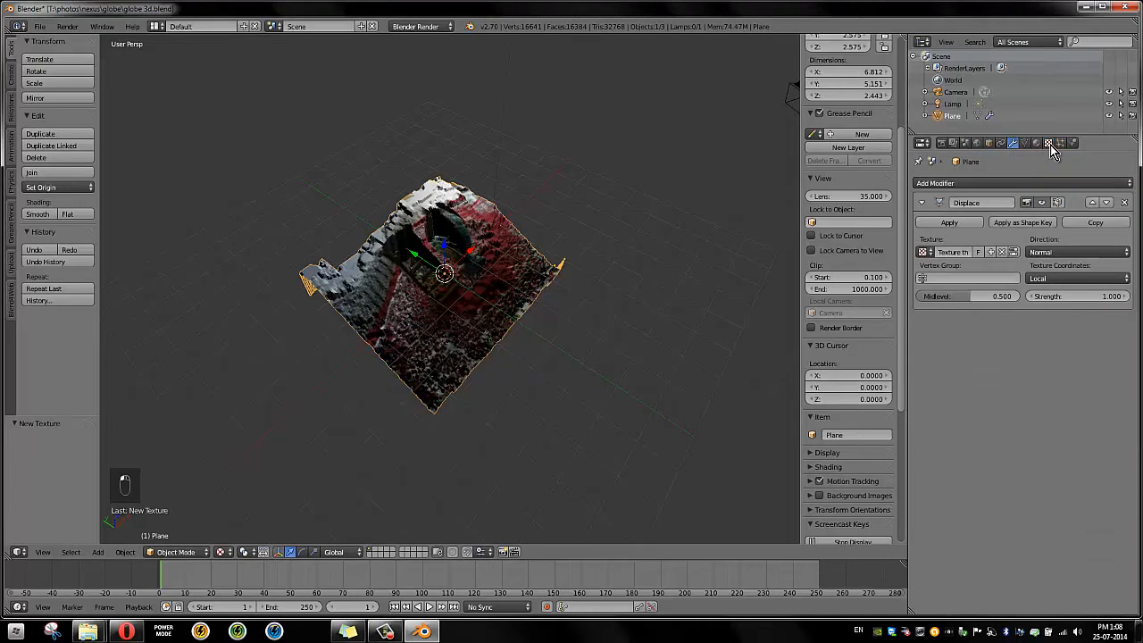
{"action": "mouse_move", "coordinate": [1047, 144]}
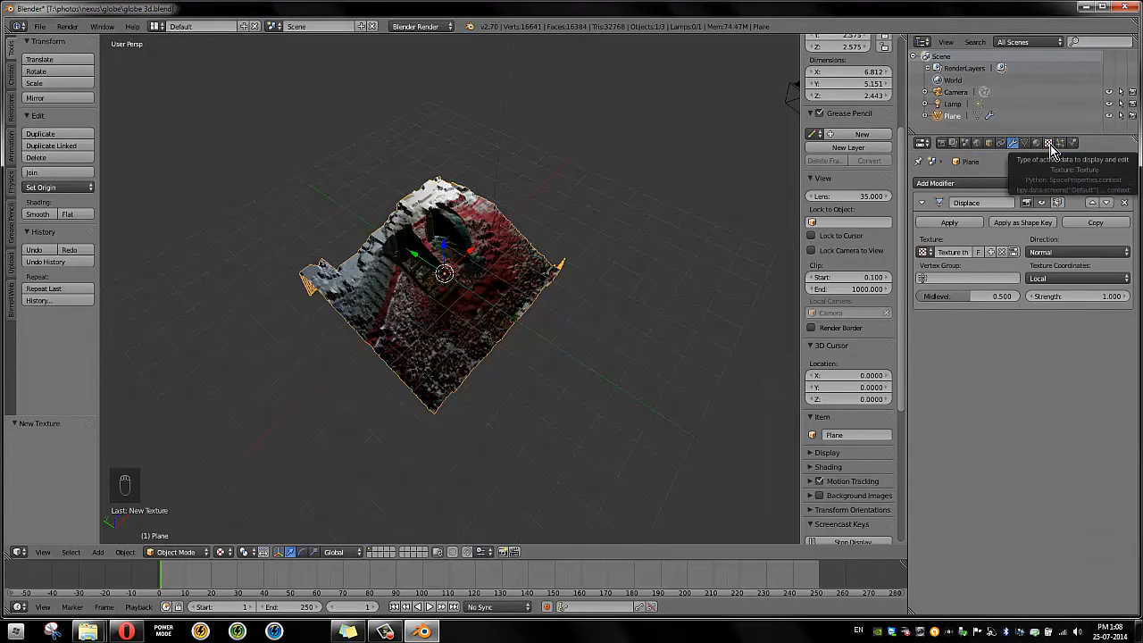
{"action": "left_click", "coordinate": [1043, 143]}
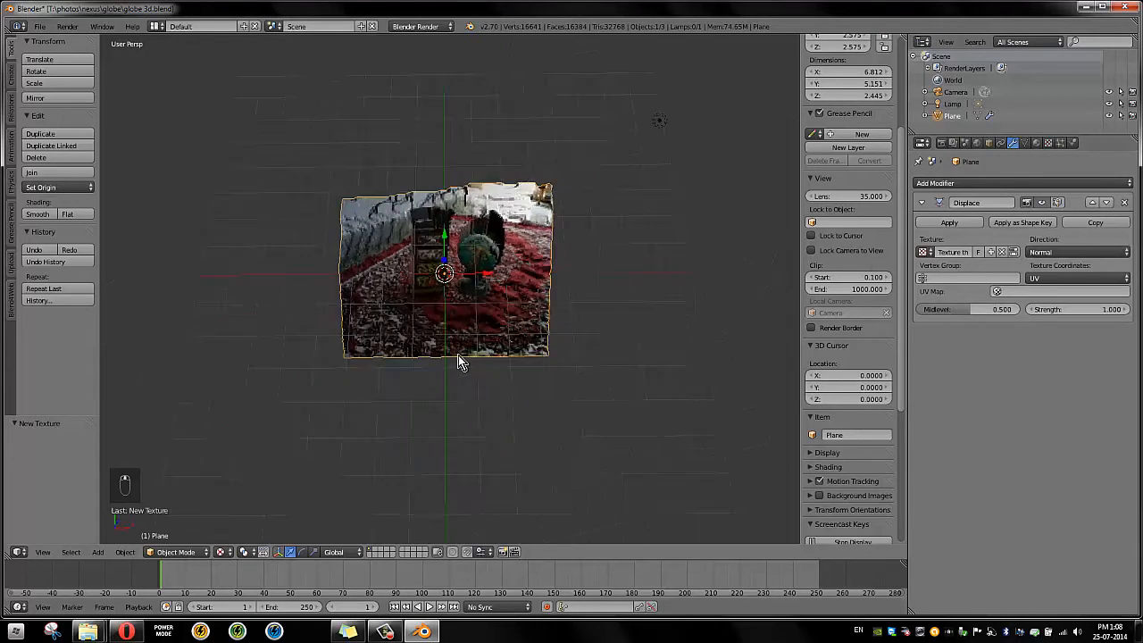
{"action": "left_click_drag", "start_coordinate": [460, 361], "coordinate": [622, 268]}
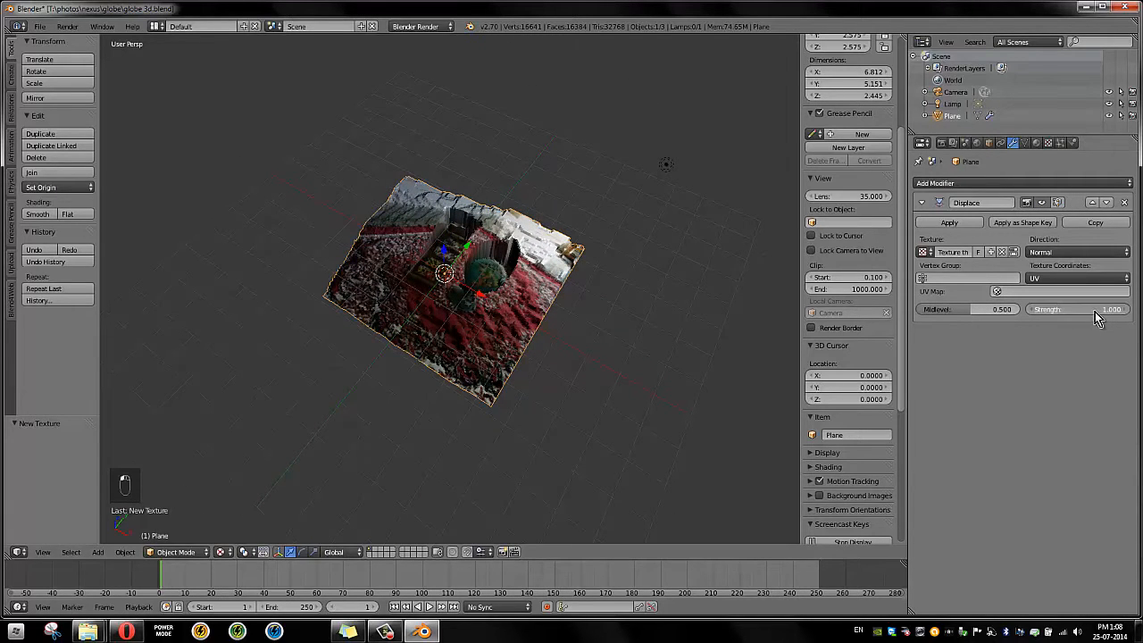
{"action": "left_click_drag", "start_coordinate": [1112, 309], "coordinate": [1094, 309]}
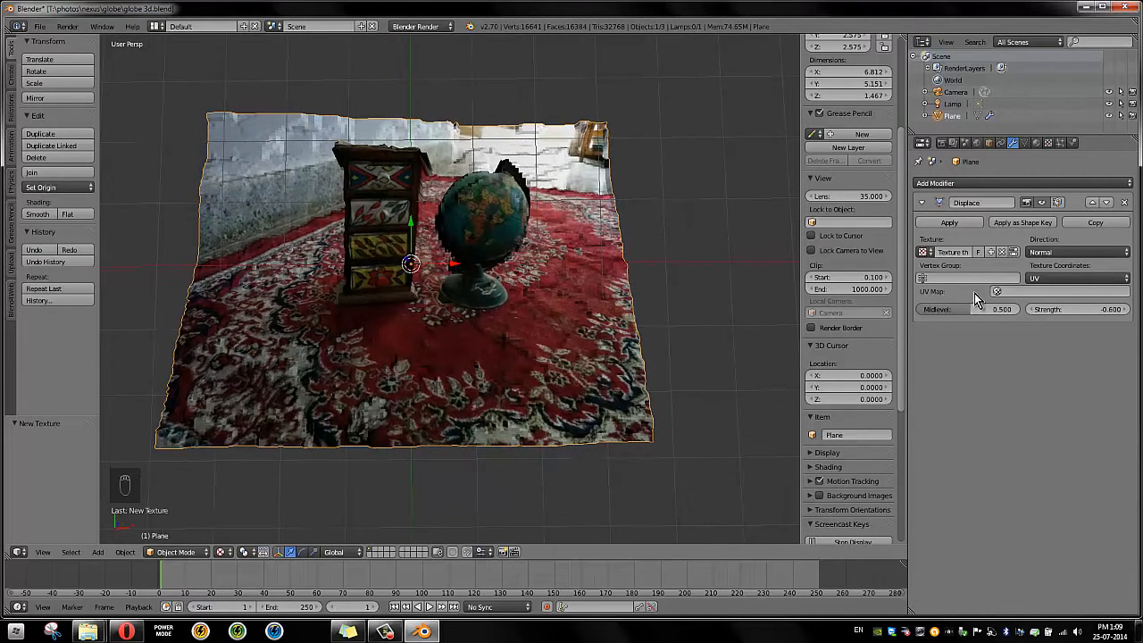
Add a Subdivision Surface modifier to smooth the relief, then save over globe 3d.blend
{"action": "left_click", "coordinate": [938, 183]}
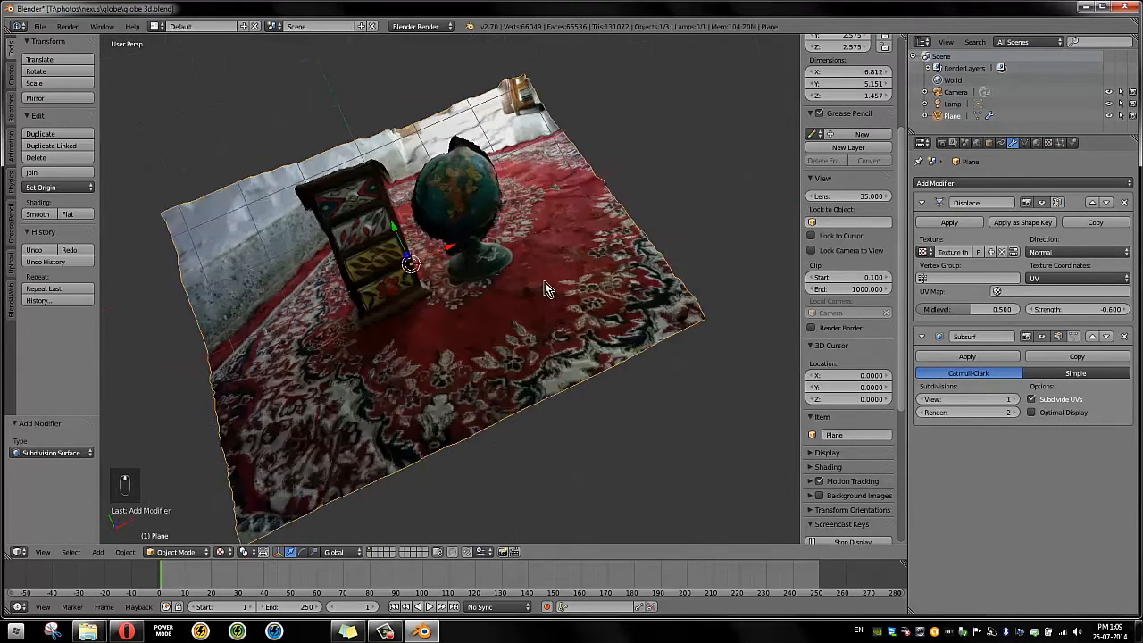
{"action": "left_click_drag", "start_coordinate": [547, 288], "coordinate": [469, 282]}
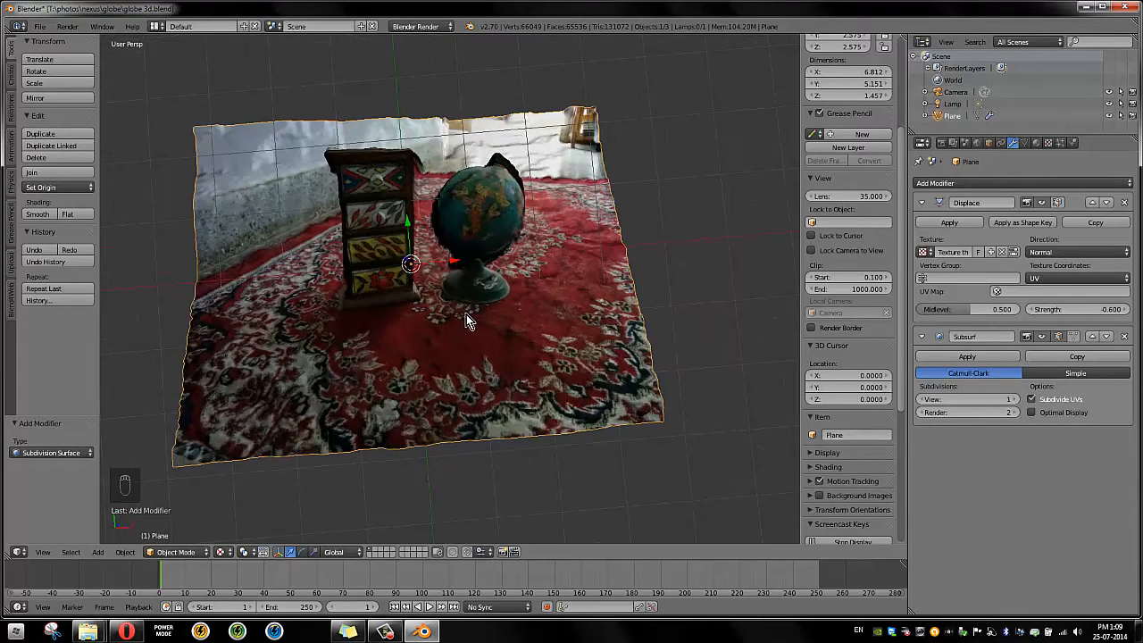
{"action": "key", "text": "ctrl+s"}
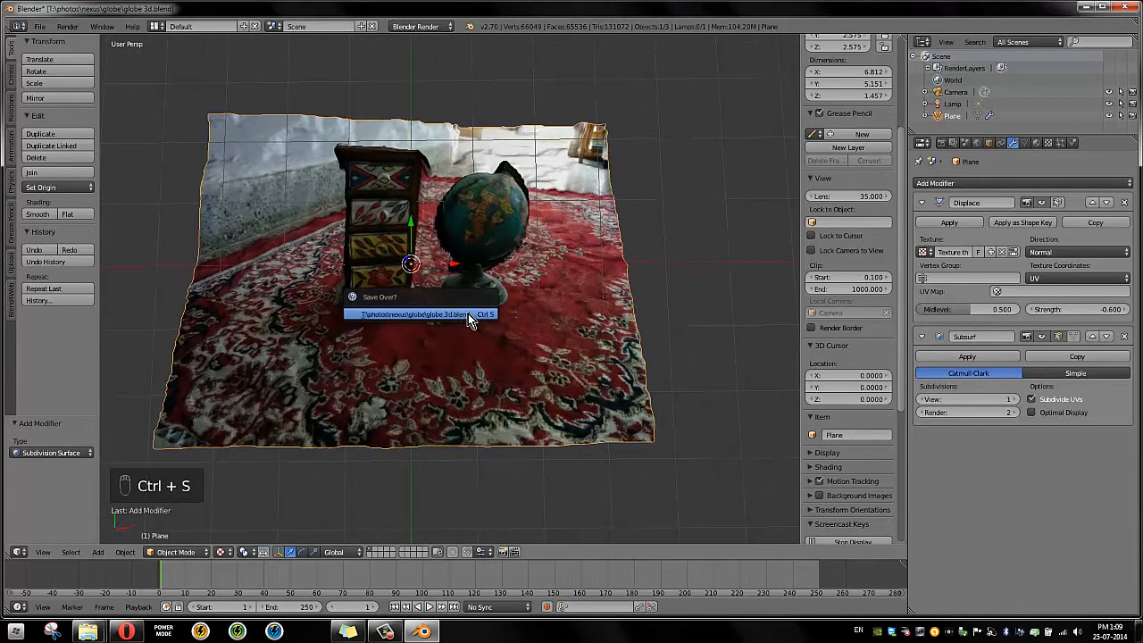
{"action": "left_click", "coordinate": [422, 314]}
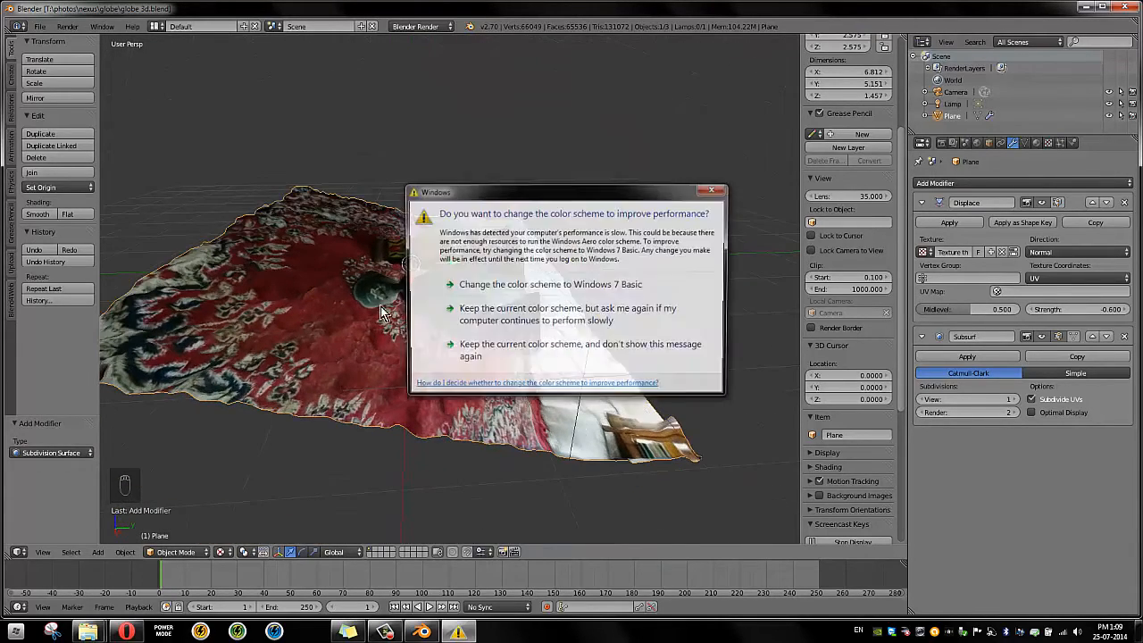
Tilt the relief plane about -18° in quad view, resave the file, and open a new browser tab
{"action": "key", "text": "ctrl+alt+q"}
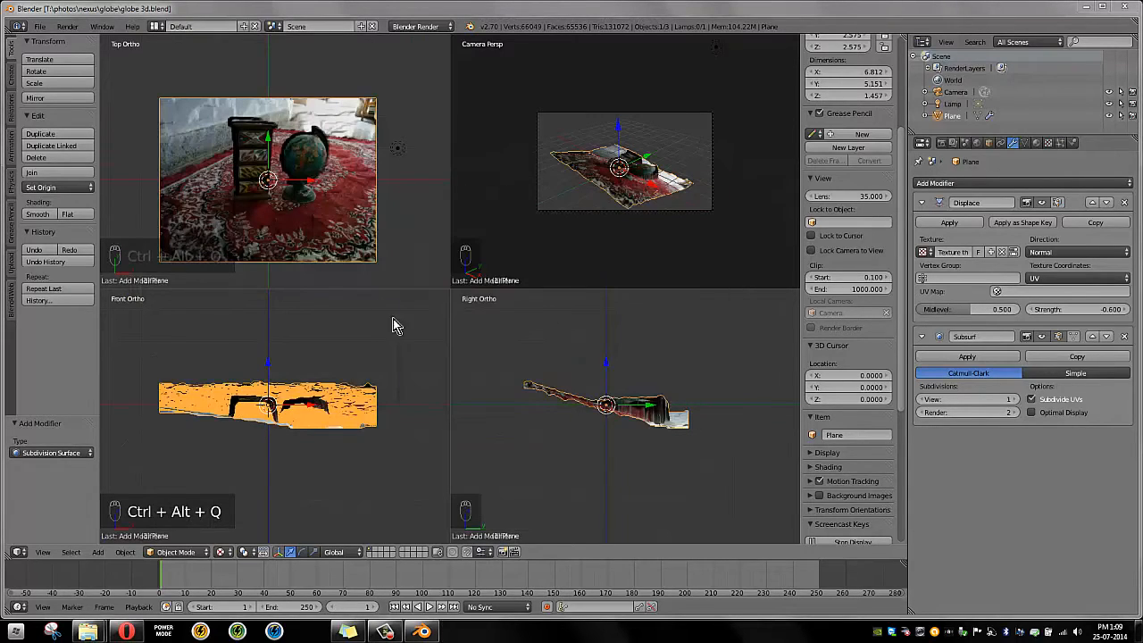
{"action": "mouse_move", "coordinate": [680, 452]}
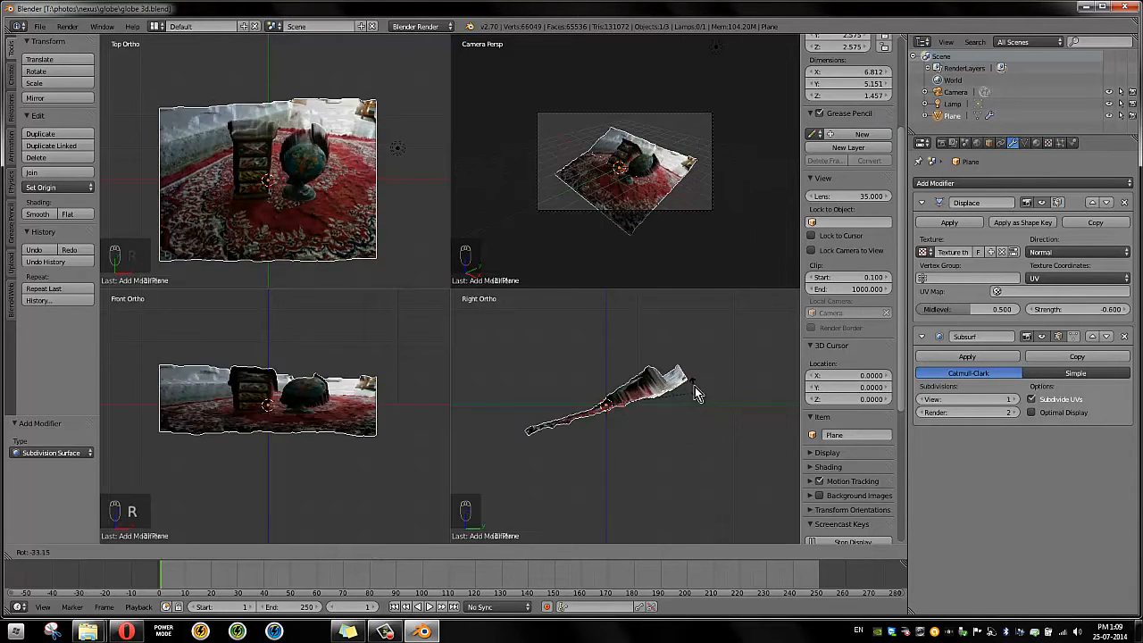
{"action": "left_click_drag", "start_coordinate": [696, 393], "coordinate": [678, 419]}
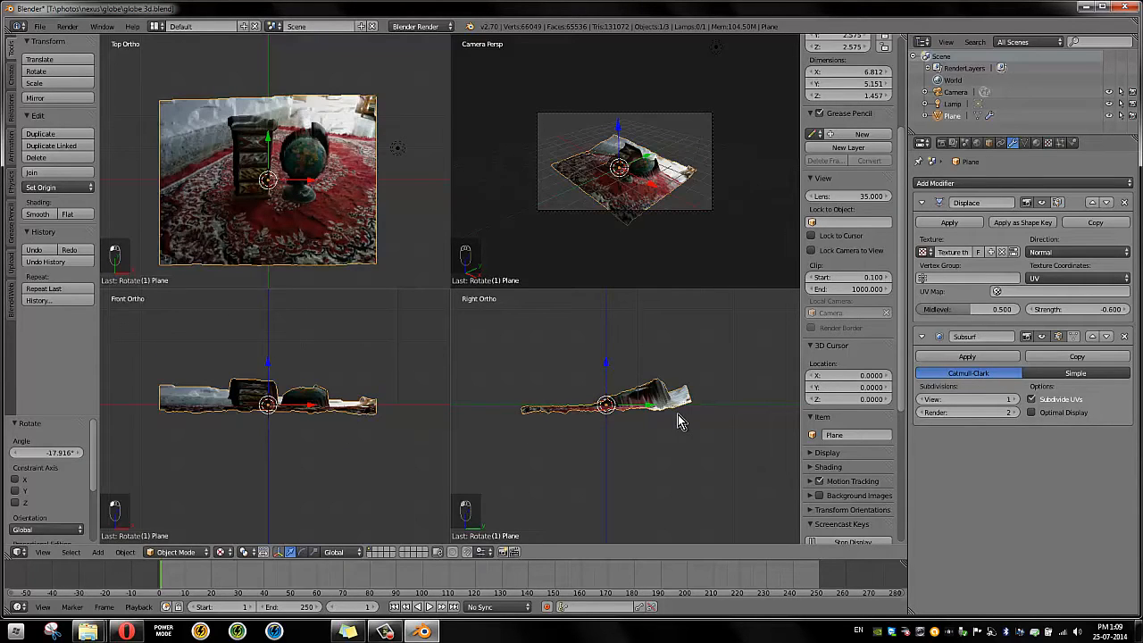
{"action": "mouse_move", "coordinate": [396, 260]}
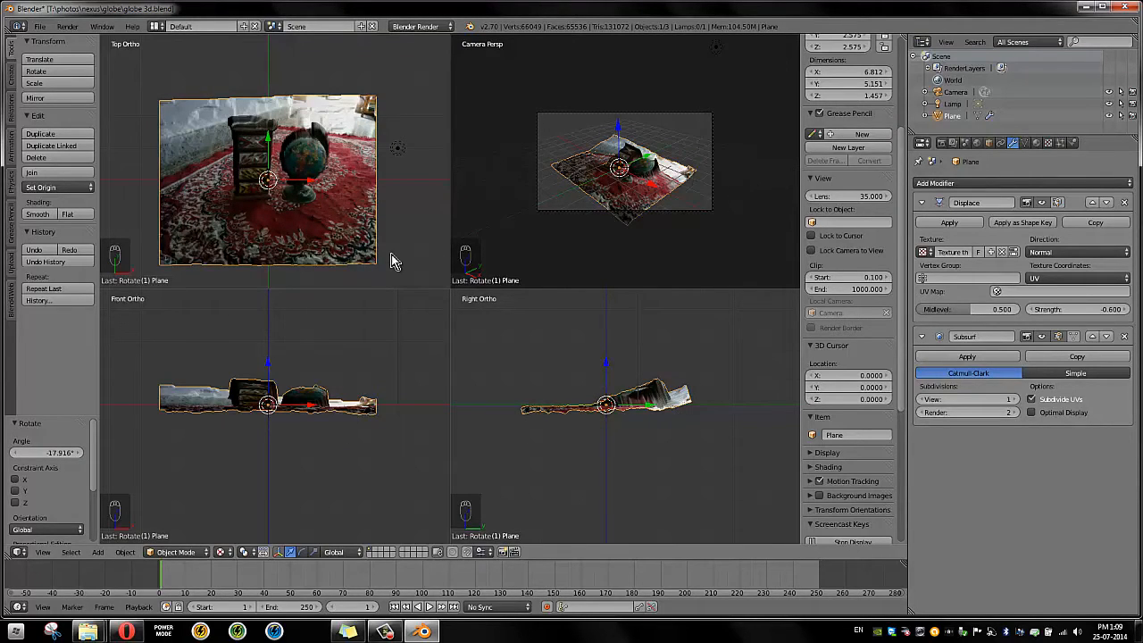
{"action": "key", "text": "ctrl+s"}
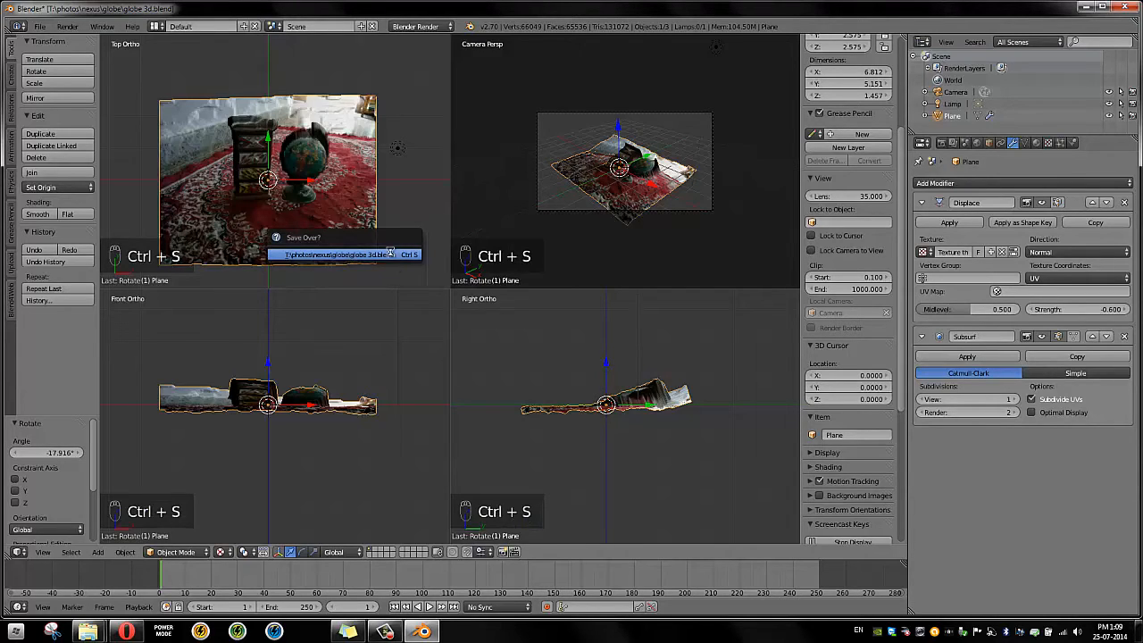
{"action": "left_click", "coordinate": [344, 254]}
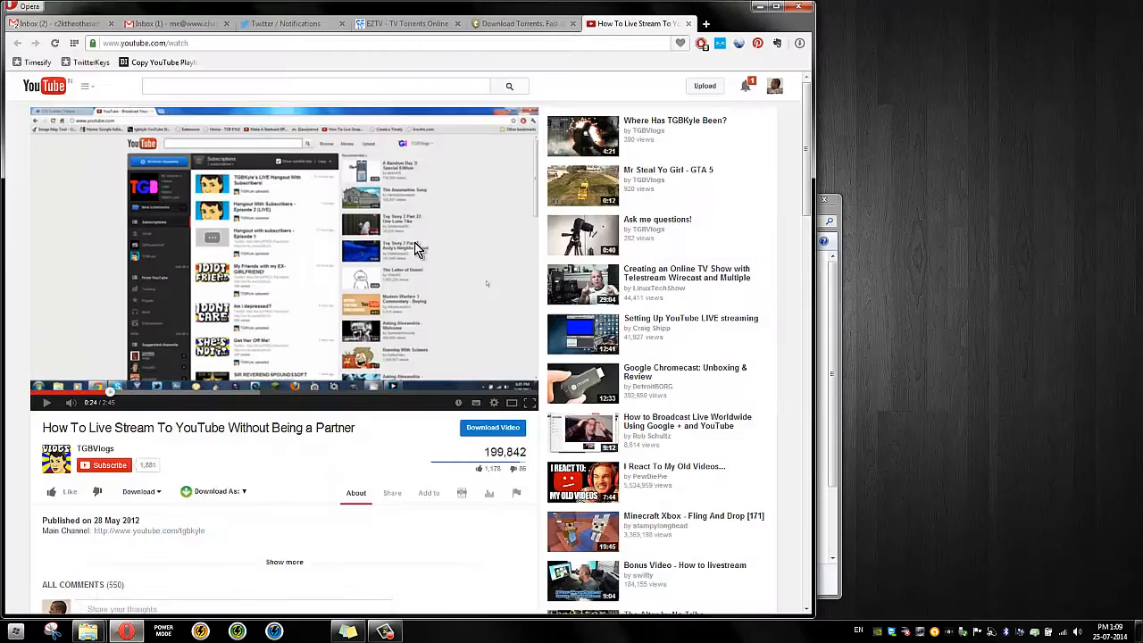
{"action": "left_click", "coordinate": [714, 23]}
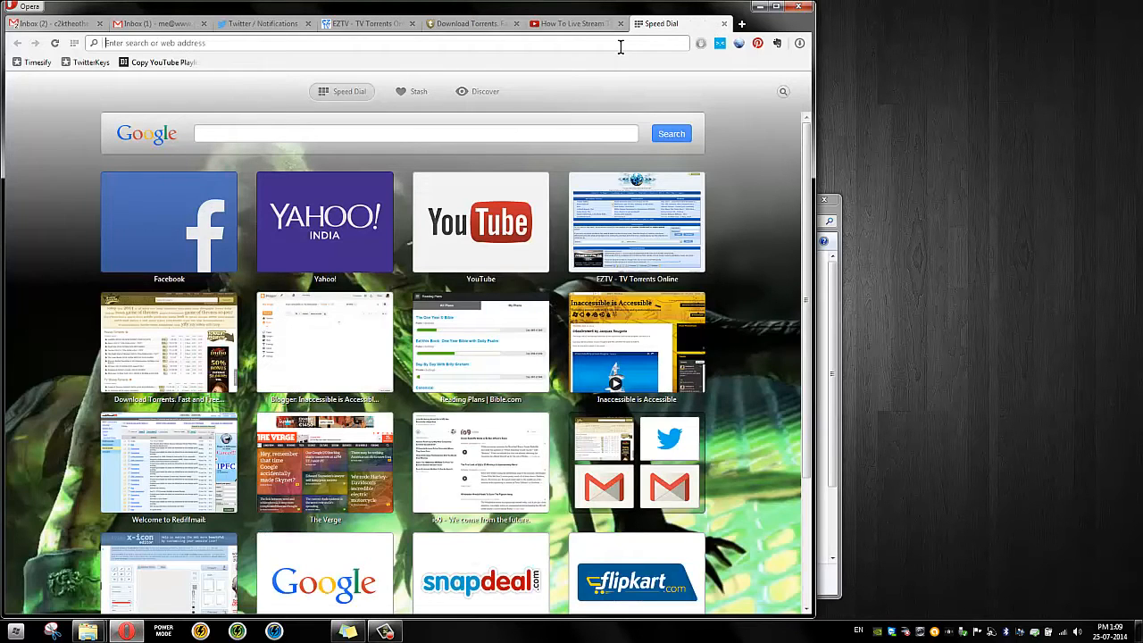
Go to sketchfab.com in the new Opera tab
{"action": "type", "text": "sketchfab.com/models/staffpicks"}
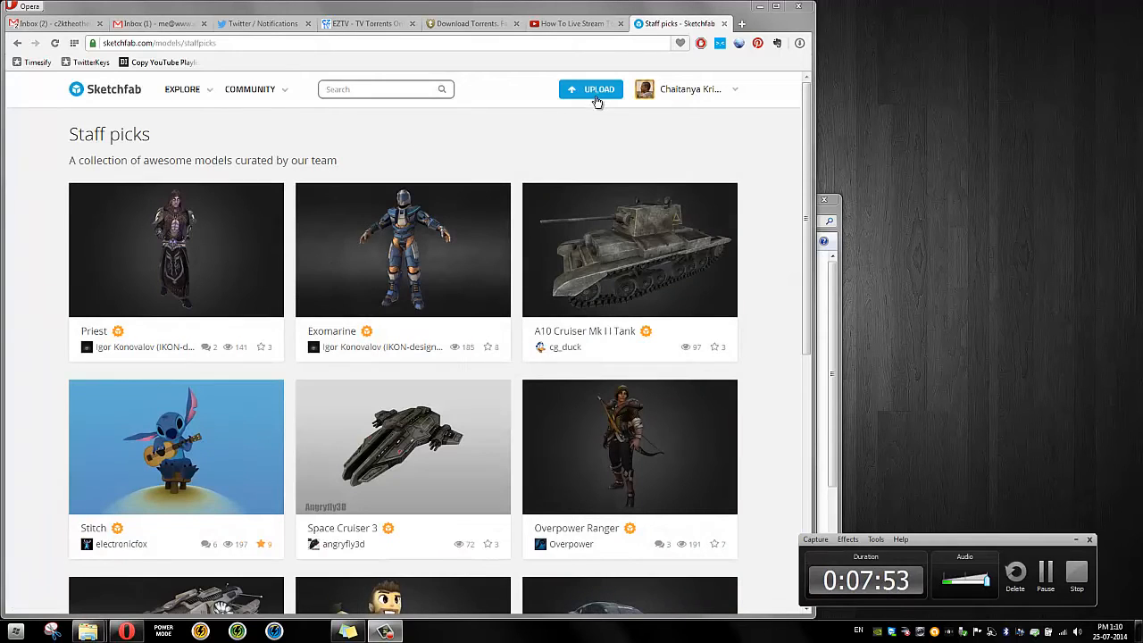
Compress the globe folder's model files and depth map into globe 3d.zip
{"action": "left_click", "coordinate": [590, 88]}
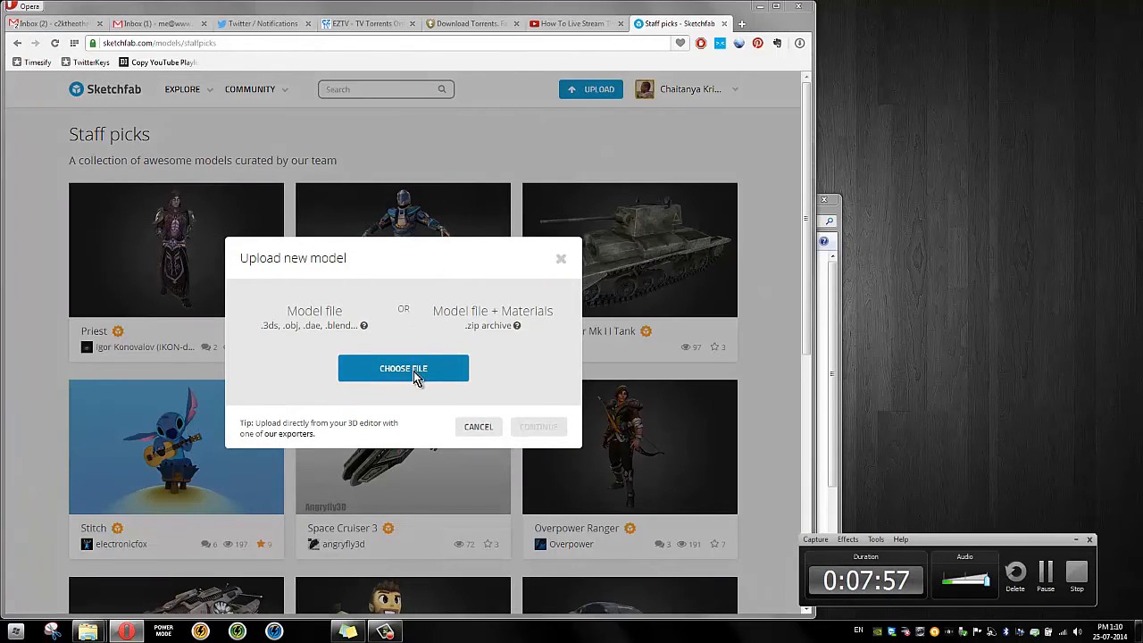
{"action": "left_click", "coordinate": [403, 368]}
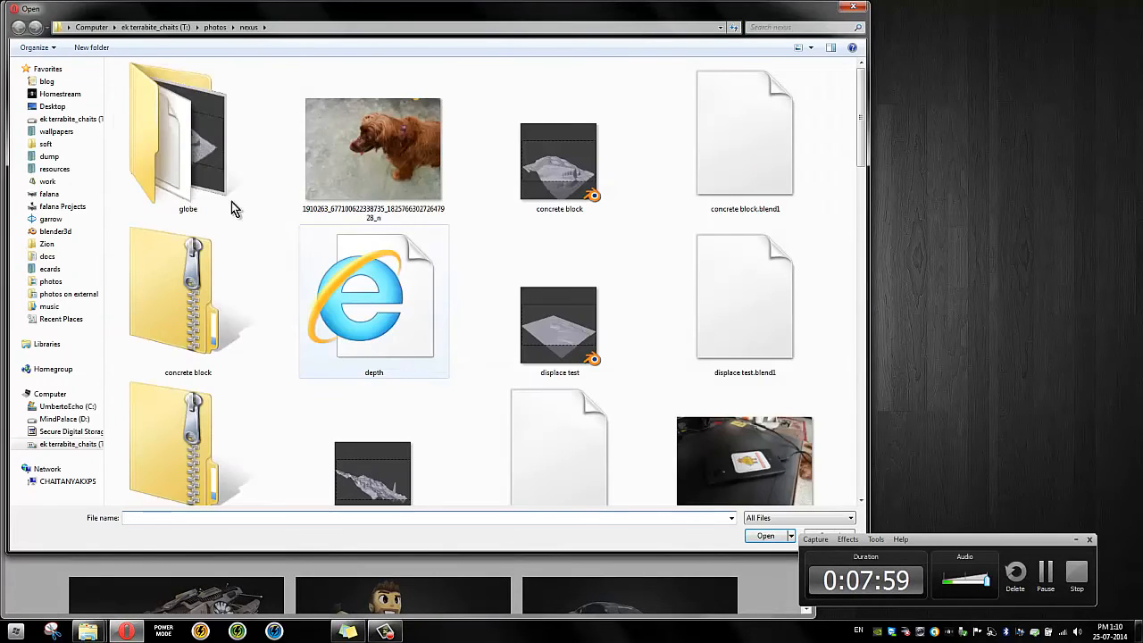
{"action": "double_click", "coordinate": [179, 134]}
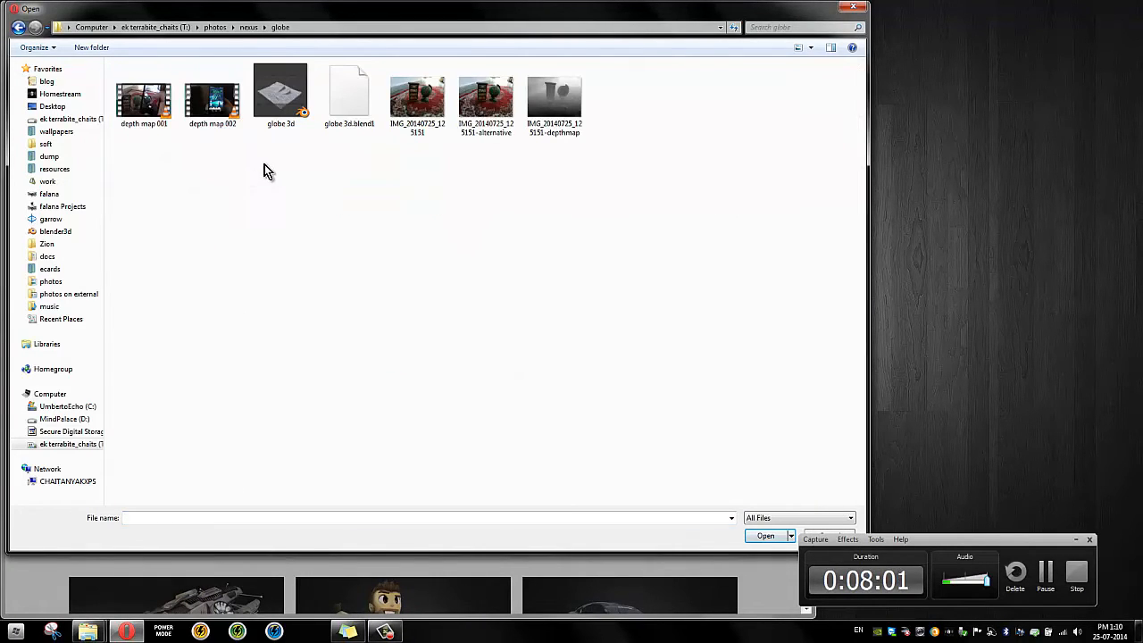
{"action": "left_click", "coordinate": [282, 98]}
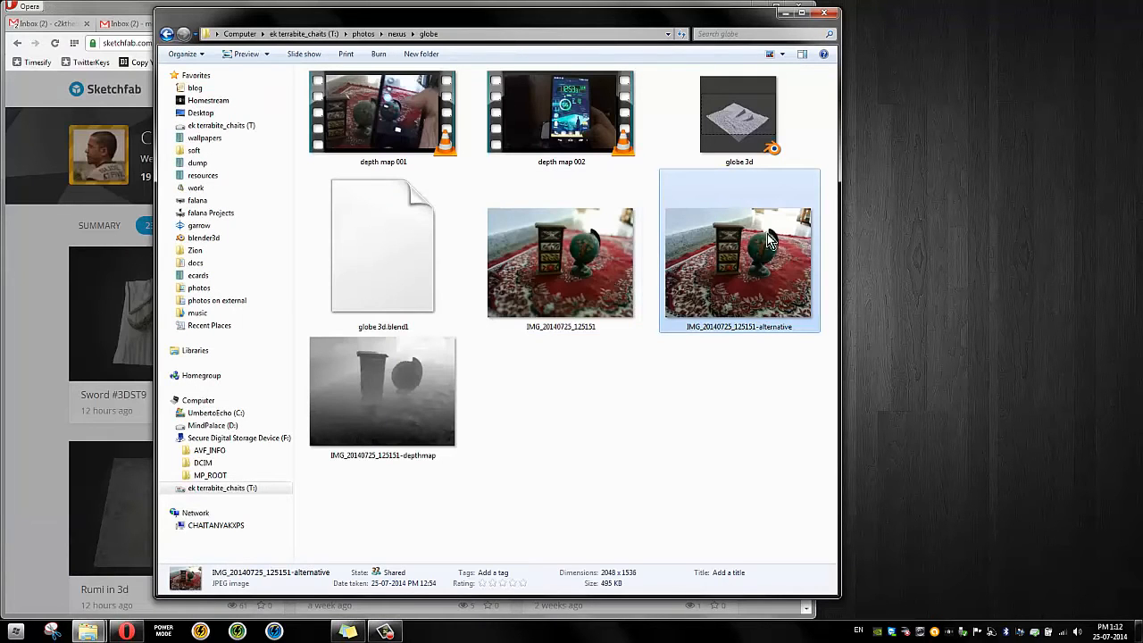
{"action": "left_click", "coordinate": [382, 390]}
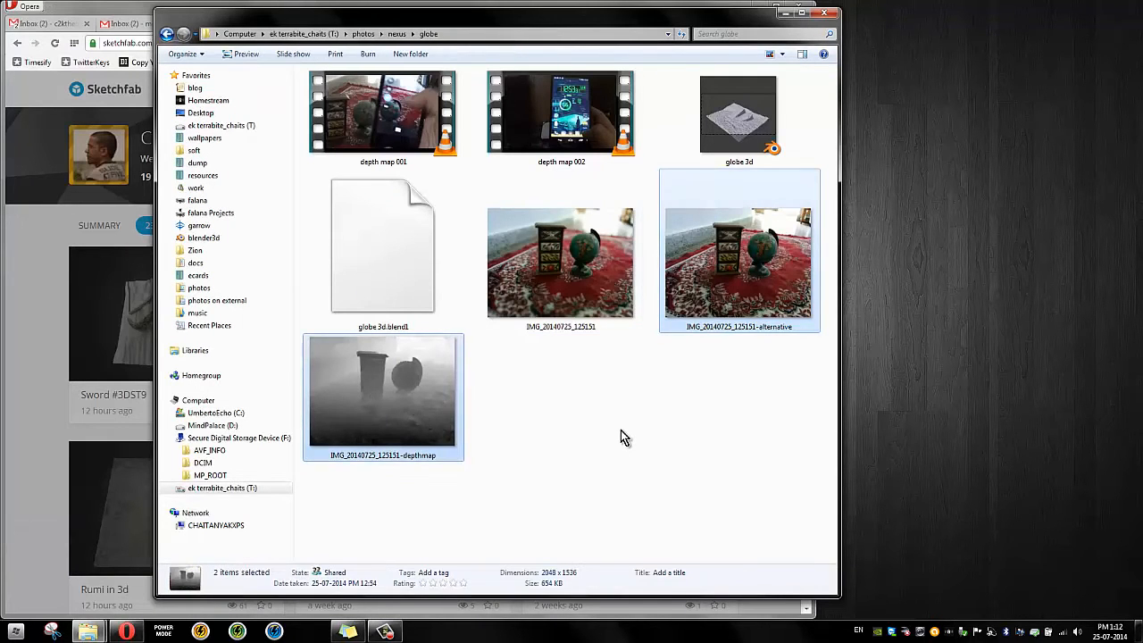
{"action": "right_click", "coordinate": [738, 114]}
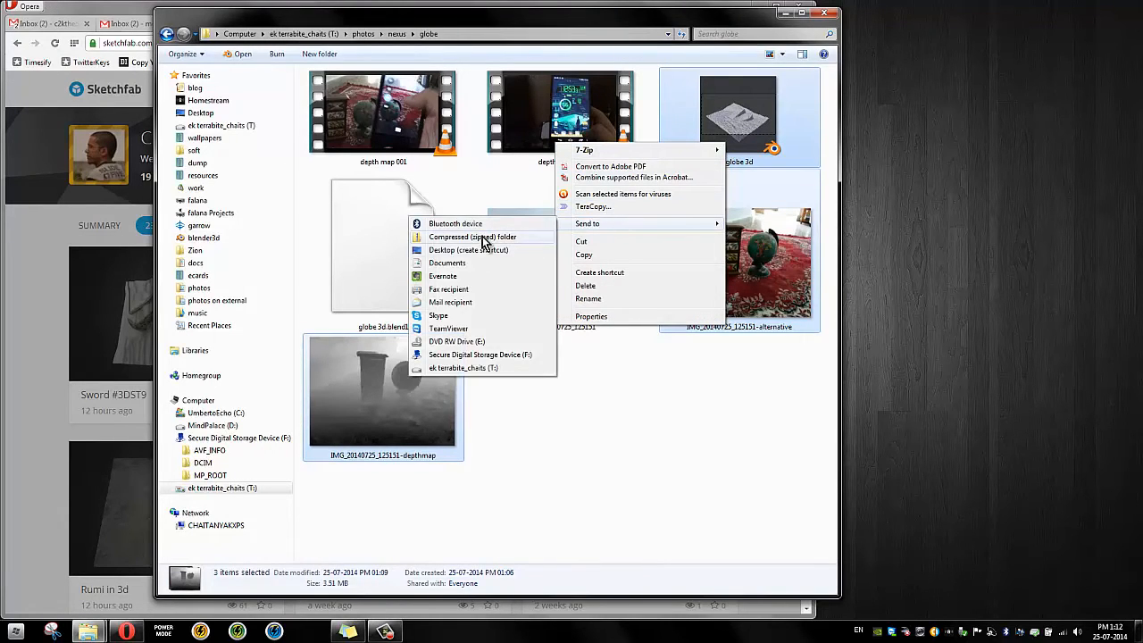
{"action": "left_click", "coordinate": [471, 236]}
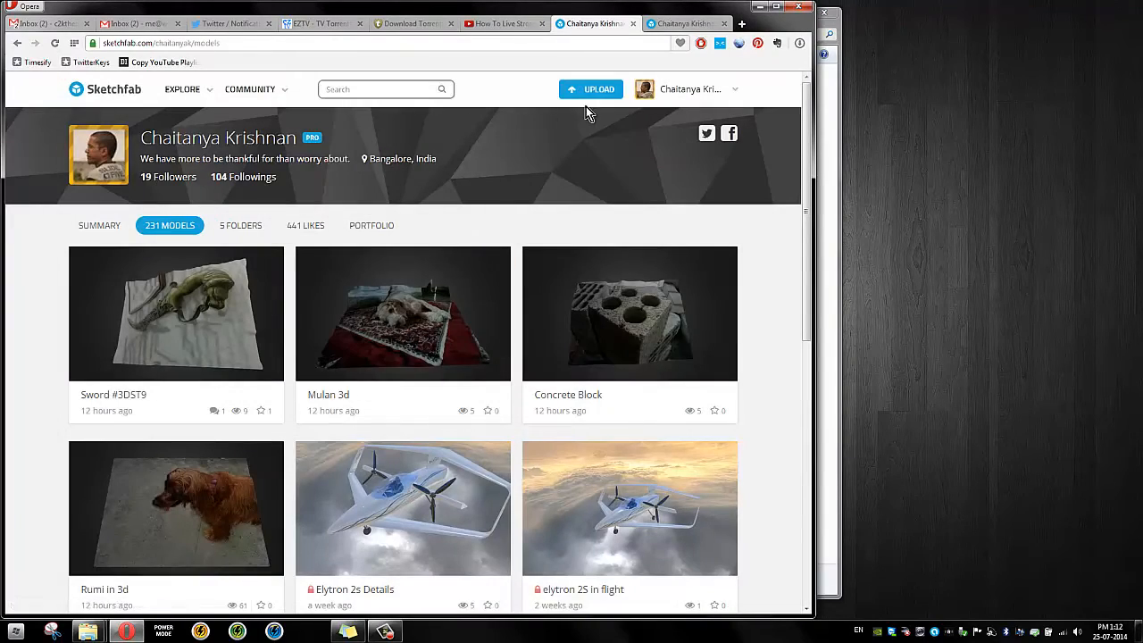
Upload globe 3d.zip to Sketchfab as the model Globe 3d
{"action": "left_click", "coordinate": [591, 88]}
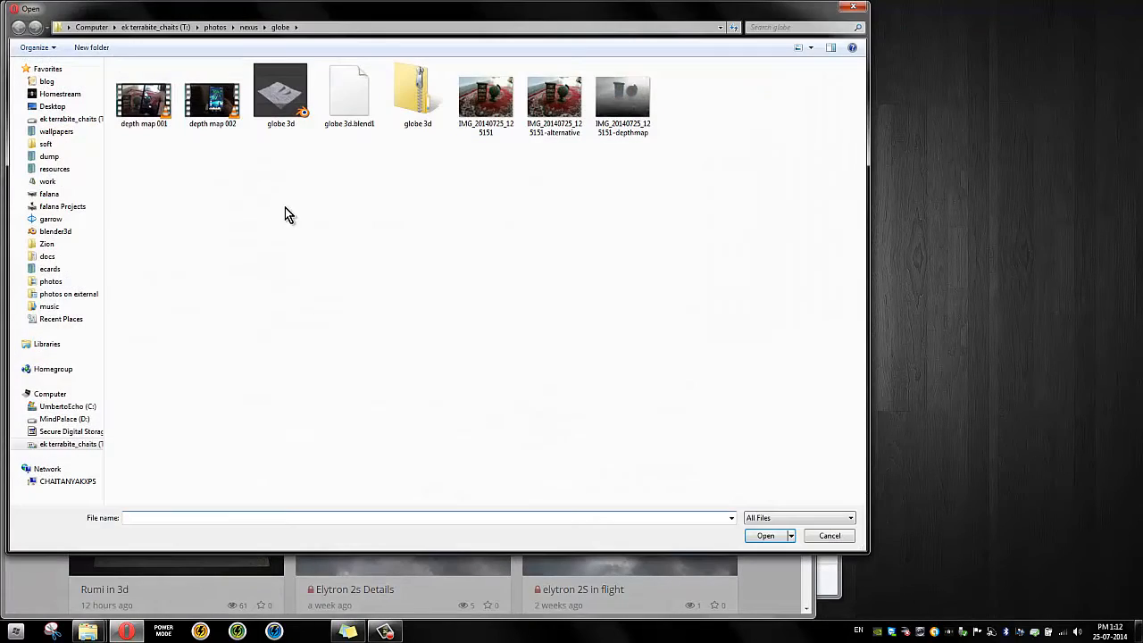
{"action": "left_click", "coordinate": [764, 536]}
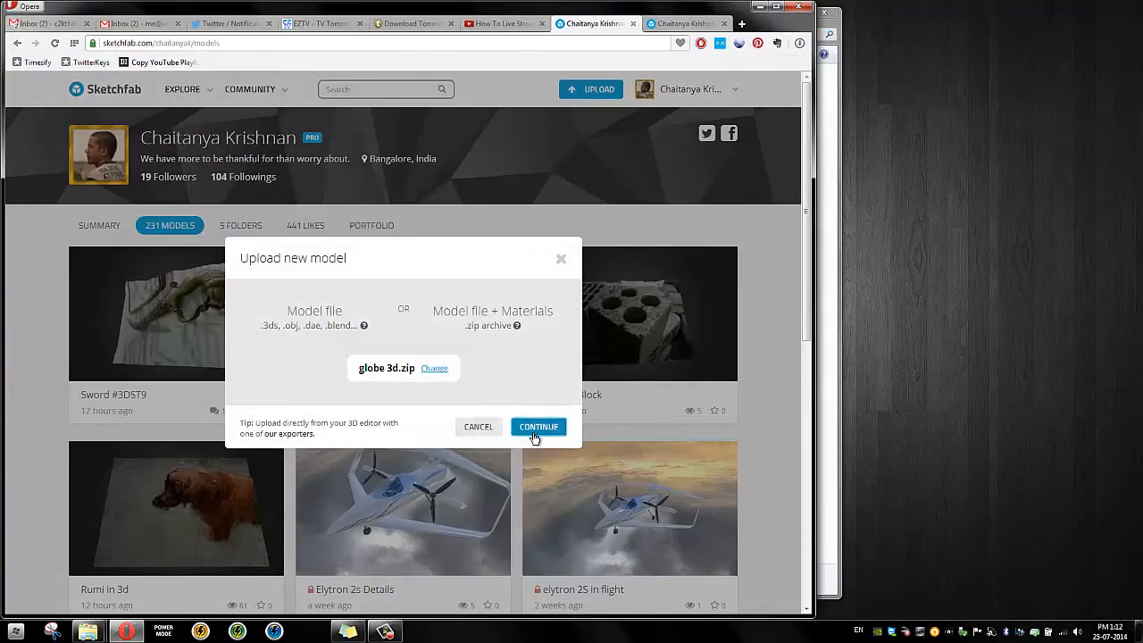
{"action": "left_click", "coordinate": [539, 427]}
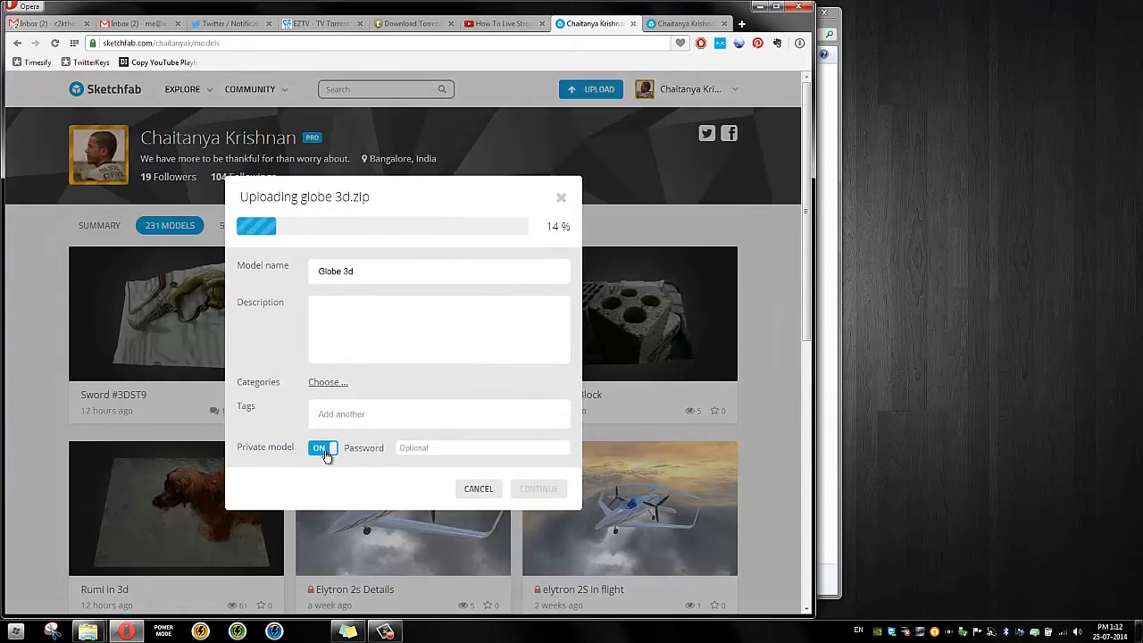
Make Globe 3d public, describe it as displaced using a Nexus camera Blur-mode depth map, and continue
{"action": "left_click", "coordinate": [324, 448]}
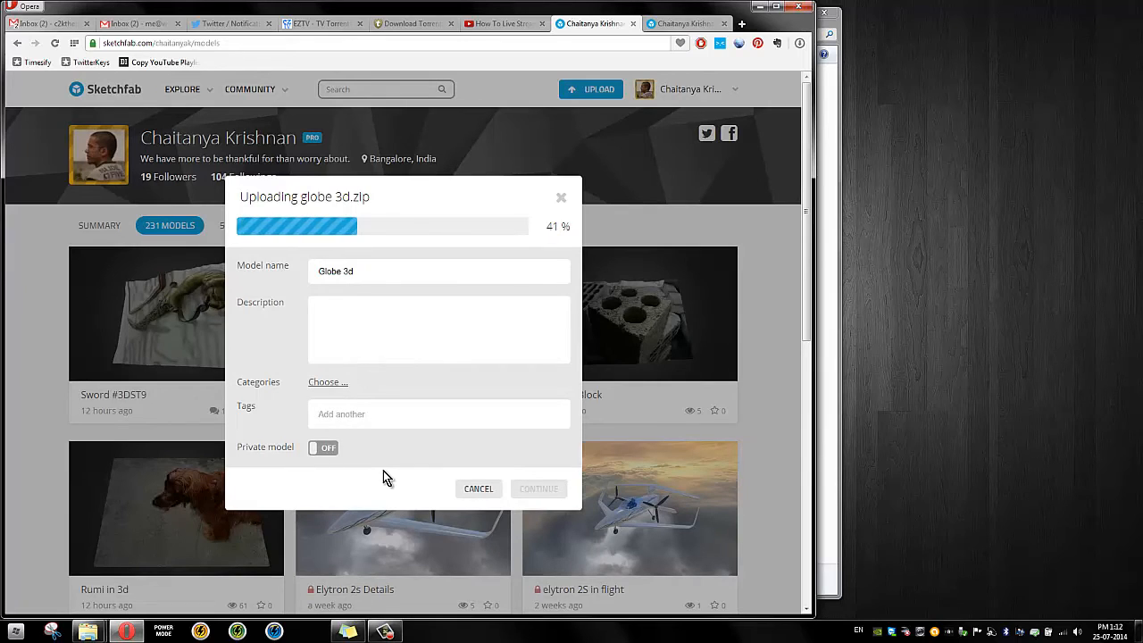
{"action": "left_click", "coordinate": [439, 329]}
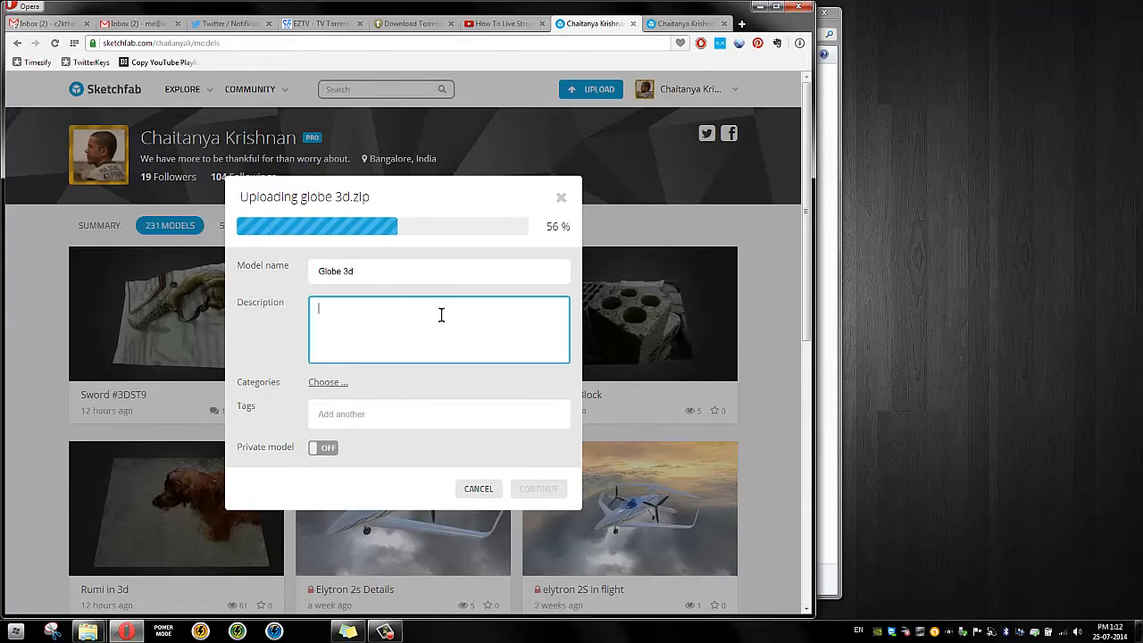
{"action": "type", "text": "3d model displaced"}
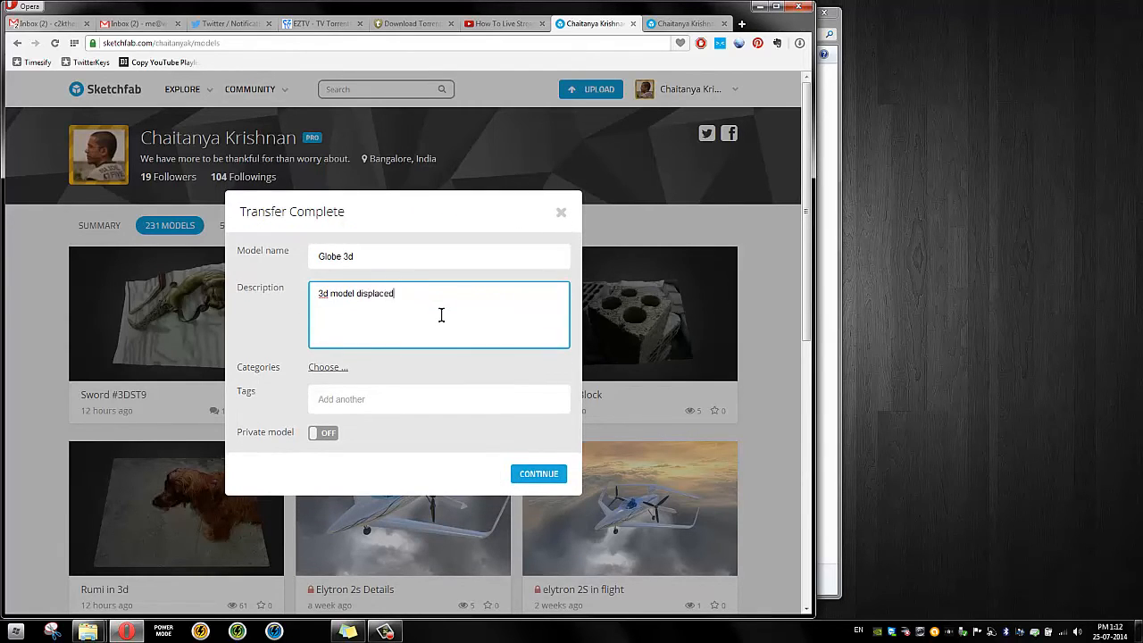
{"action": "type", "text": "using"}
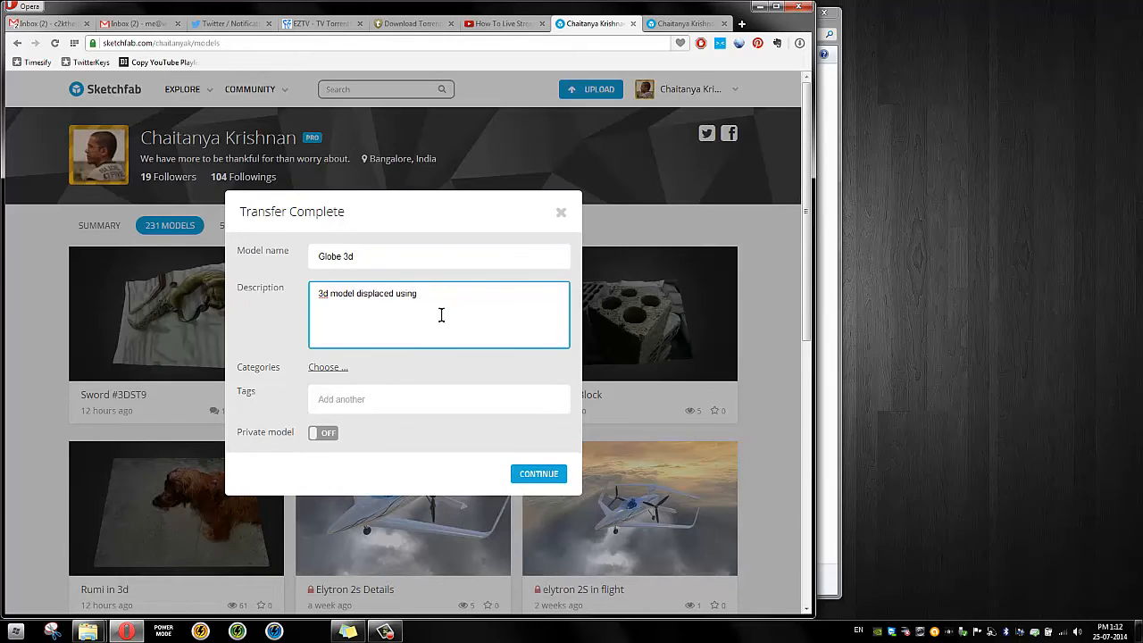
{"action": "type", "text": "a Depl"}
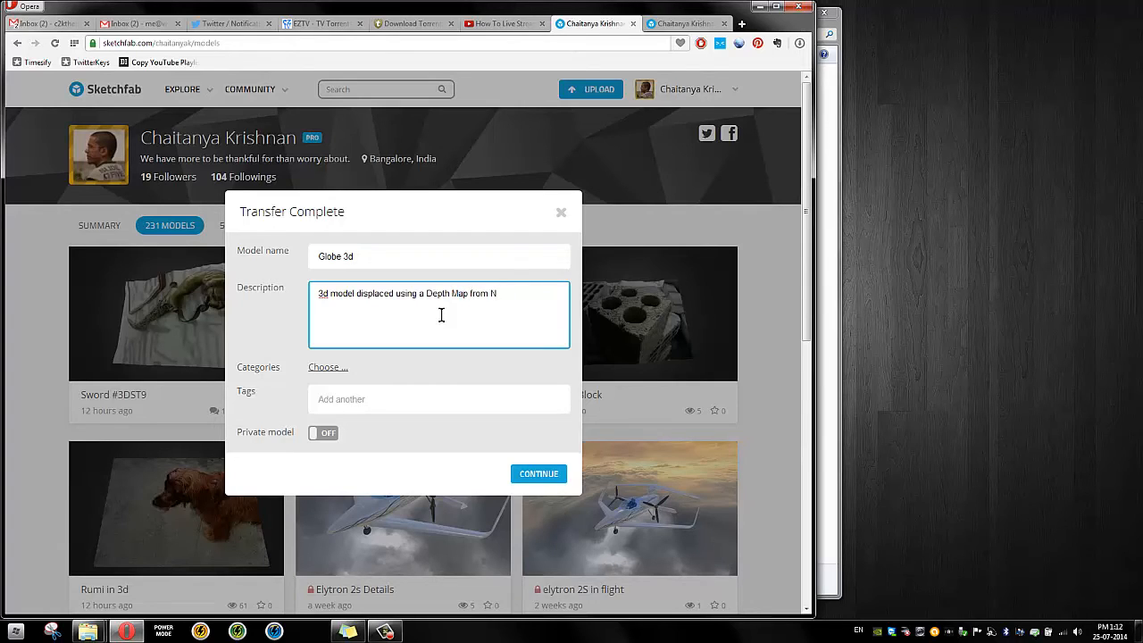
{"action": "type", "text": "exus camera's"}
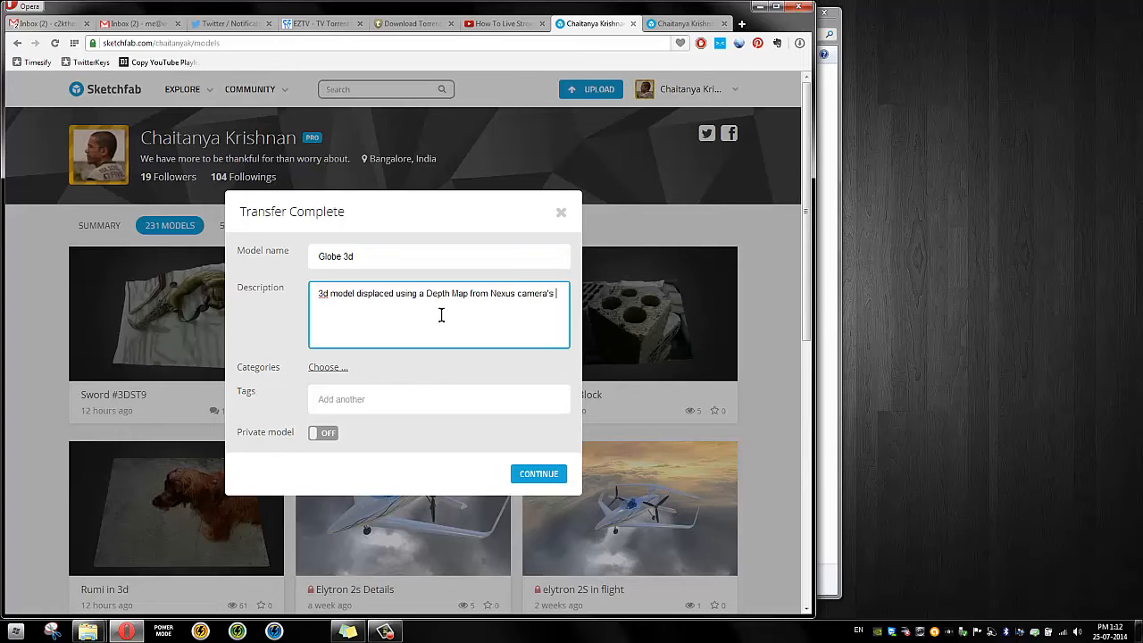
{"action": "type", "text": "Blur m"}
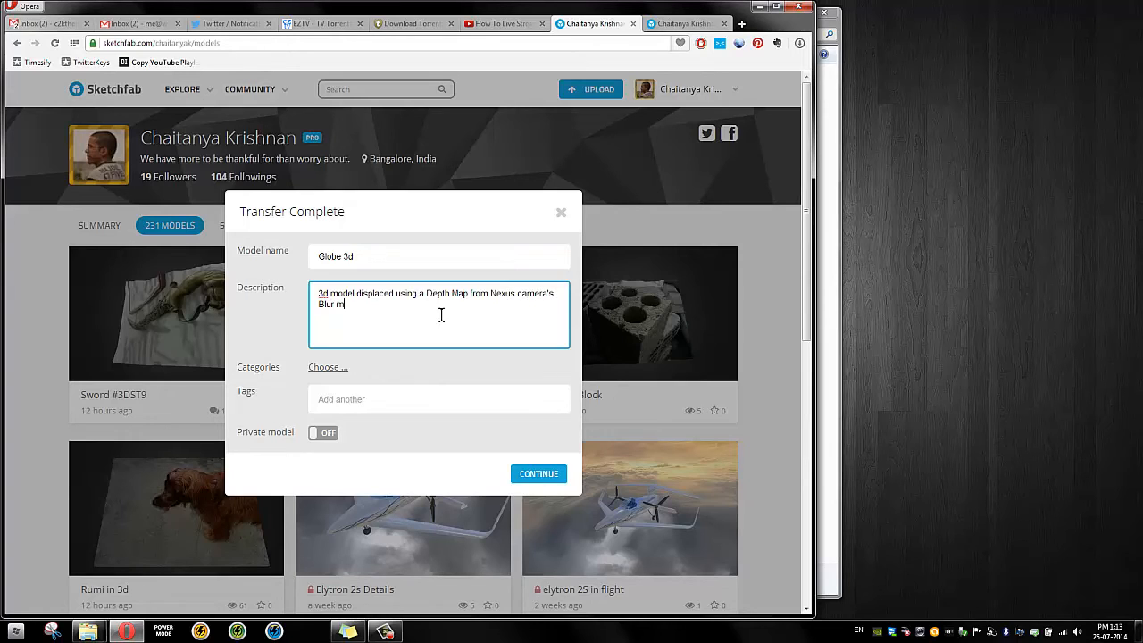
{"action": "type", "text": "ode"}
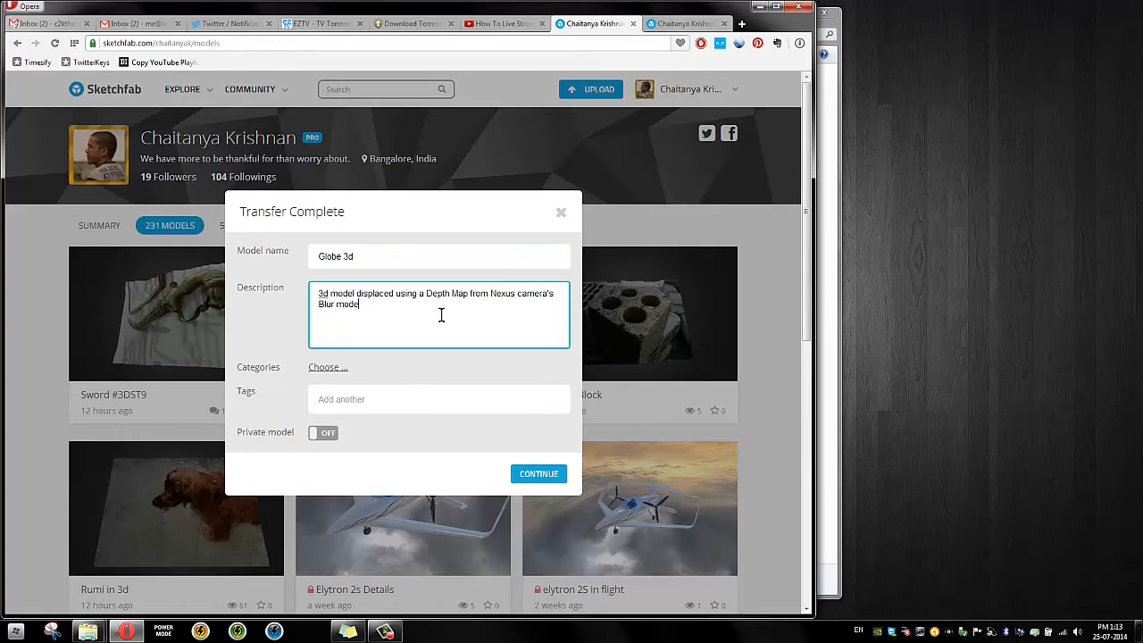
{"action": "mouse_move", "coordinate": [424, 333]}
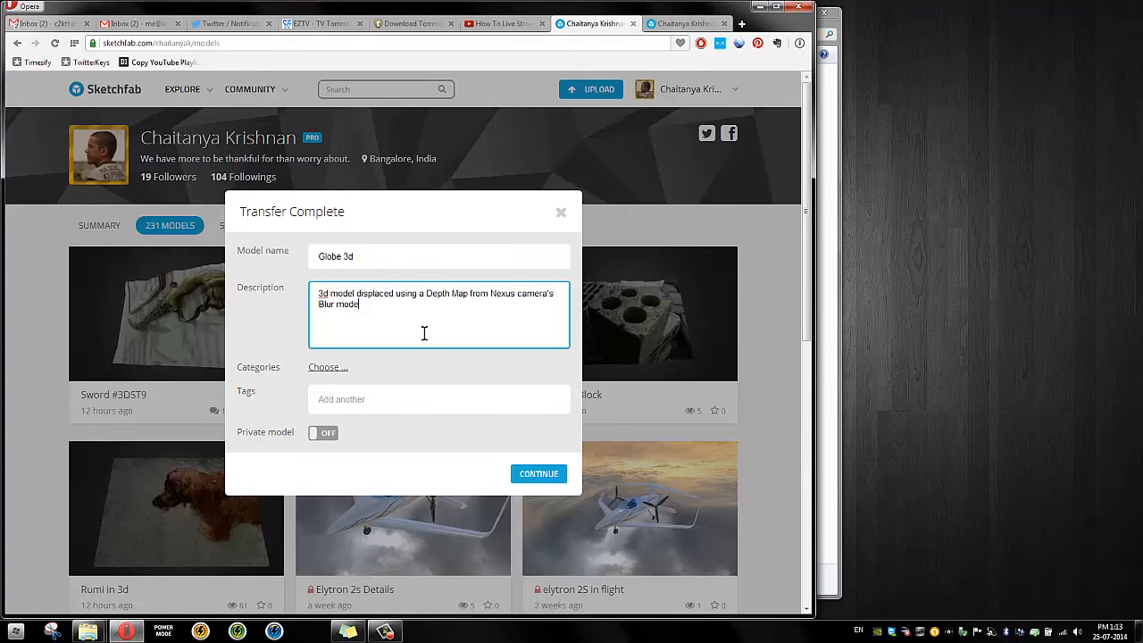
{"action": "left_click", "coordinate": [538, 473]}
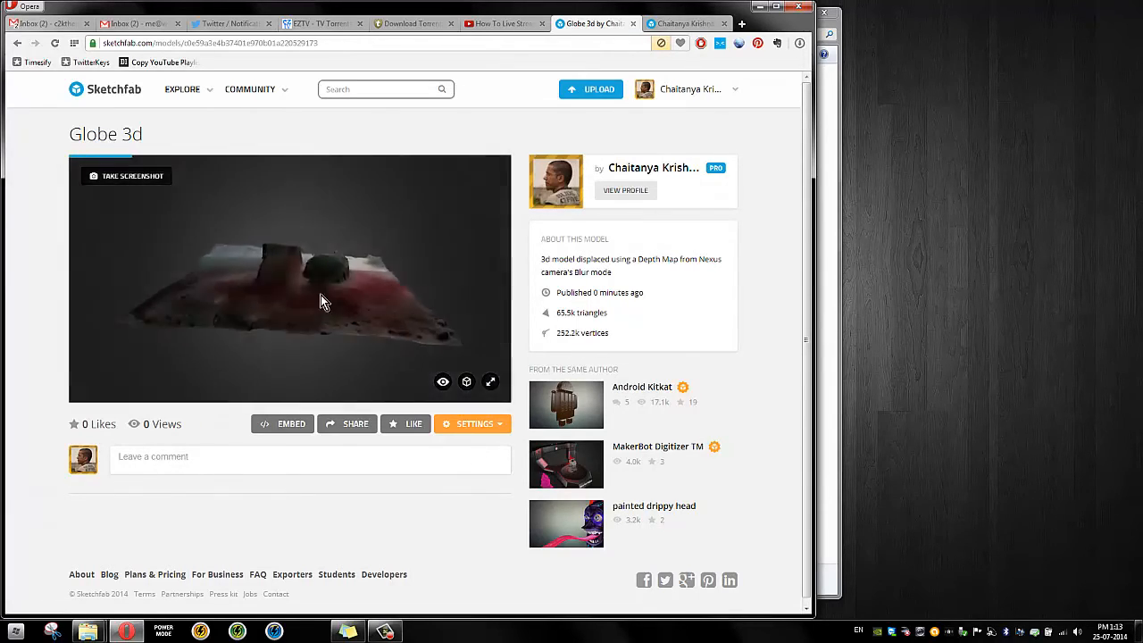
Open Globe 3d's 3D settings from the model page's Settings menu
{"action": "left_click", "coordinate": [126, 176]}
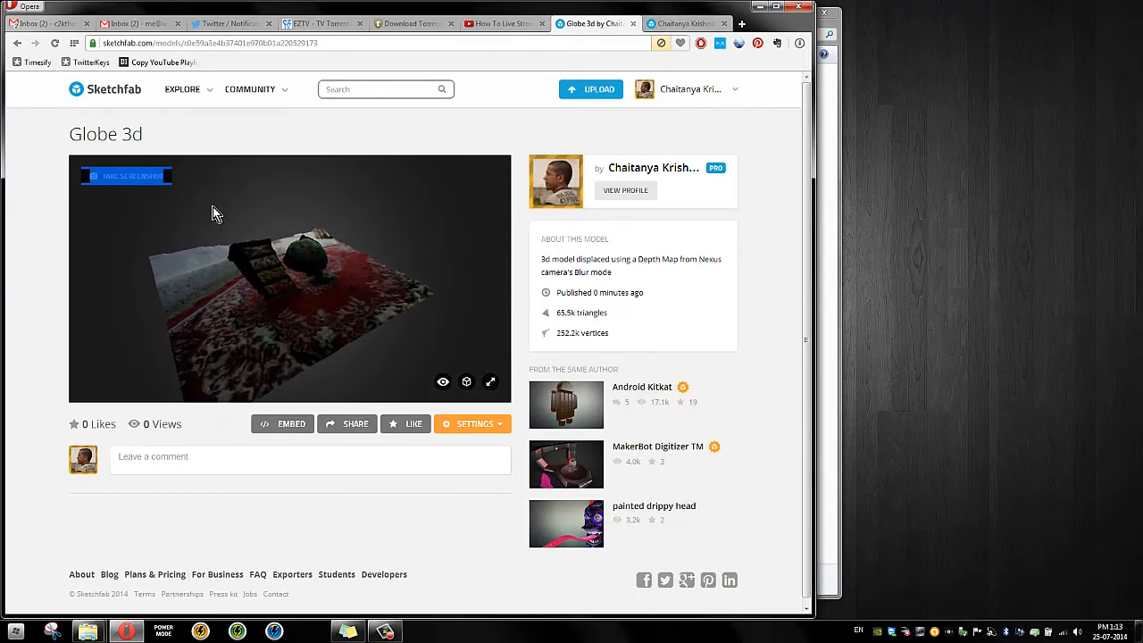
{"action": "left_click", "coordinate": [127, 175]}
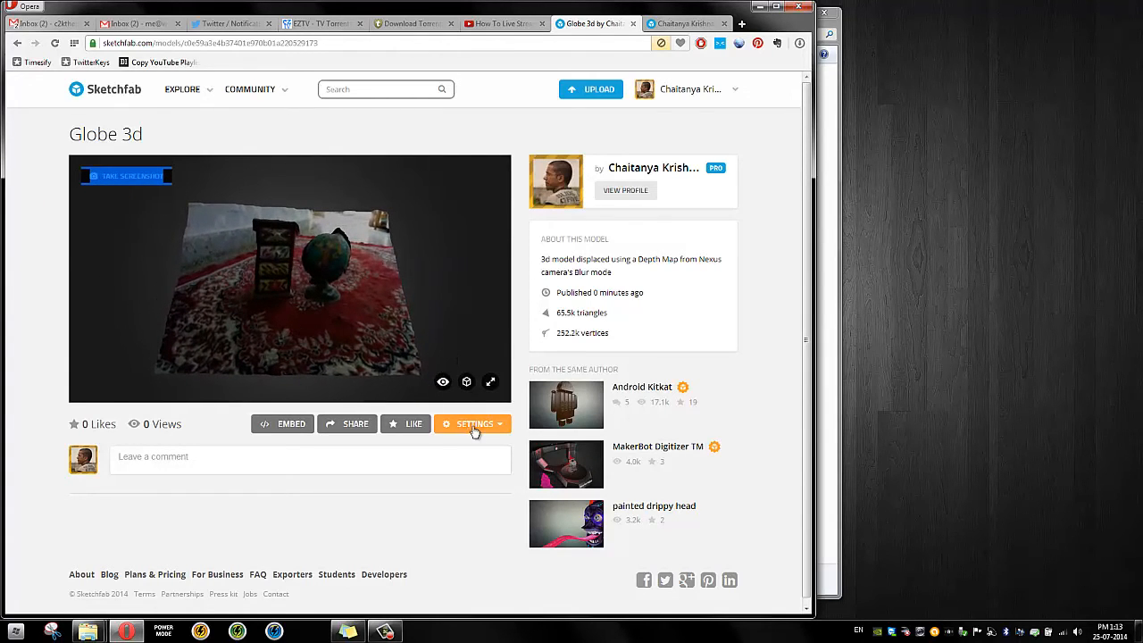
{"action": "left_click", "coordinate": [473, 424]}
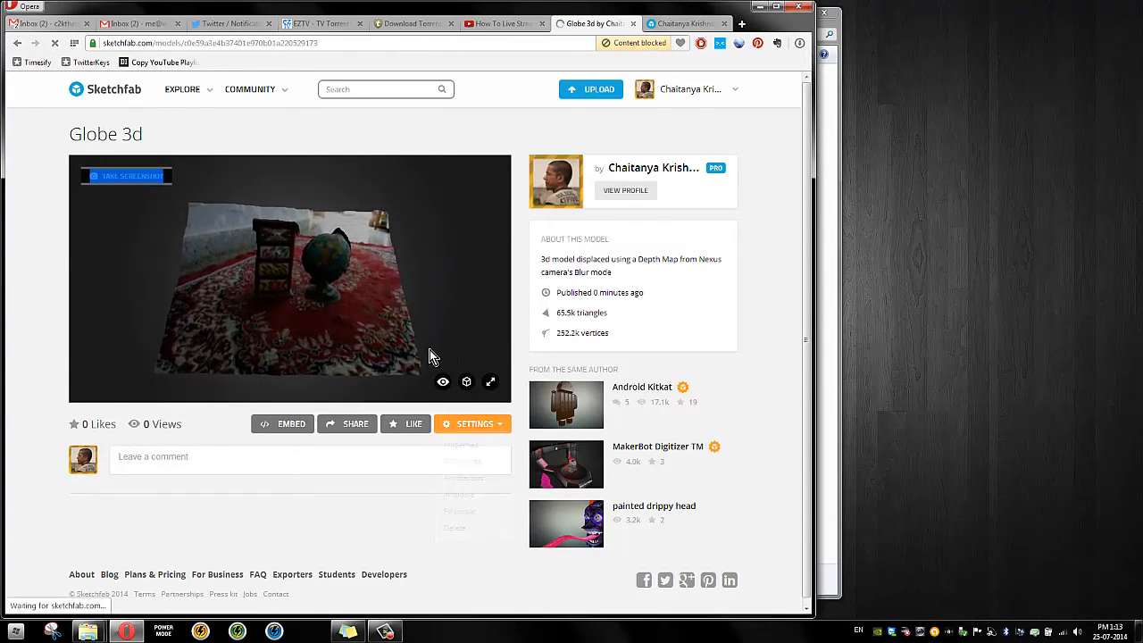
{"action": "left_click", "coordinate": [471, 423]}
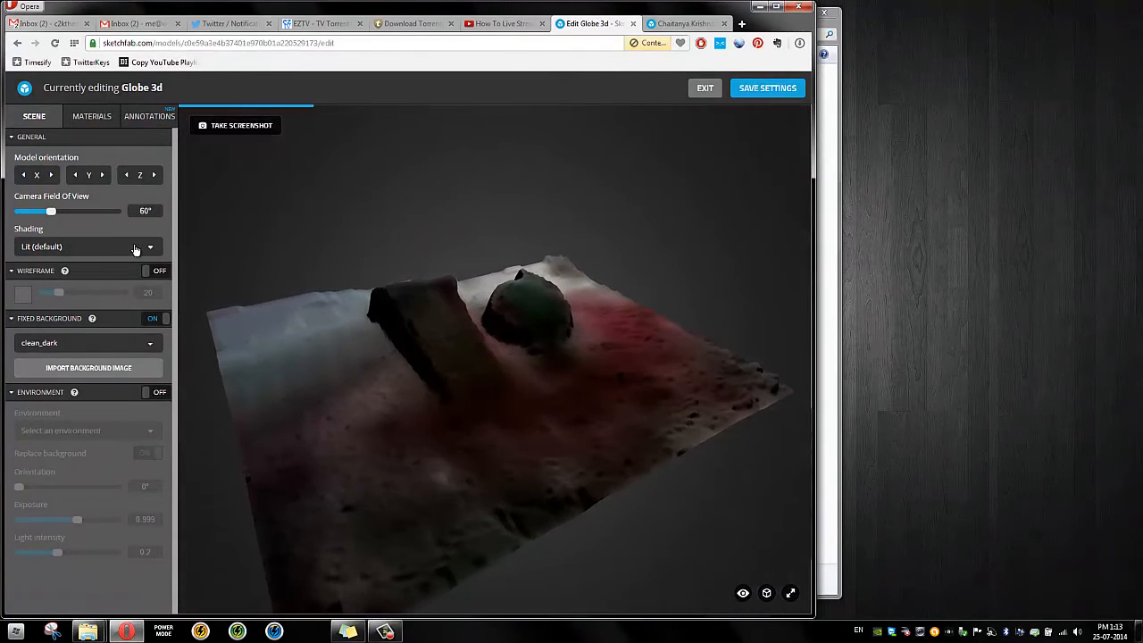
Set Globe 3d shading to Shadeless and capture a front view of the chest and globe as thumbnail
{"action": "left_click", "coordinate": [87, 246]}
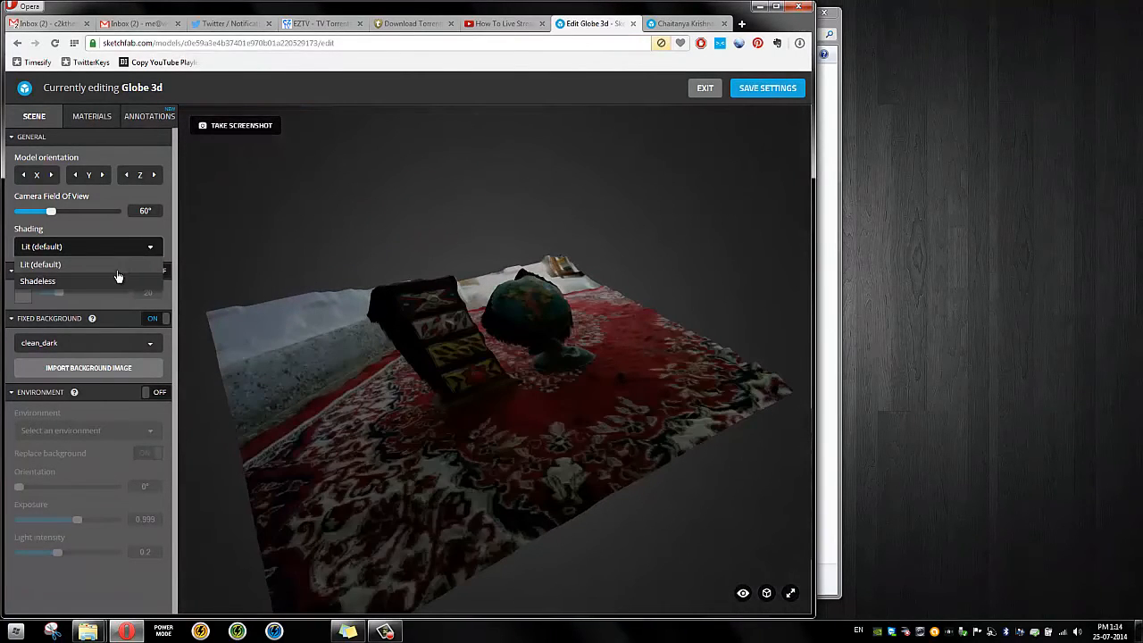
{"action": "left_click", "coordinate": [38, 281]}
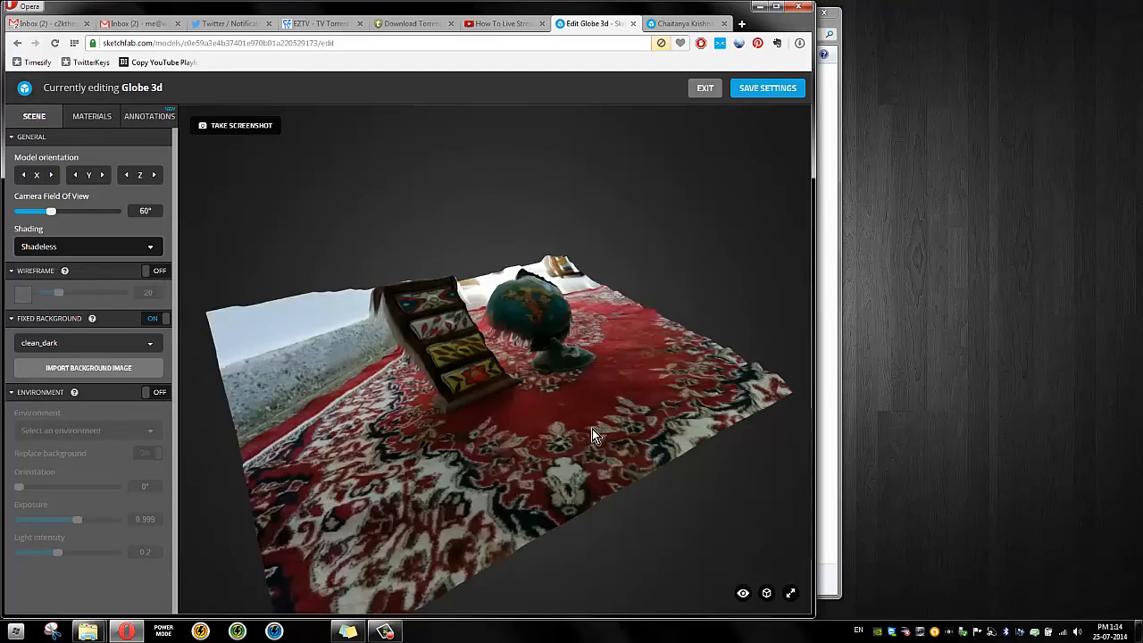
{"action": "left_click_drag", "start_coordinate": [596, 435], "coordinate": [576, 451]}
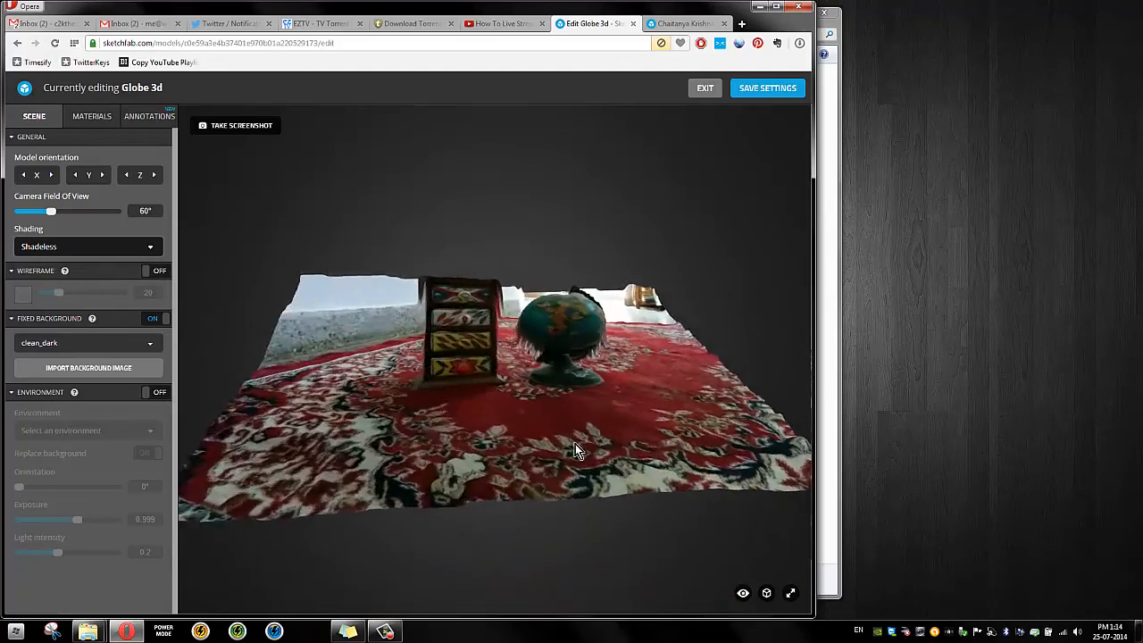
{"action": "left_click_drag", "start_coordinate": [576, 451], "coordinate": [549, 453]}
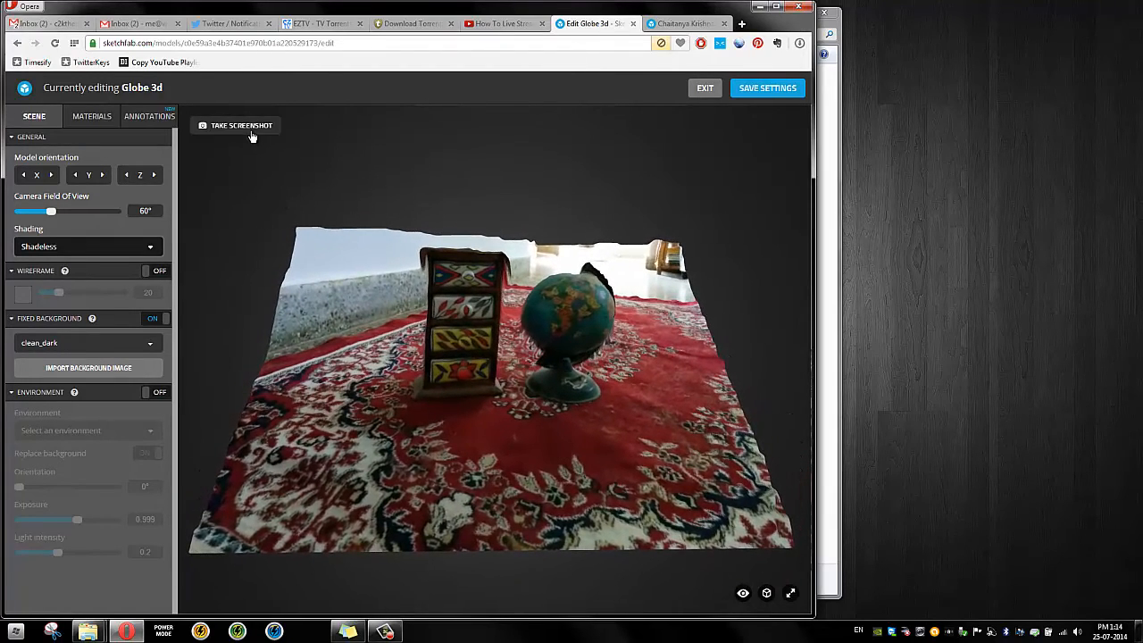
{"action": "left_click", "coordinate": [236, 125]}
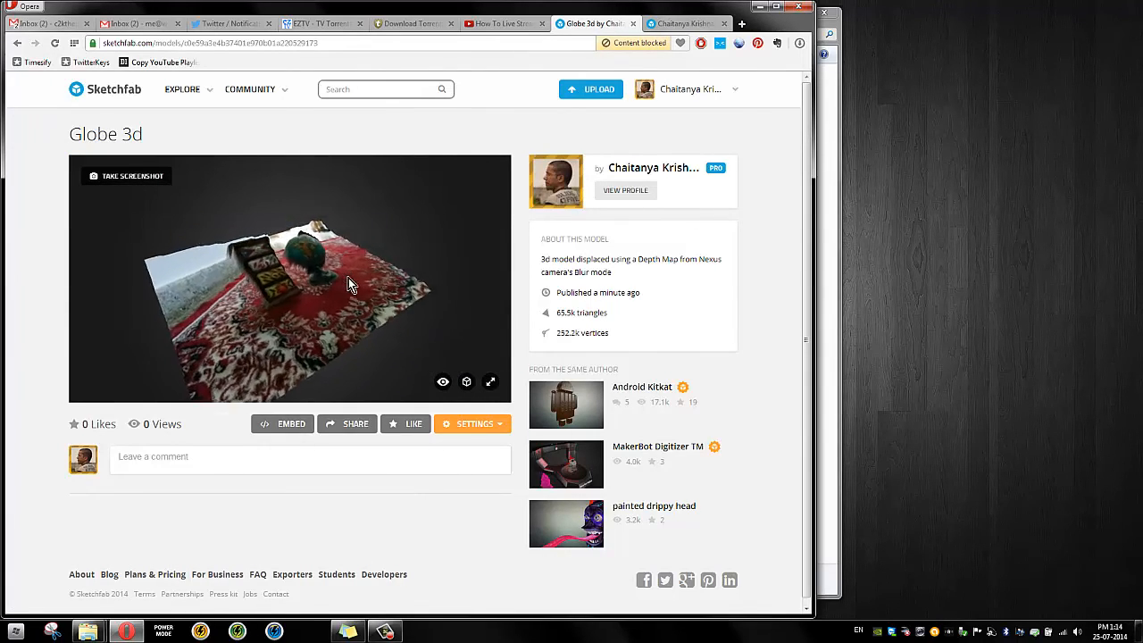
{"action": "left_click_drag", "start_coordinate": [348, 284], "coordinate": [290, 319]}
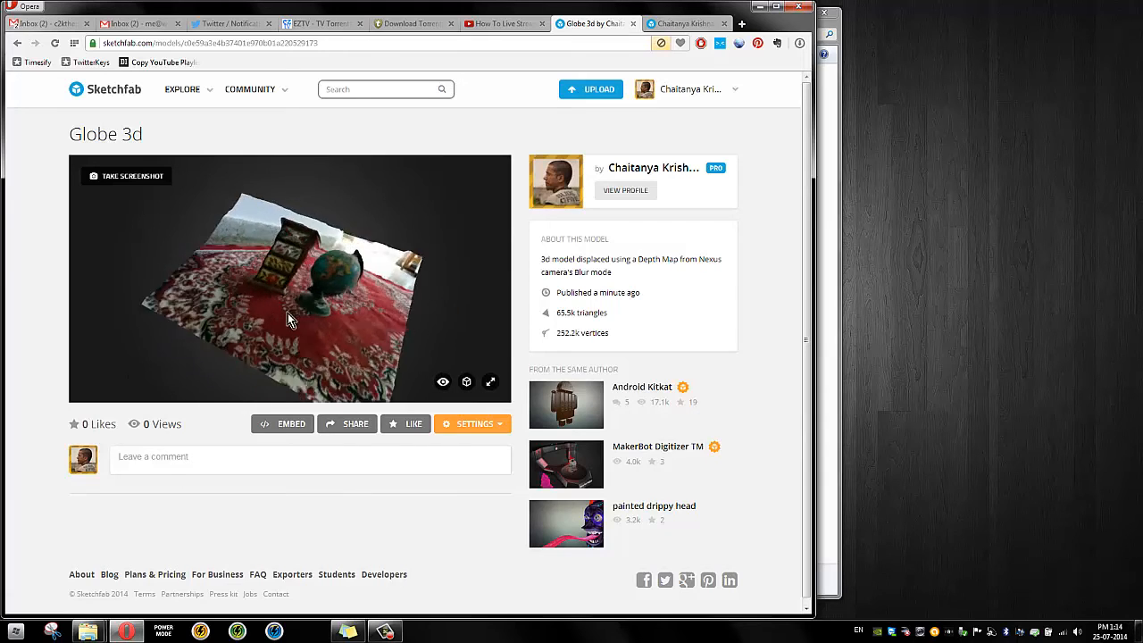
{"action": "left_click_drag", "start_coordinate": [290, 320], "coordinate": [278, 335]}
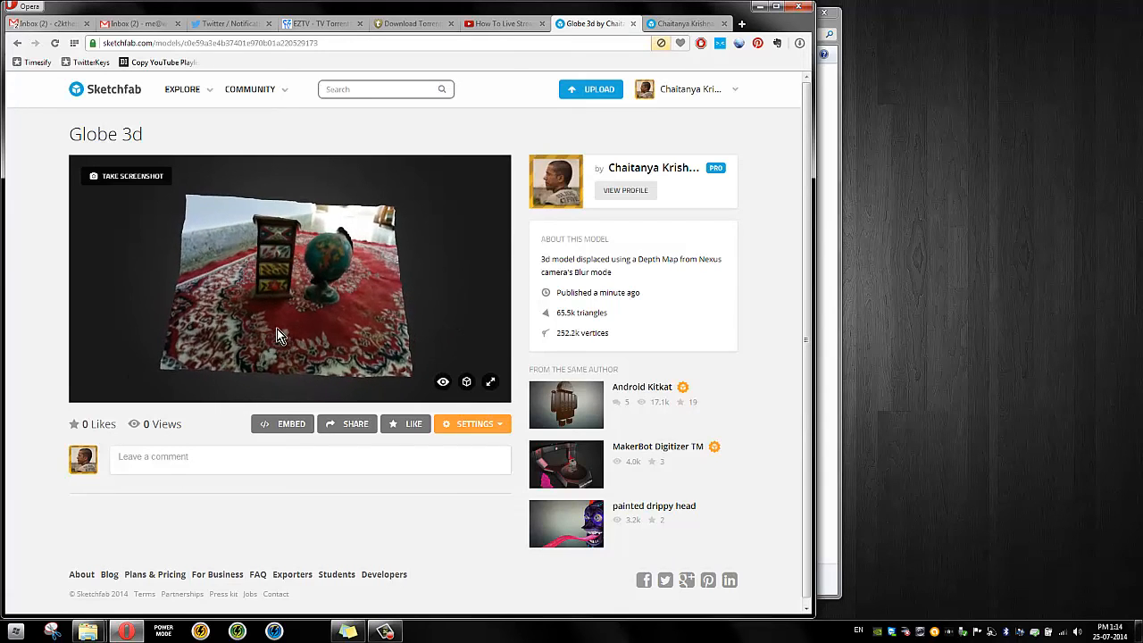
{"action": "left_click_drag", "start_coordinate": [540, 259], "coordinate": [611, 272]}
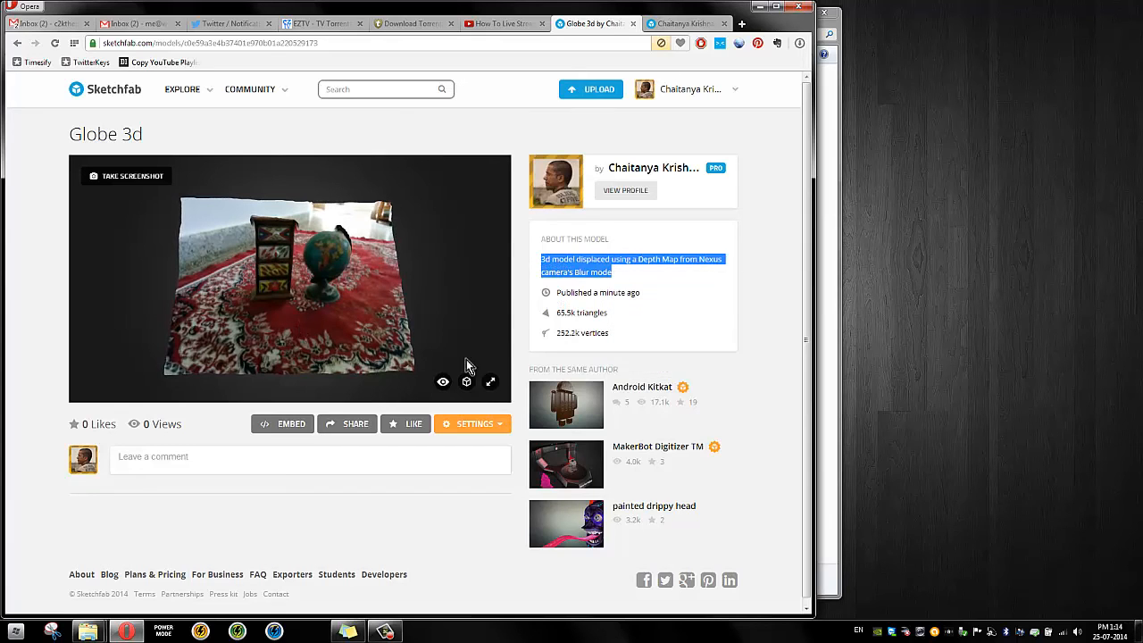
Tweet the Globe 3d link with its depth-map description and dismiss the confirmation
{"action": "left_click", "coordinate": [354, 423]}
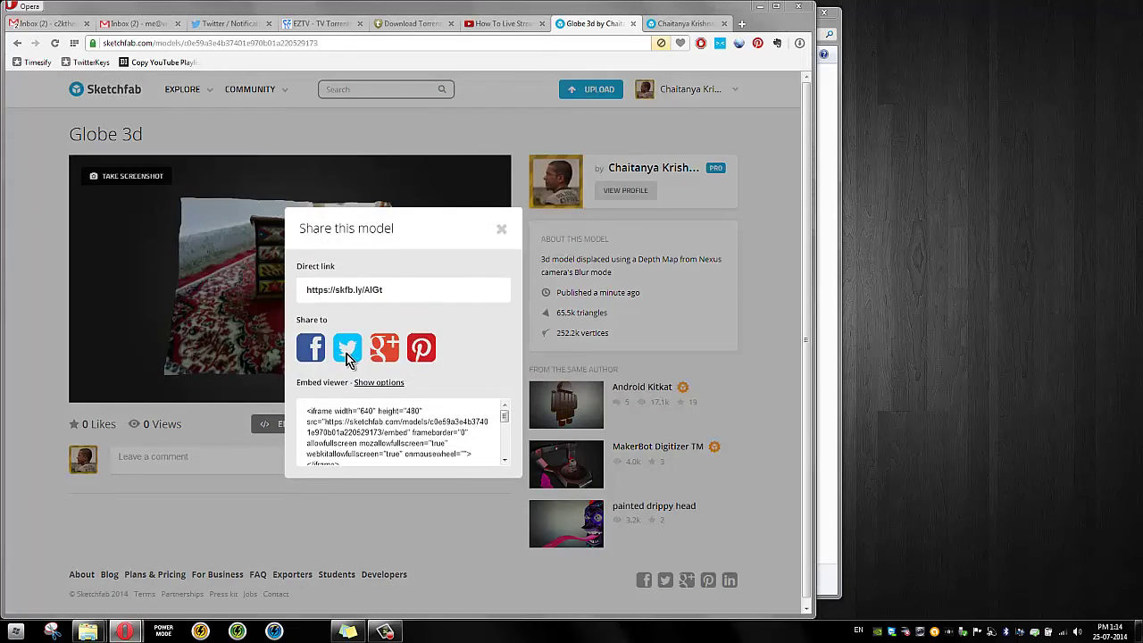
{"action": "left_click", "coordinate": [347, 348]}
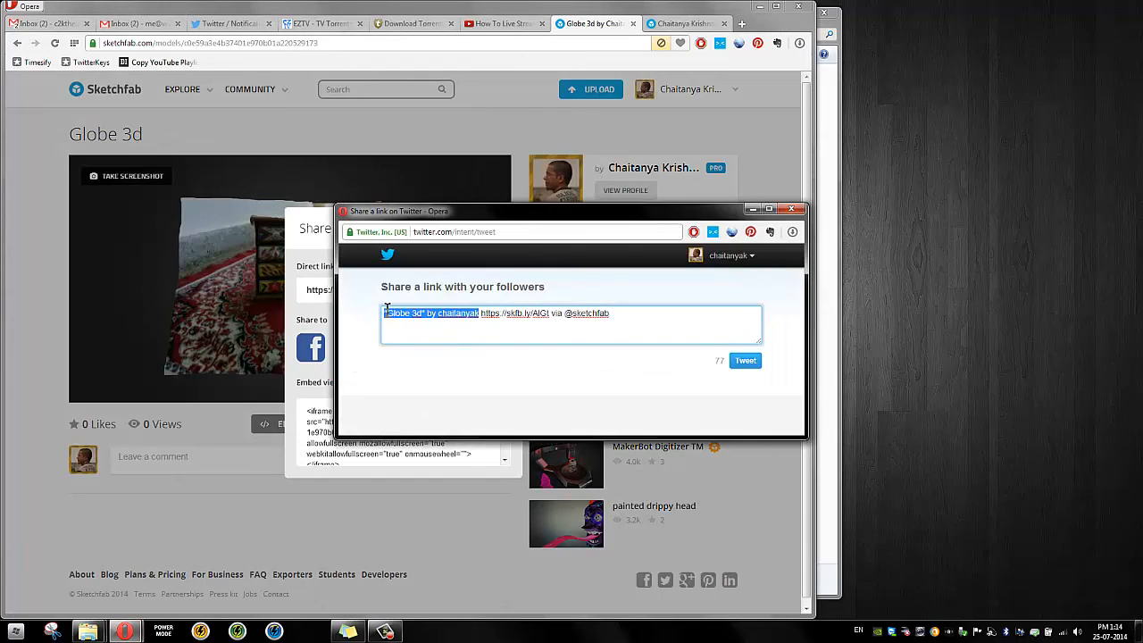
{"action": "type", "text": "3d model displaced using a Depth Map from Nexus camera's Blur mode!"}
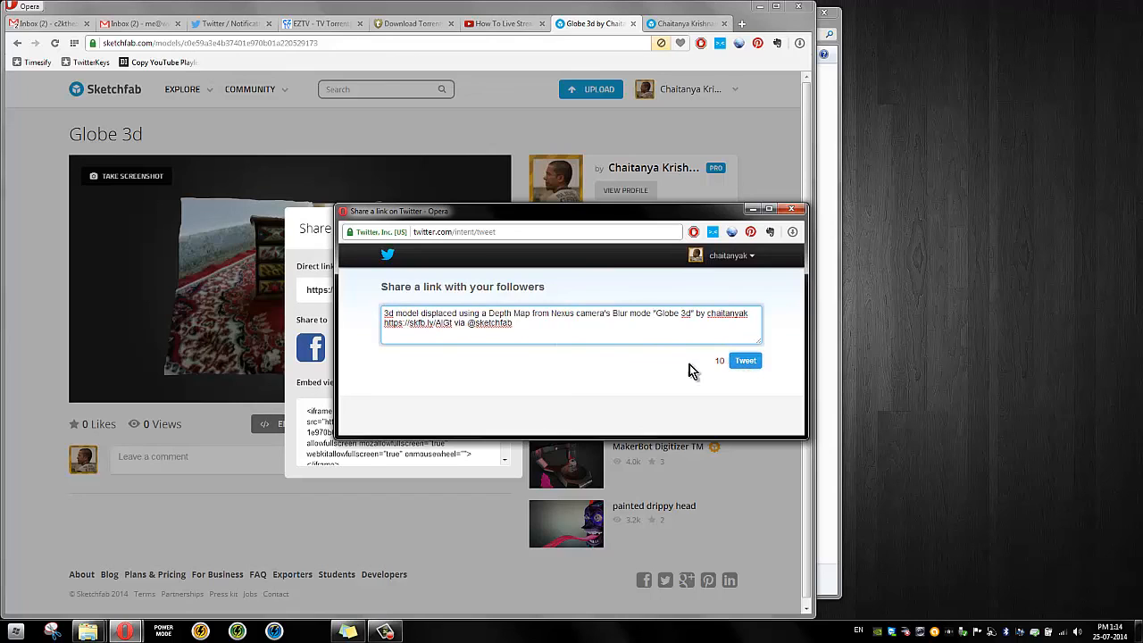
{"action": "left_click", "coordinate": [744, 359]}
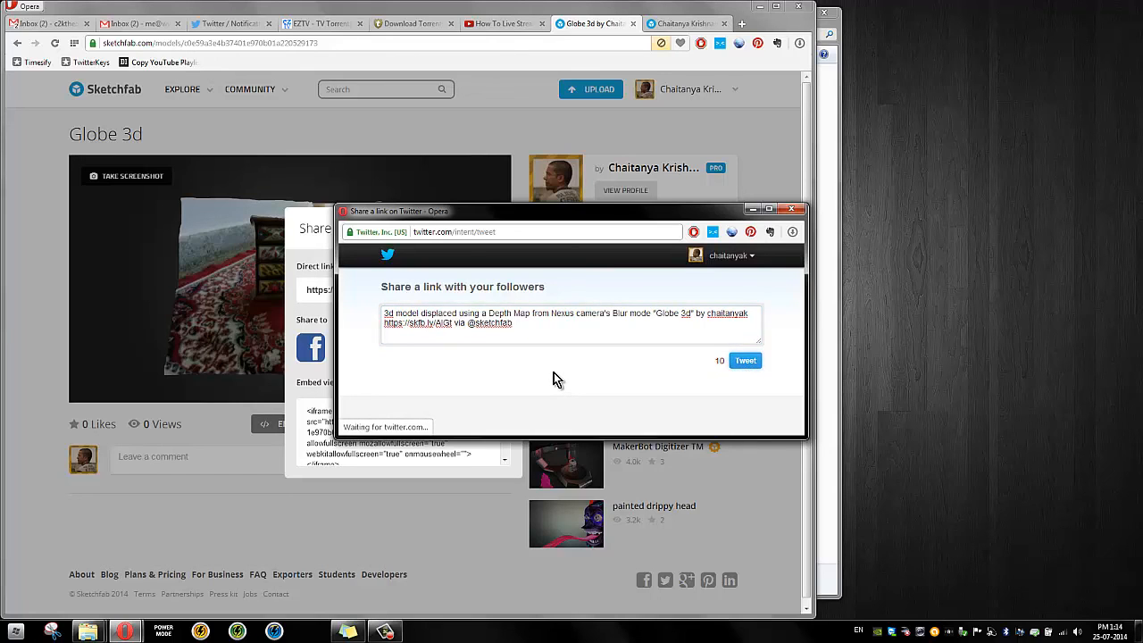
{"action": "left_click", "coordinate": [745, 361]}
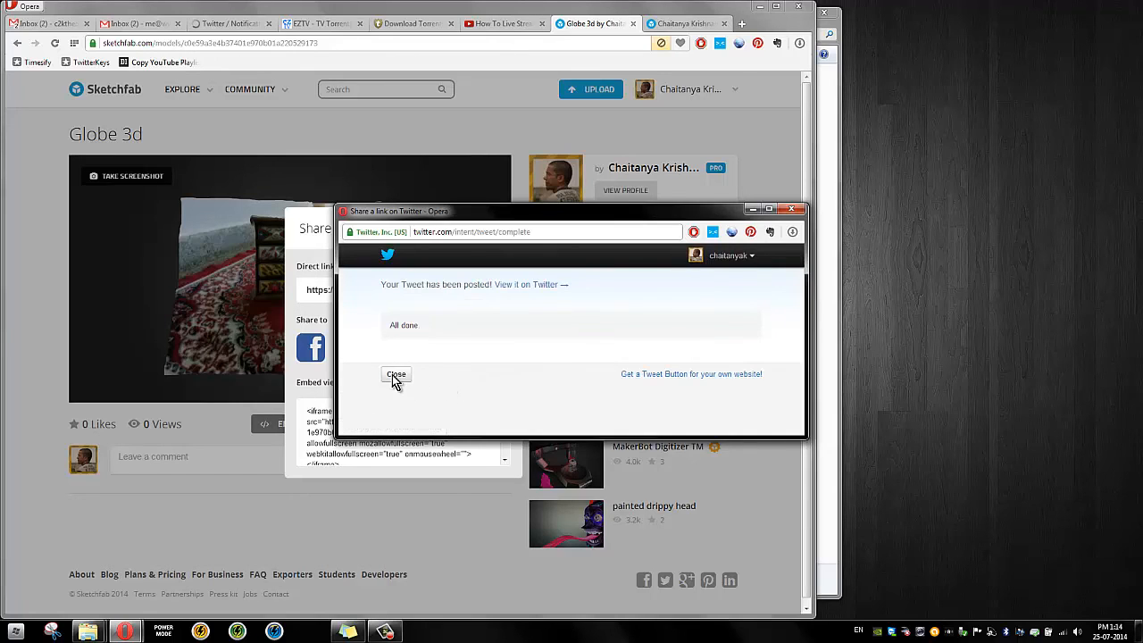
{"action": "left_click", "coordinate": [395, 374]}
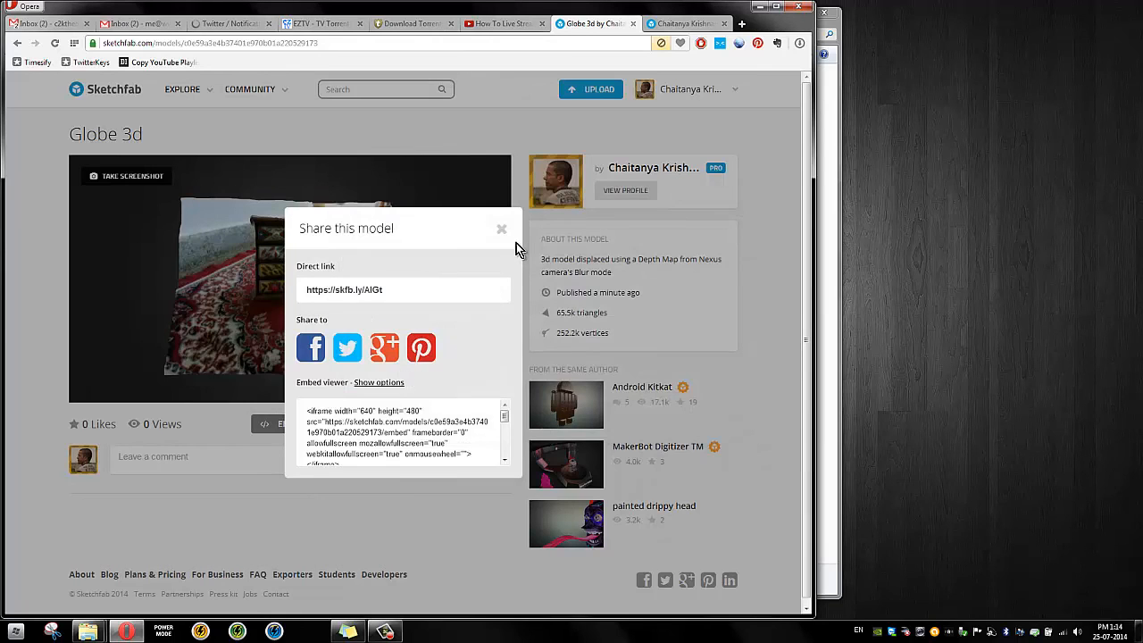